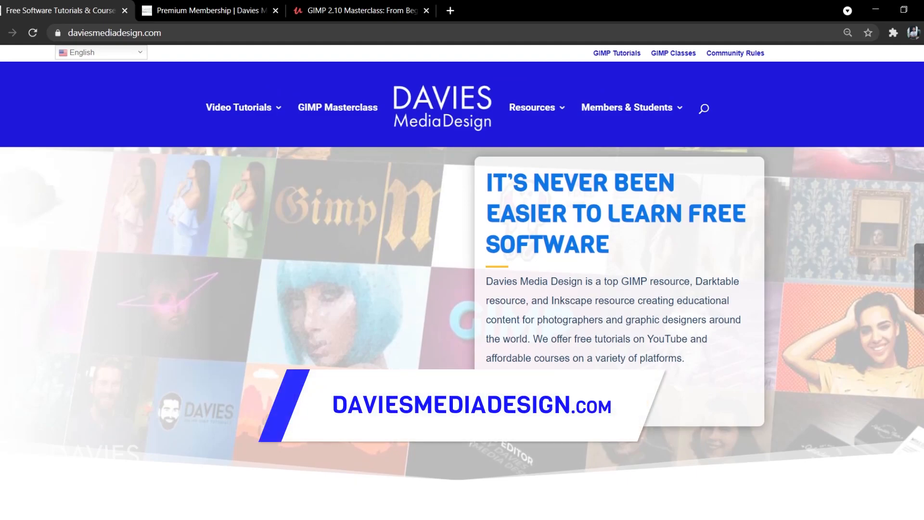
- Scroll the Davies Media Design homepage, then go to its Premium Membership page
scroll(down, 3)
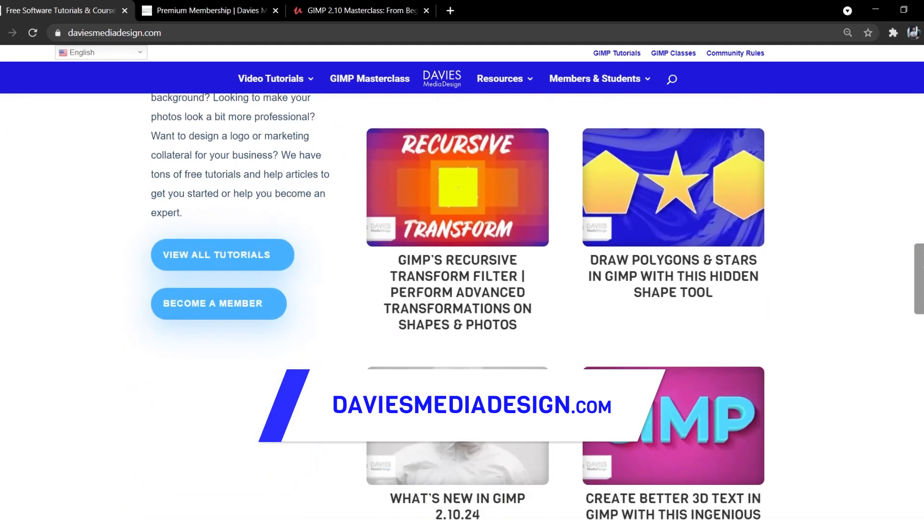
scroll(down, 3)
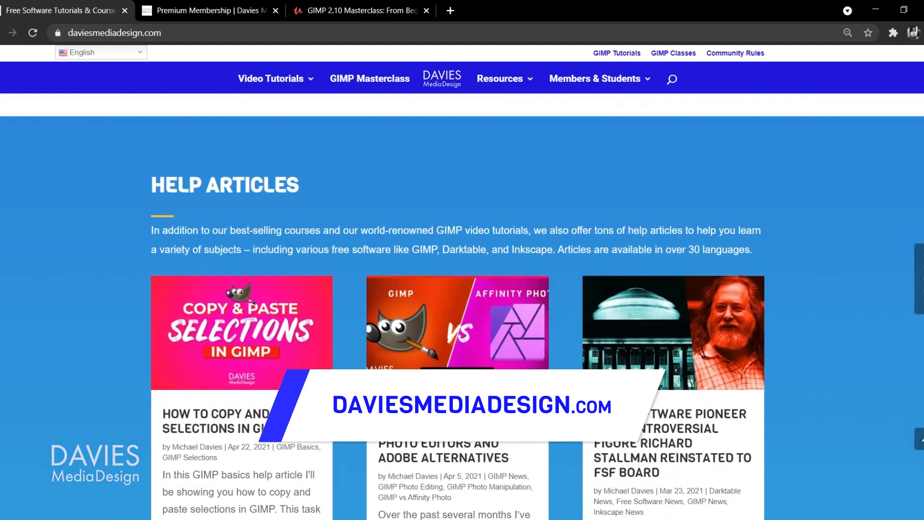
click(206, 10)
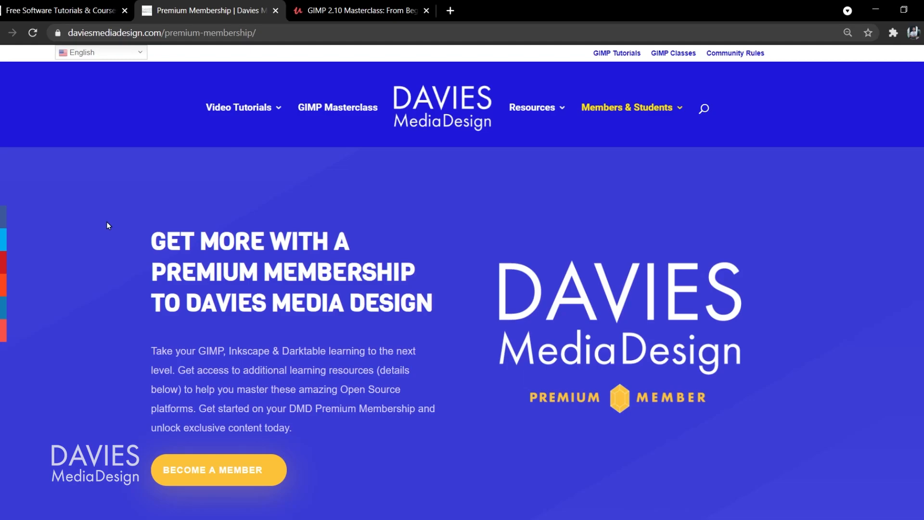
click(359, 11)
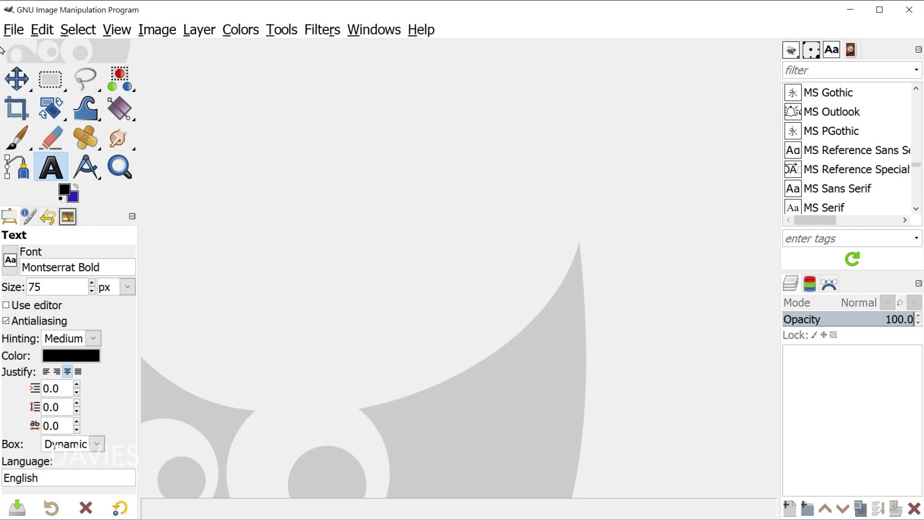
mouse_move(427, 32)
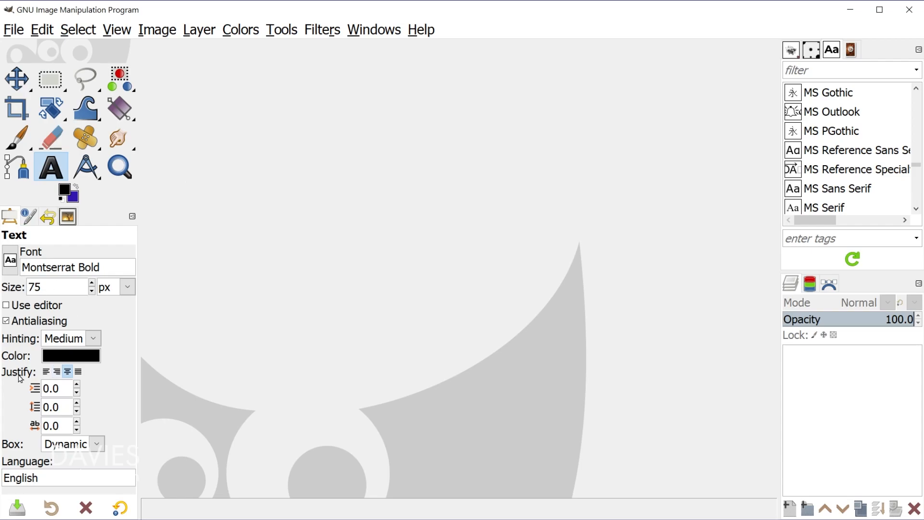
mouse_move(452, 236)
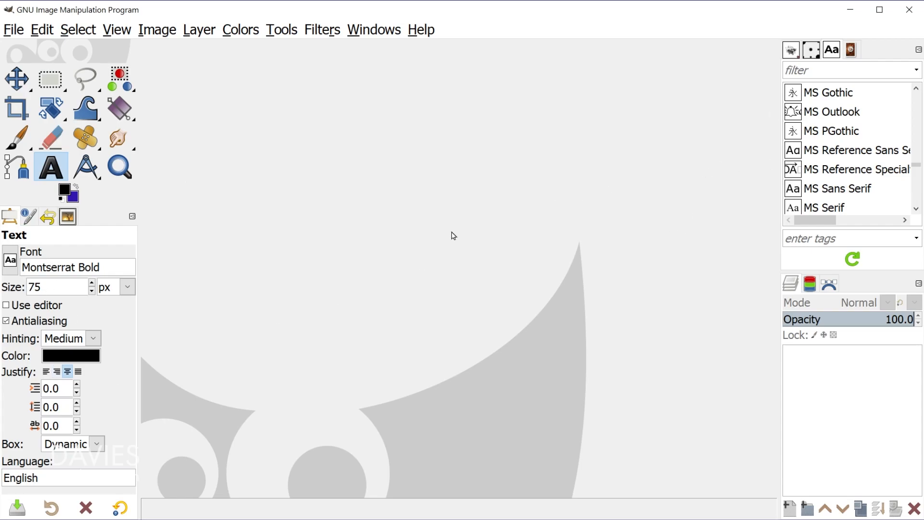
mouse_move(292, 278)
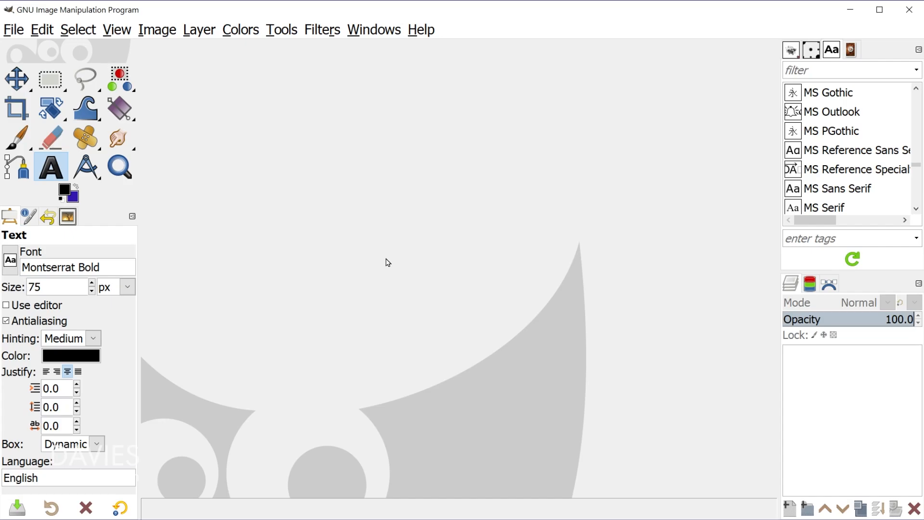
- Open Edit > Preferences and expand the Interface category in the sidebar
click(41, 29)
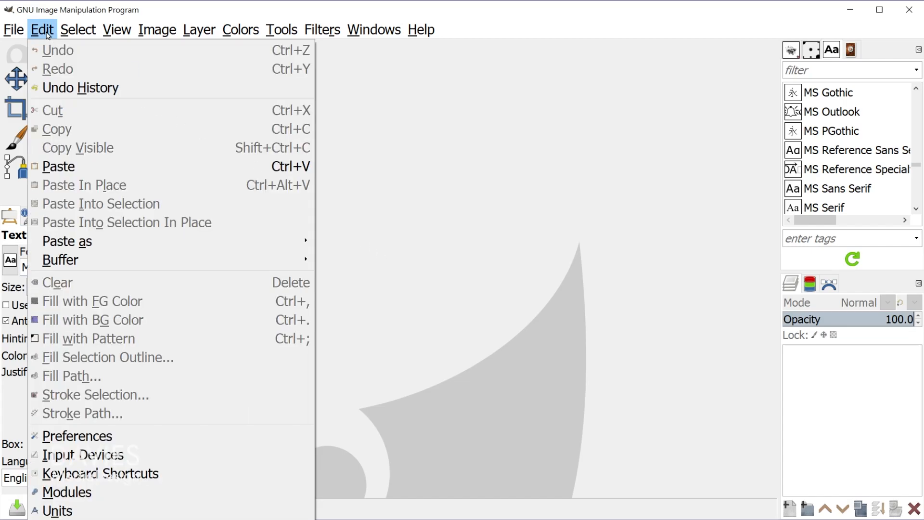
mouse_move(77, 435)
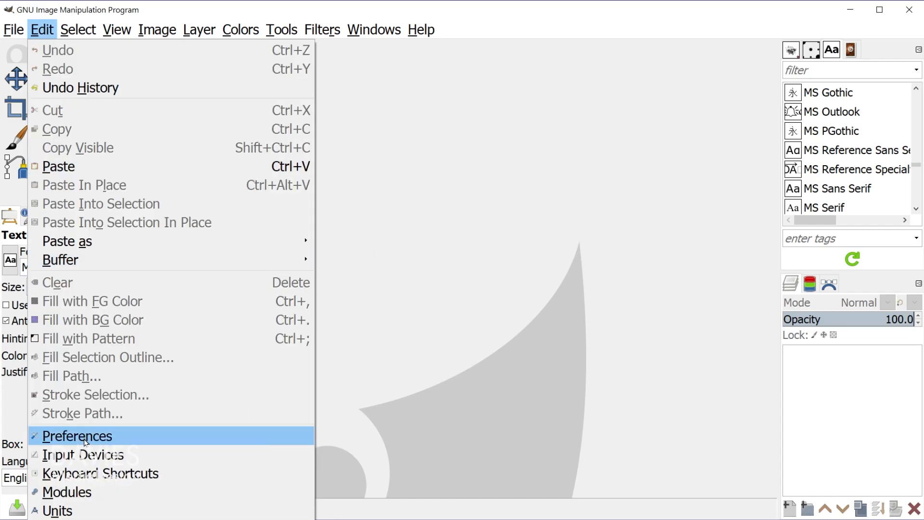
click(76, 435)
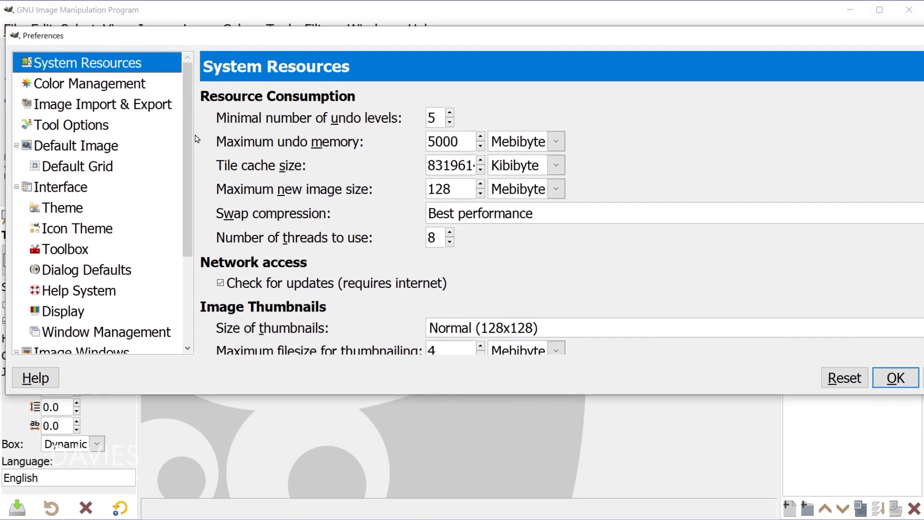
scroll(down, 3)
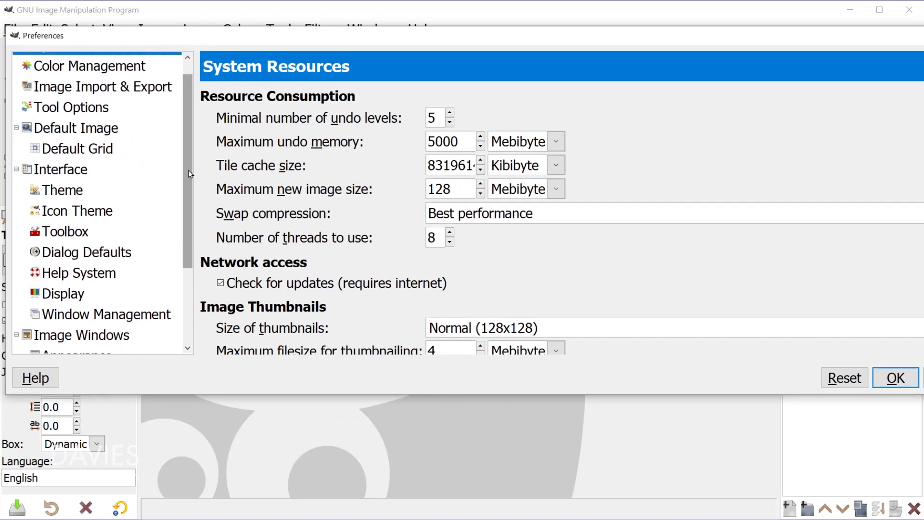
scroll(up, 3)
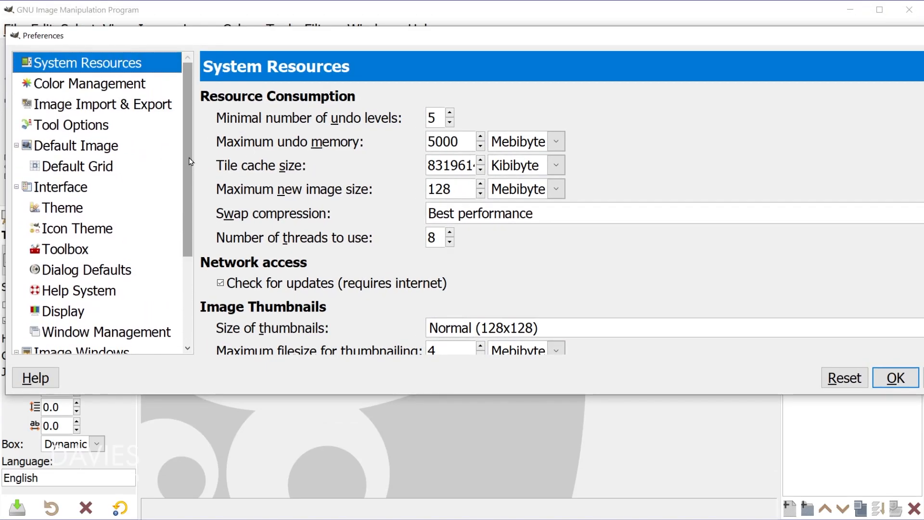
scroll(down, 3)
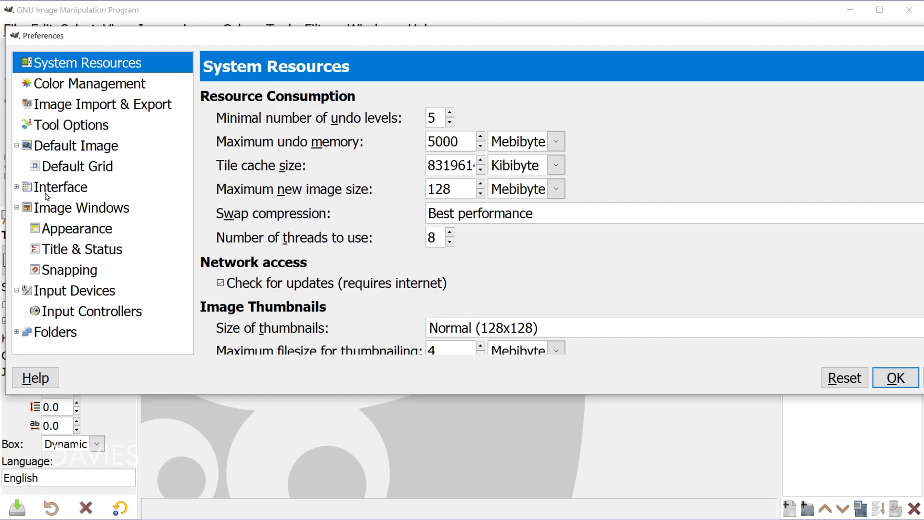
click(17, 191)
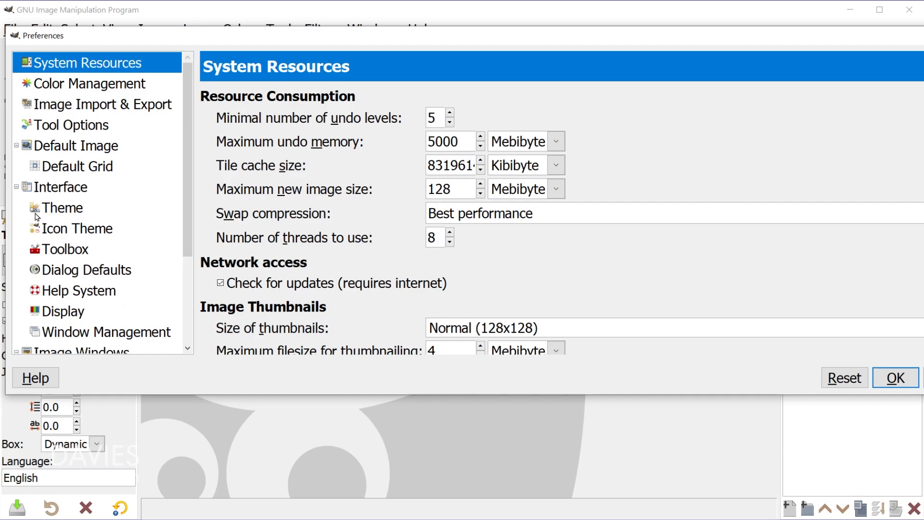
mouse_move(70, 213)
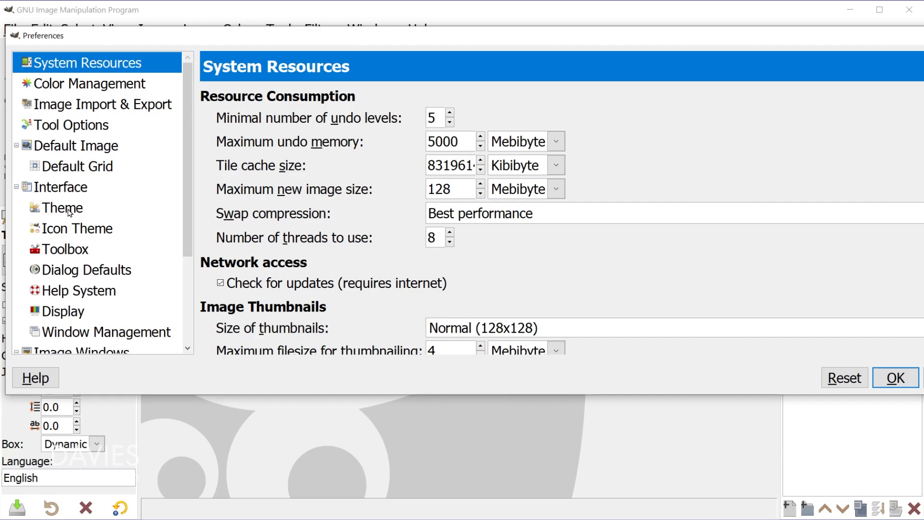
- Show the Interface > Theme page listing the Dark, Gray, Light and System themes
click(62, 207)
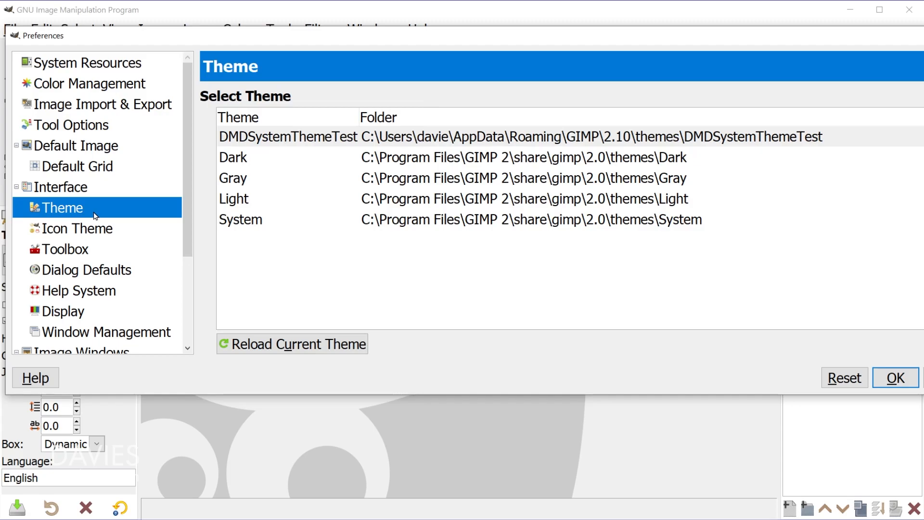
mouse_move(338, 143)
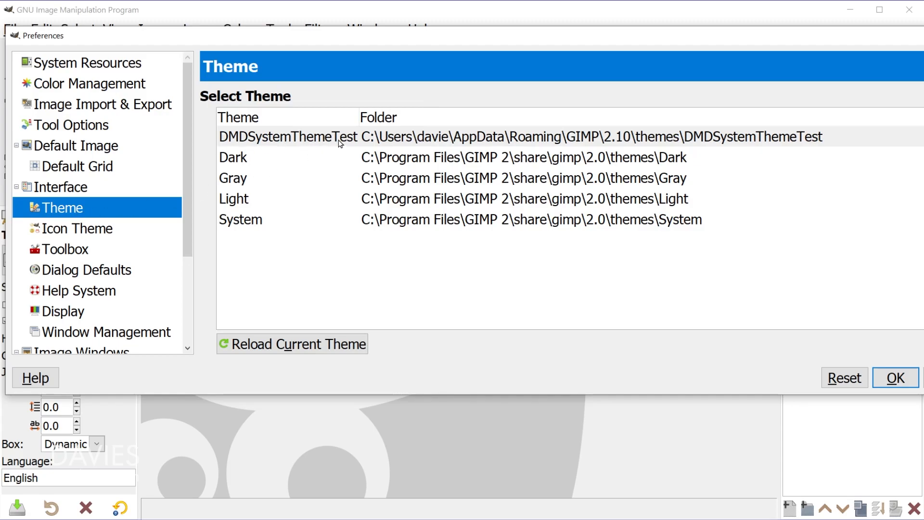
mouse_move(297, 149)
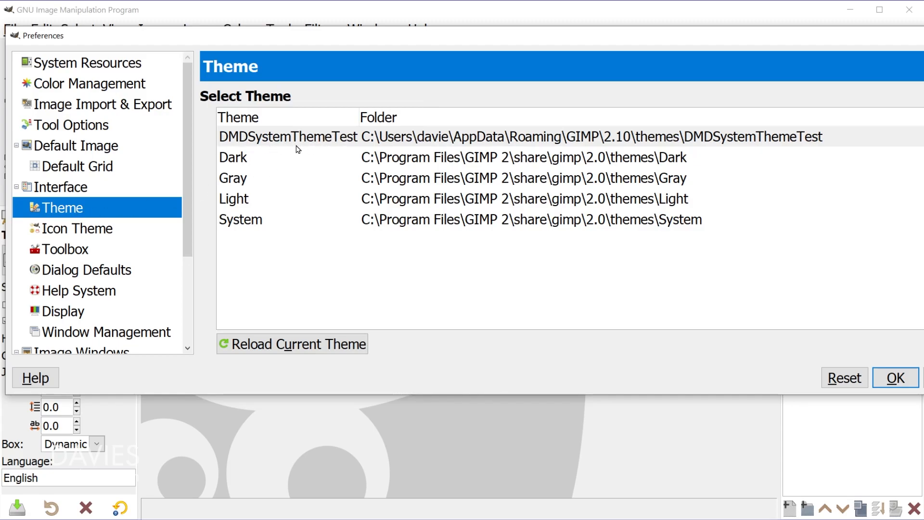
mouse_move(244, 223)
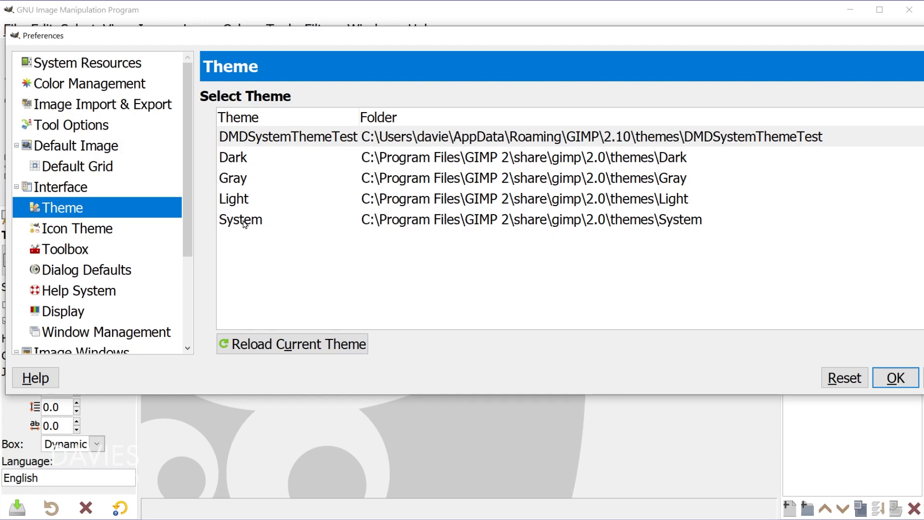
mouse_move(290, 163)
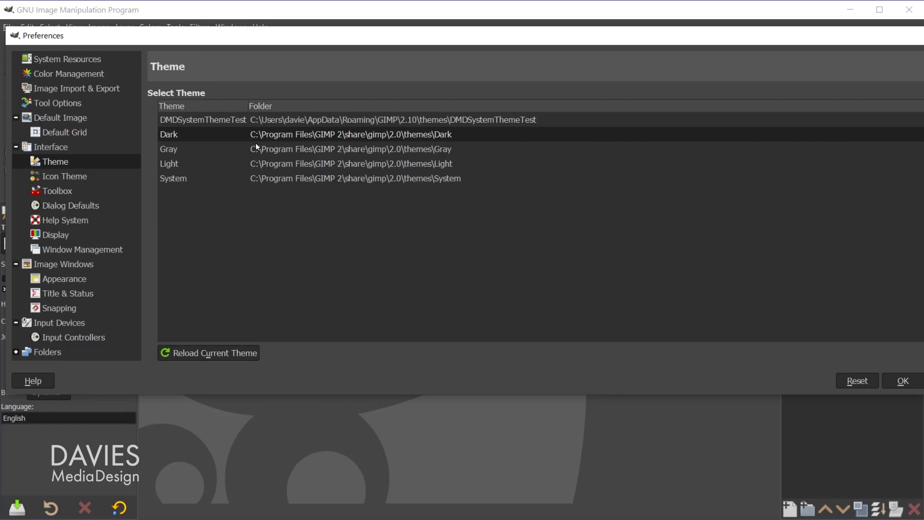
mouse_move(167, 145)
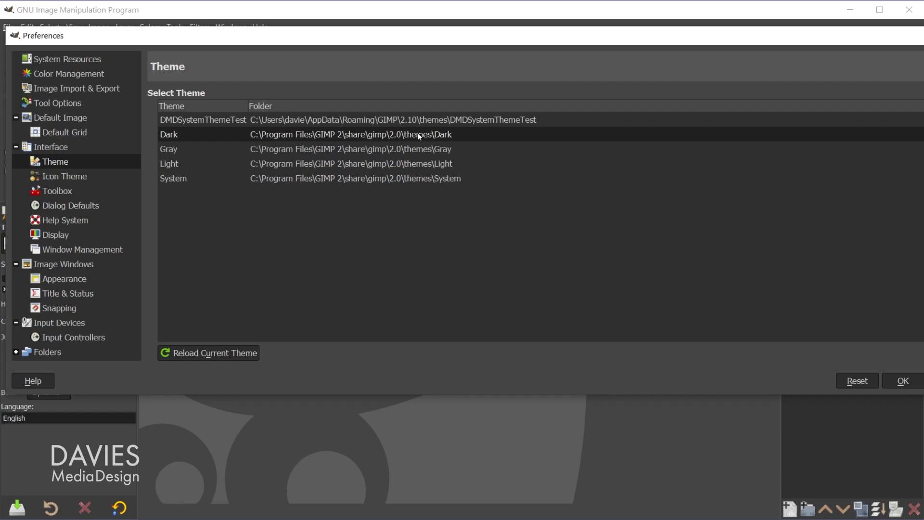
mouse_move(405, 136)
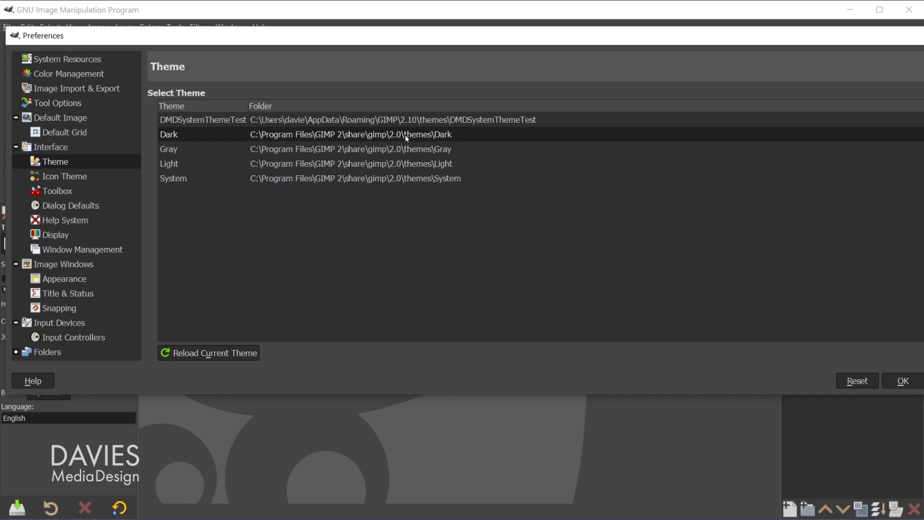
mouse_move(231, 136)
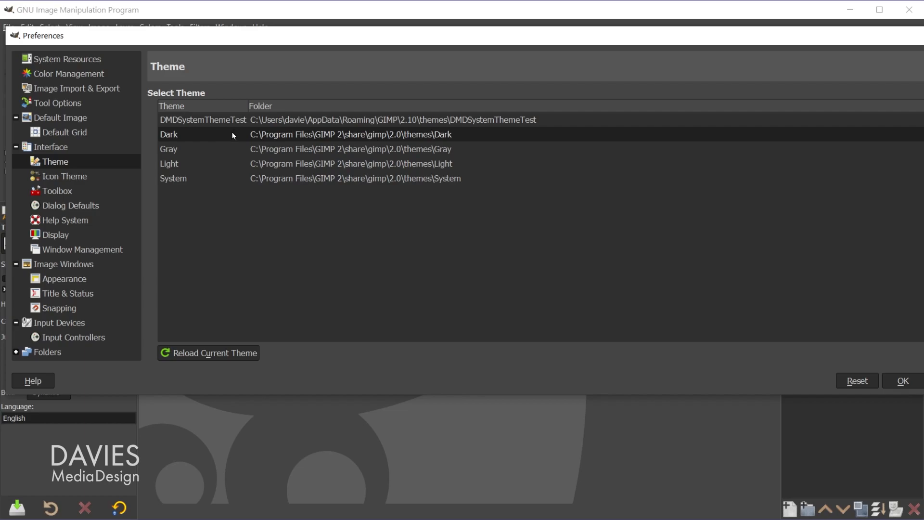
mouse_move(346, 139)
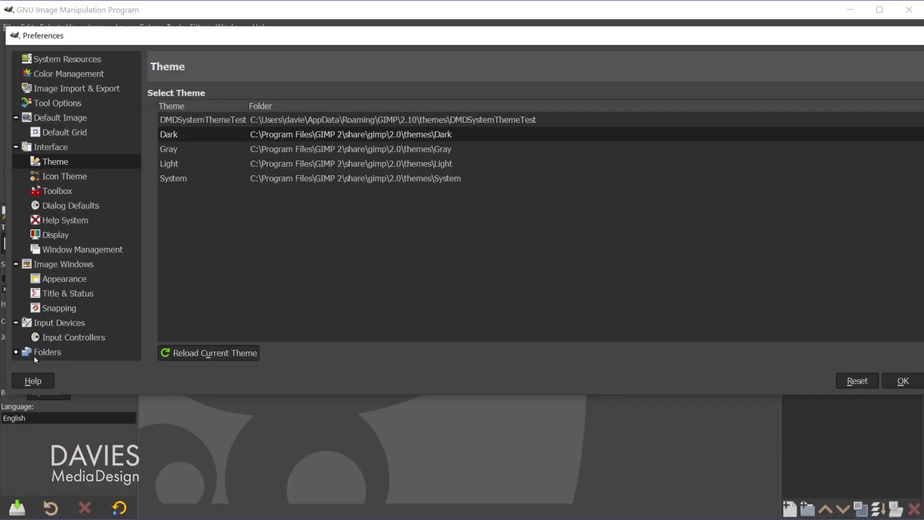
mouse_move(39, 354)
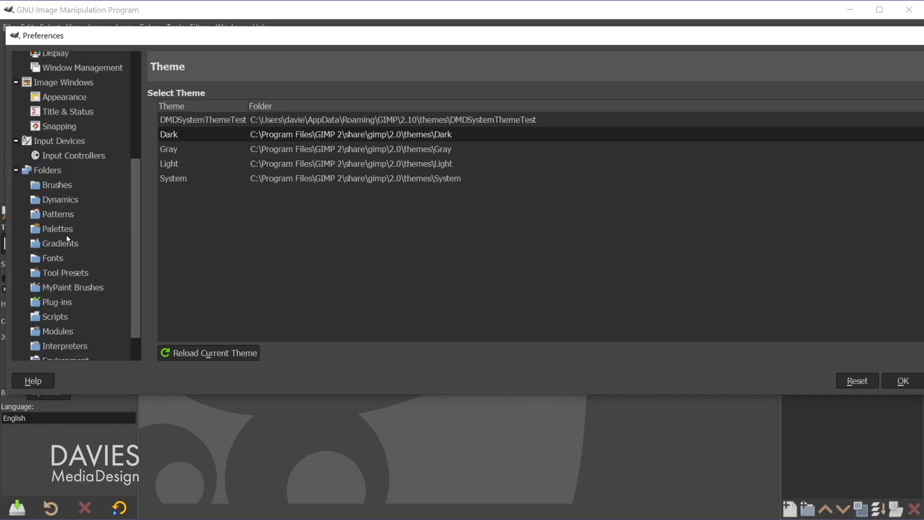
- Reveal the personal AppData GIMP 2.10 themes folder from Folders > Themes in File Explorer
scroll(down, 3)
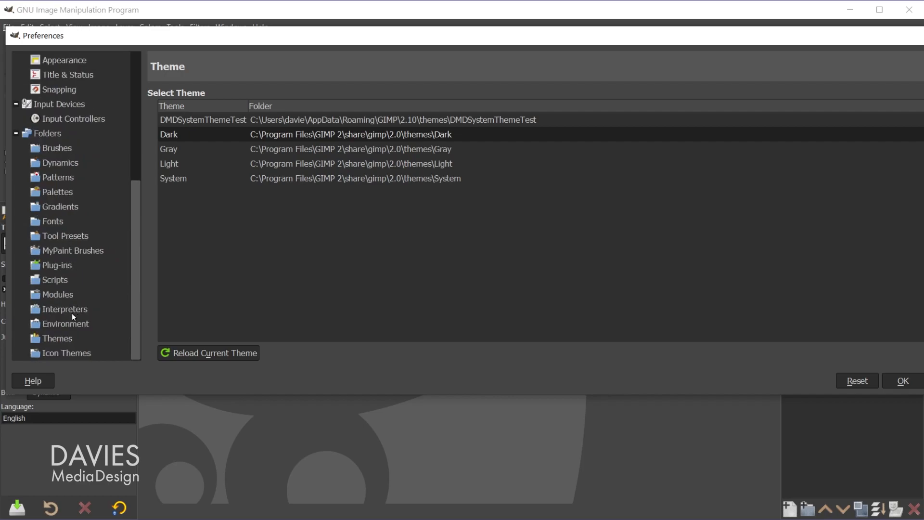
mouse_move(58, 341)
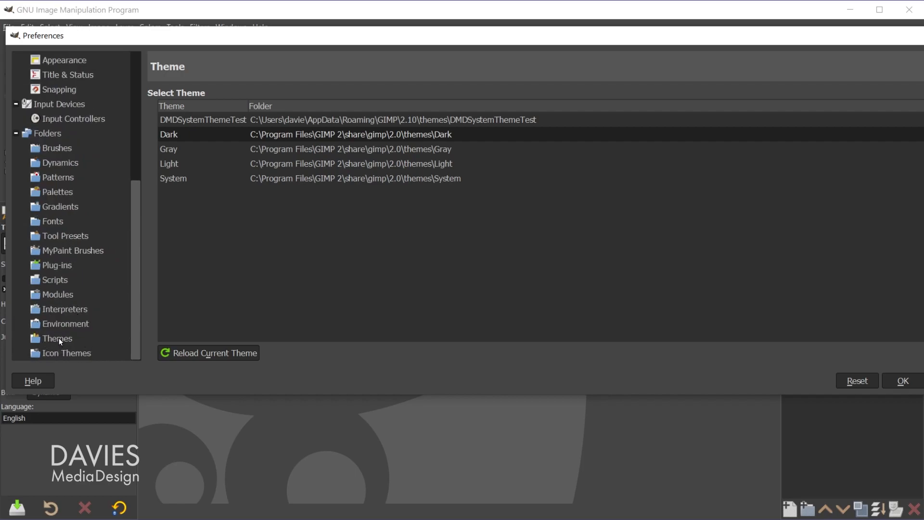
click(57, 338)
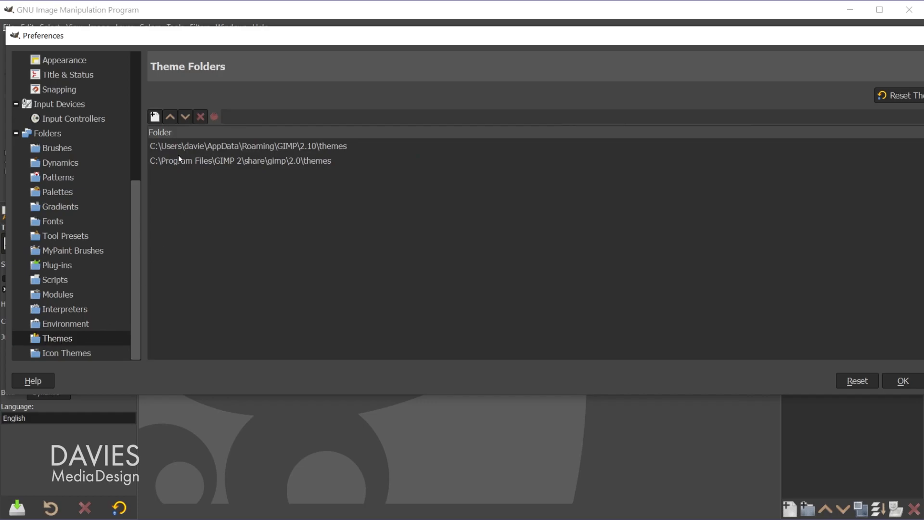
mouse_move(179, 160)
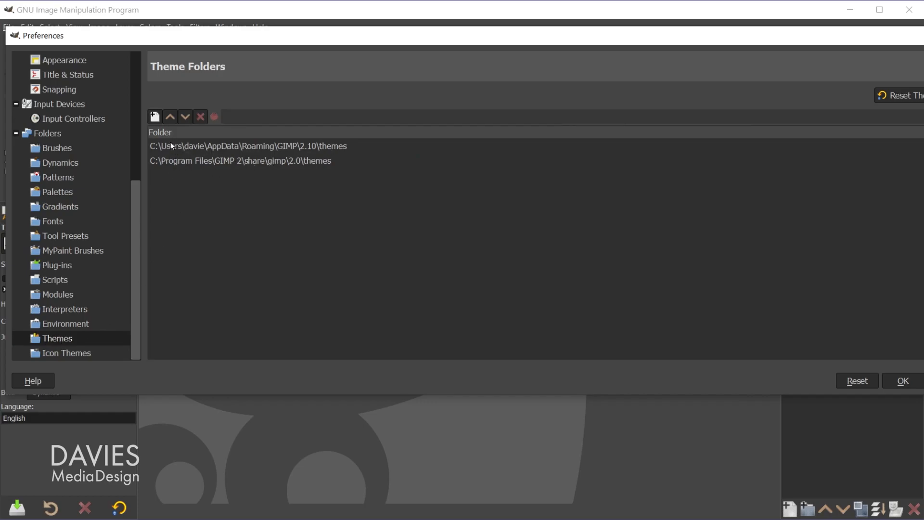
mouse_move(230, 152)
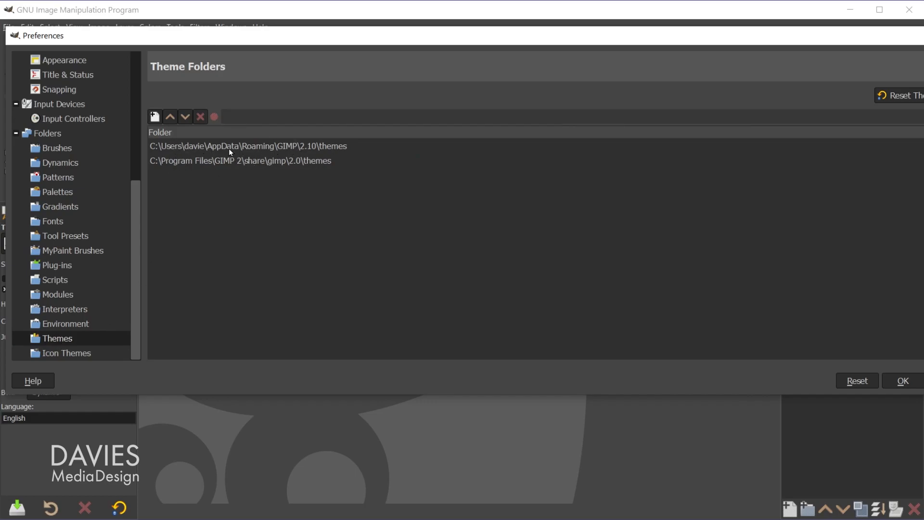
mouse_move(257, 149)
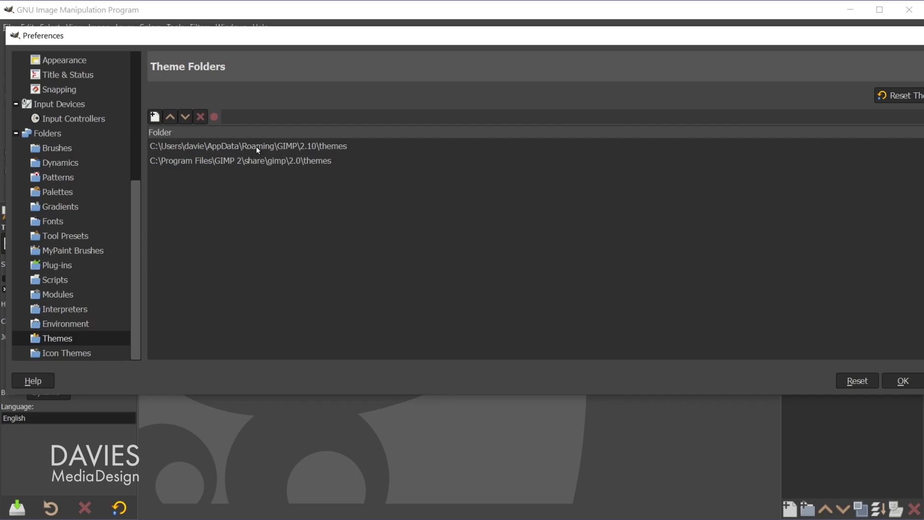
click(247, 146)
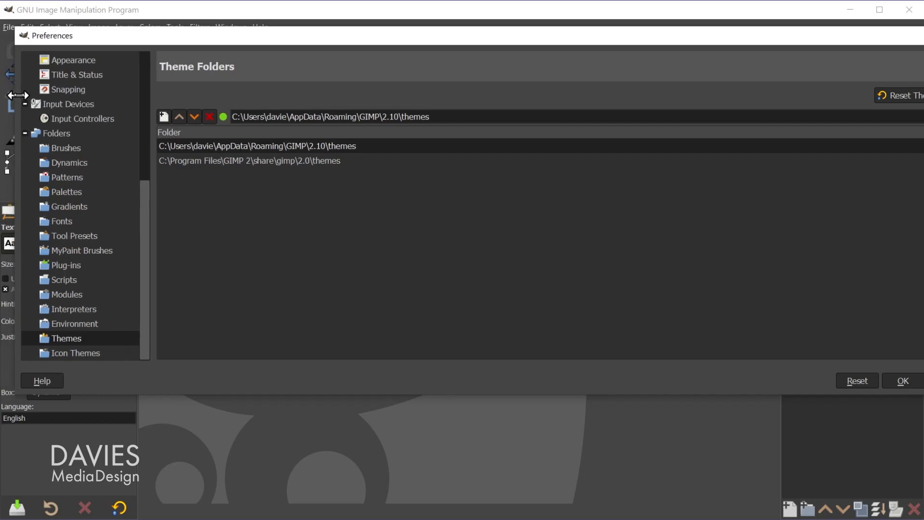
drag(53, 35, 91, 69)
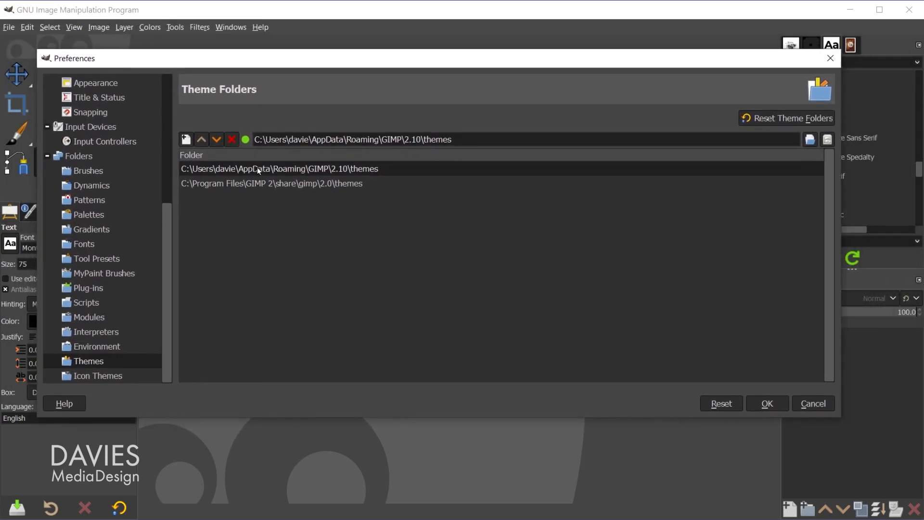
mouse_move(389, 175)
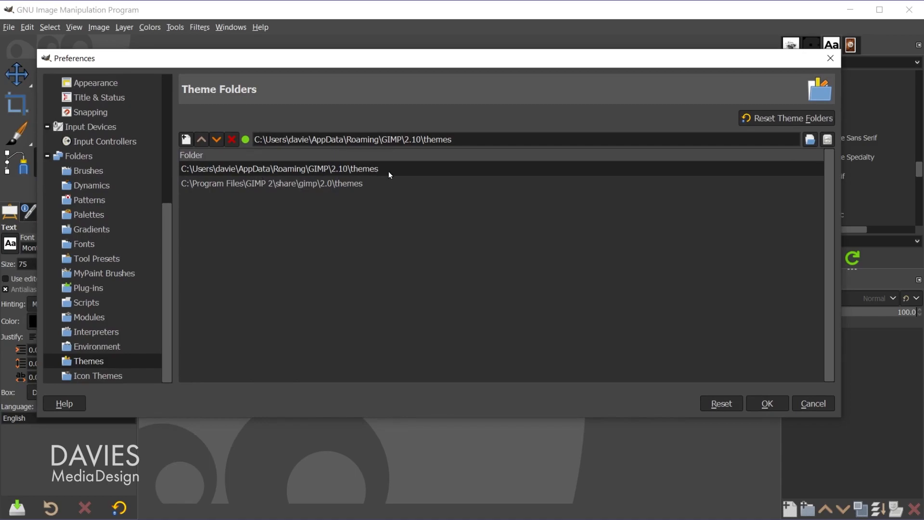
mouse_move(828, 138)
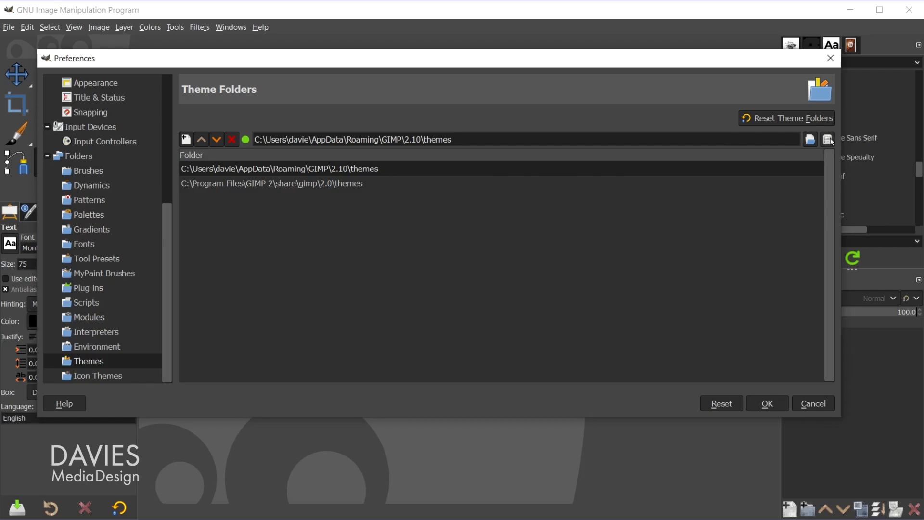
click(827, 139)
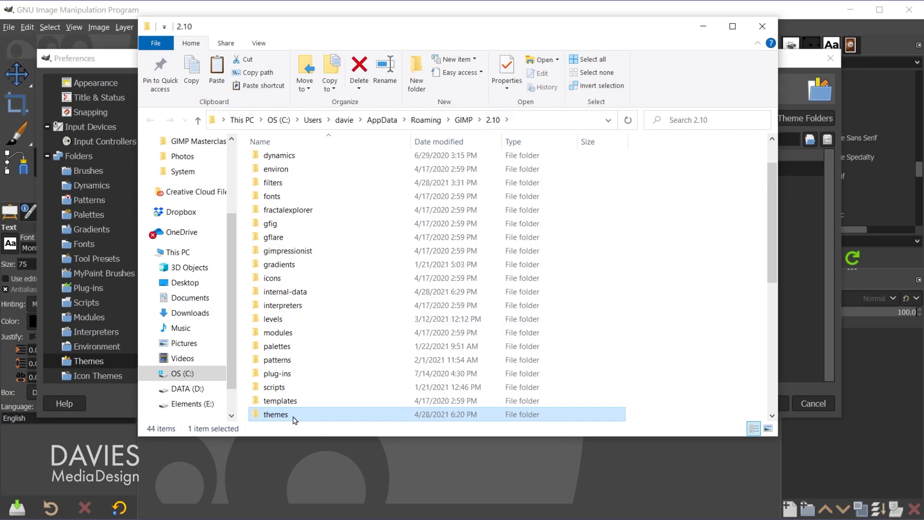
mouse_move(258, 423)
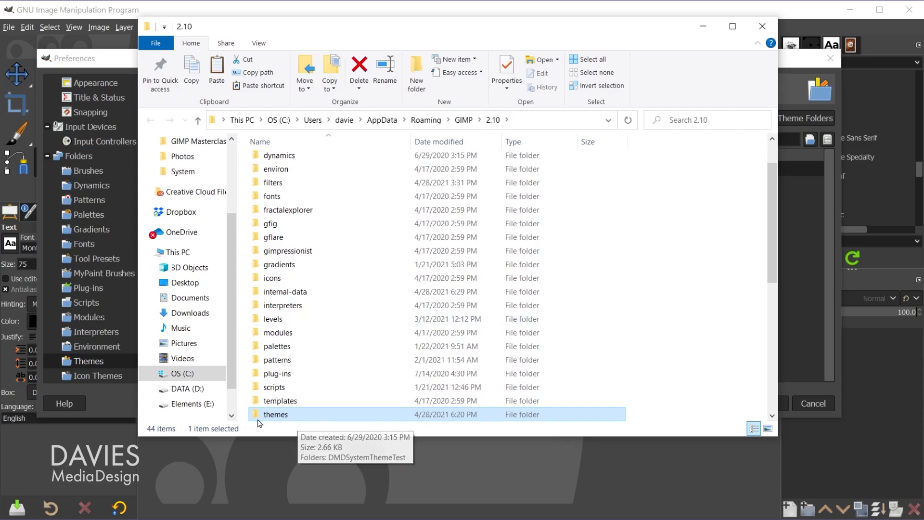
mouse_move(276, 418)
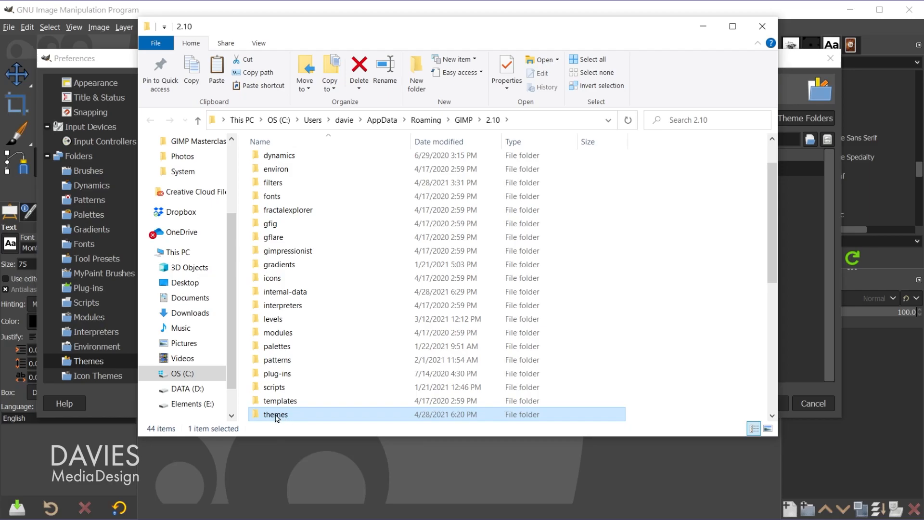
- Open the themes subfolder of the GIMP 2.10 profile in File Explorer
double_click(275, 414)
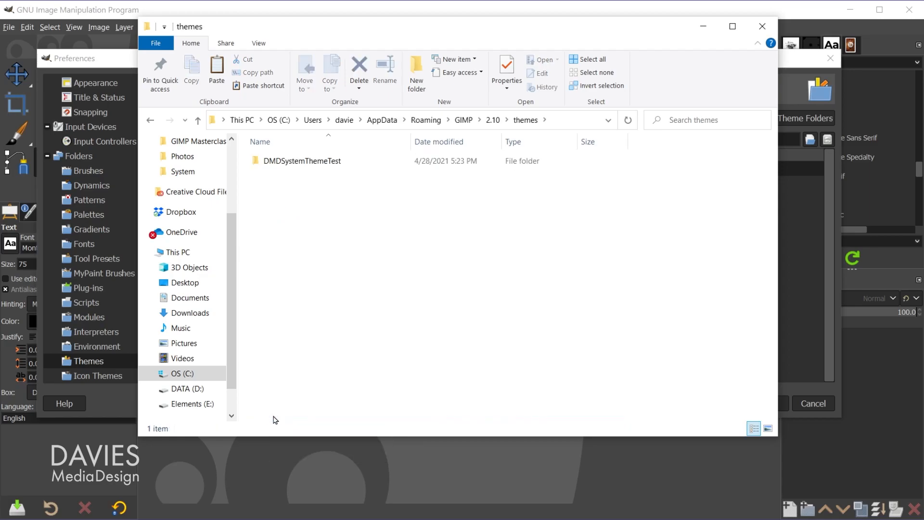
click(302, 161)
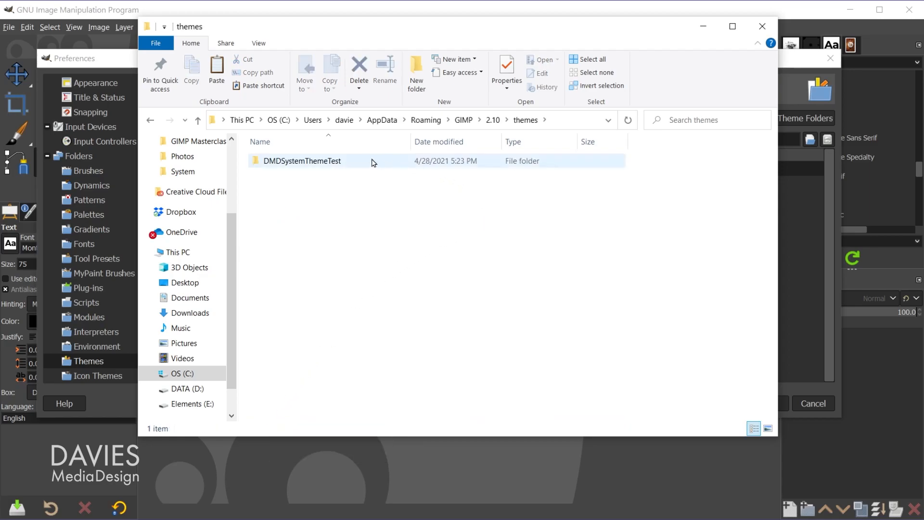
mouse_move(379, 162)
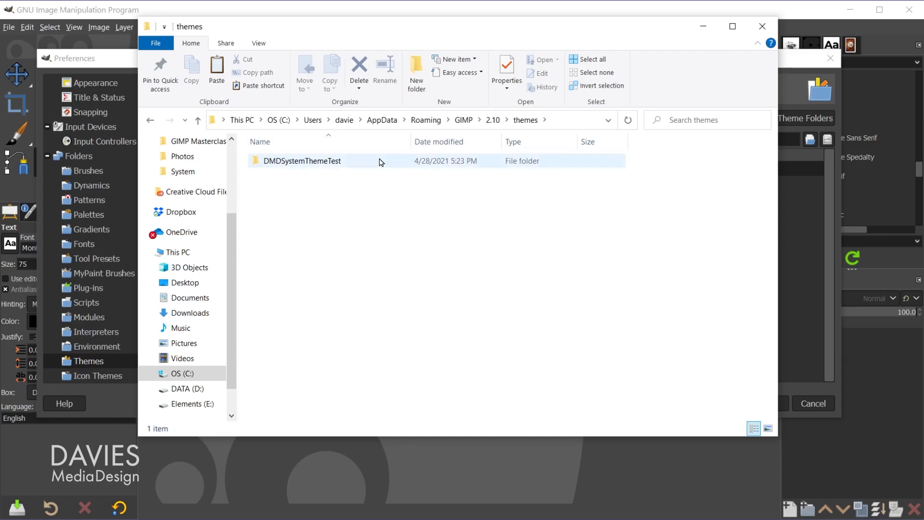
click(383, 280)
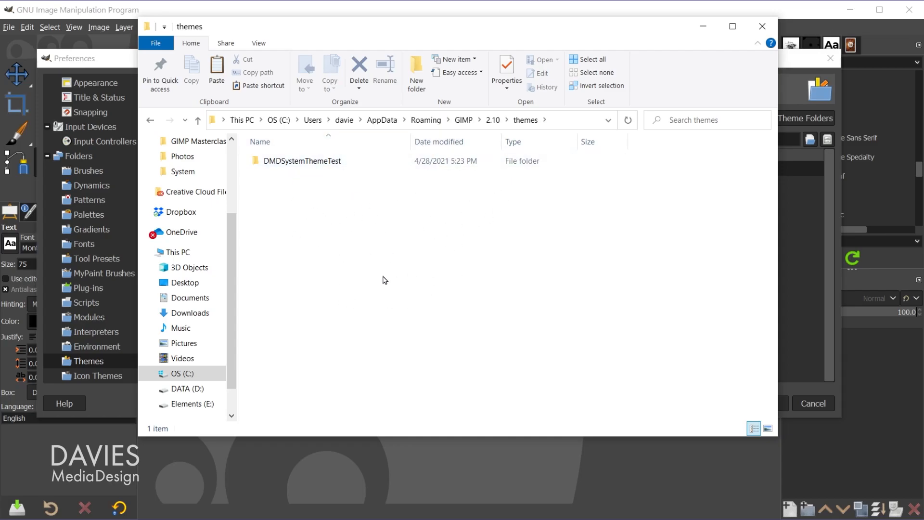
mouse_move(327, 179)
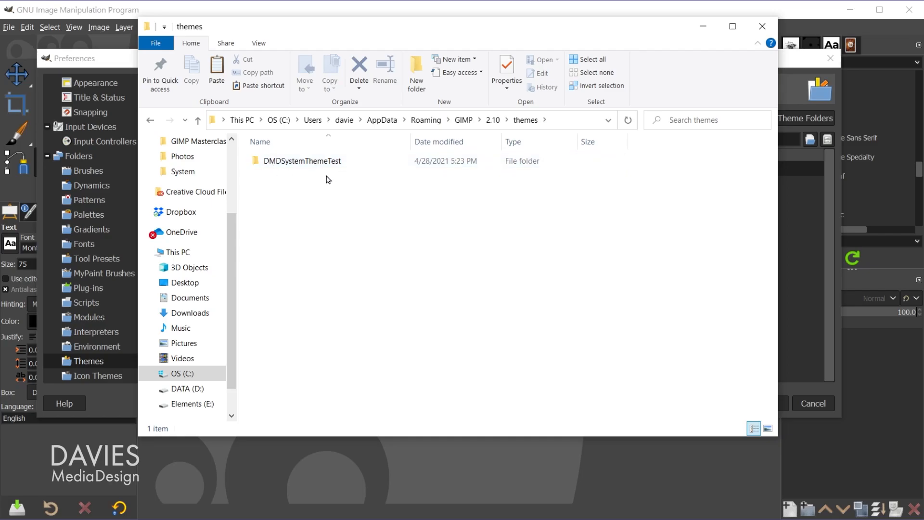
mouse_move(324, 224)
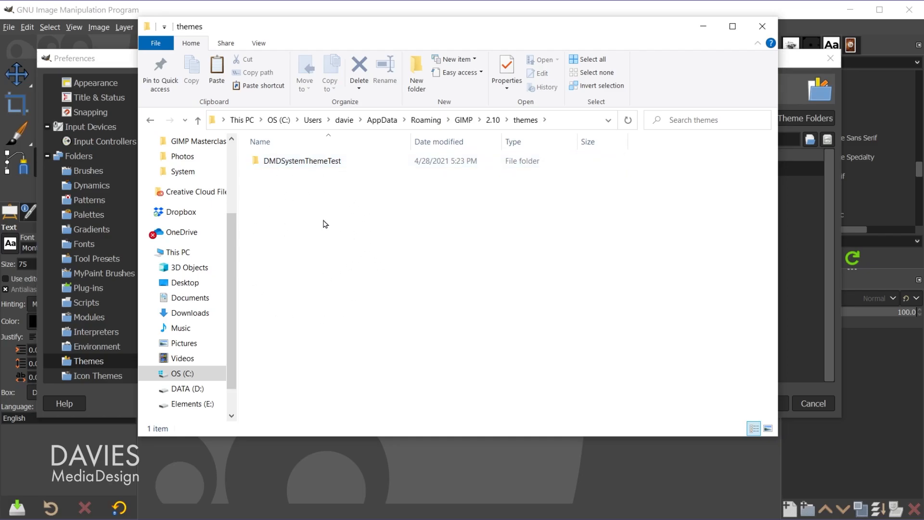
- Create a new folder named DMD_Dark_Custom and open it
right_click(322, 215)
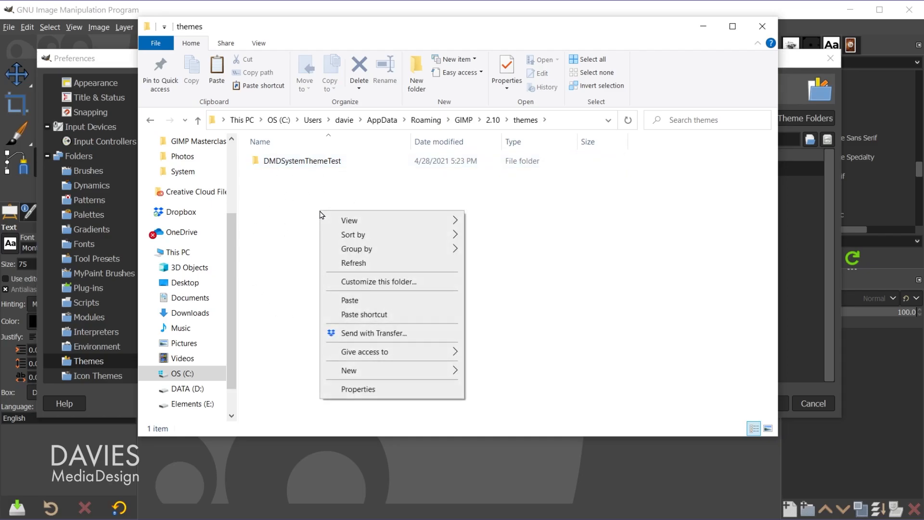
click(349, 370)
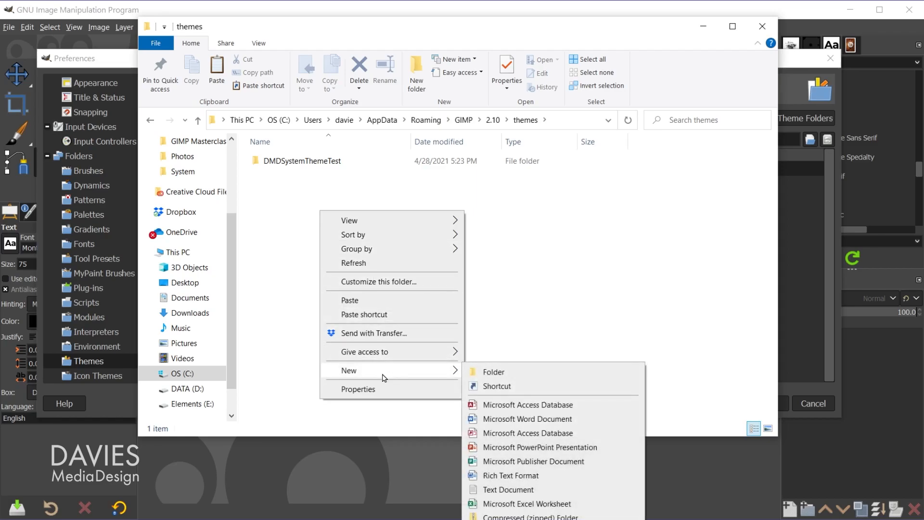
click(492, 371)
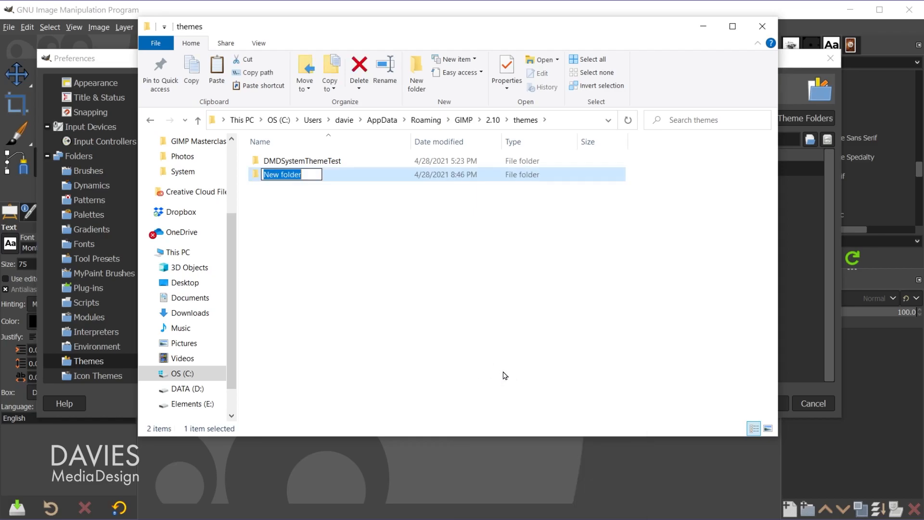
mouse_move(288, 161)
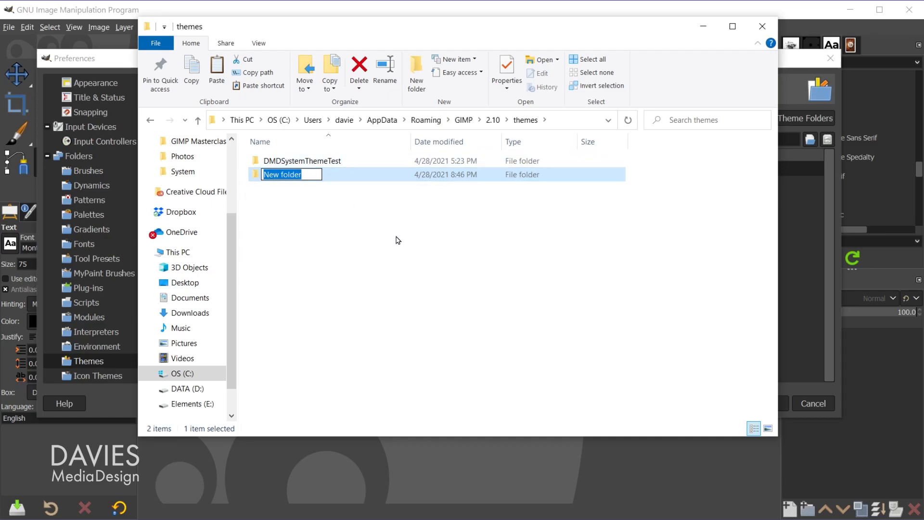
text(DMD_D)
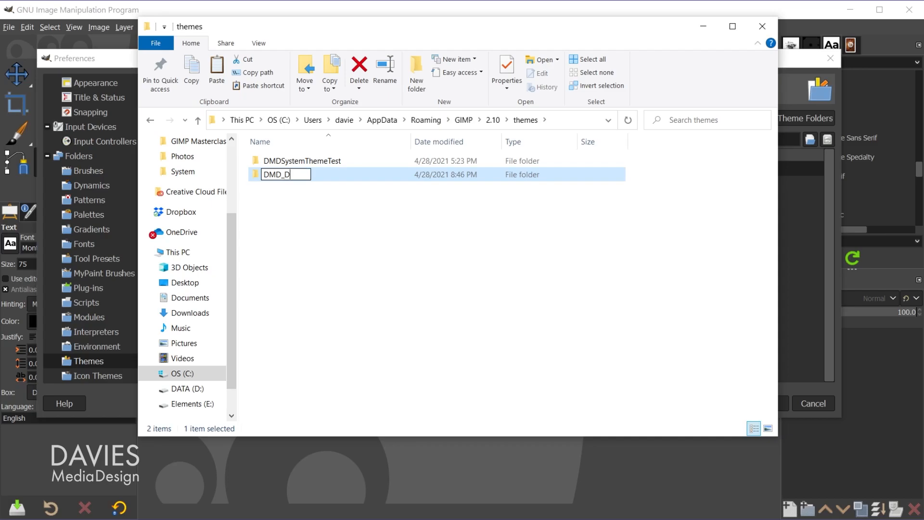
text(ark_Cus)
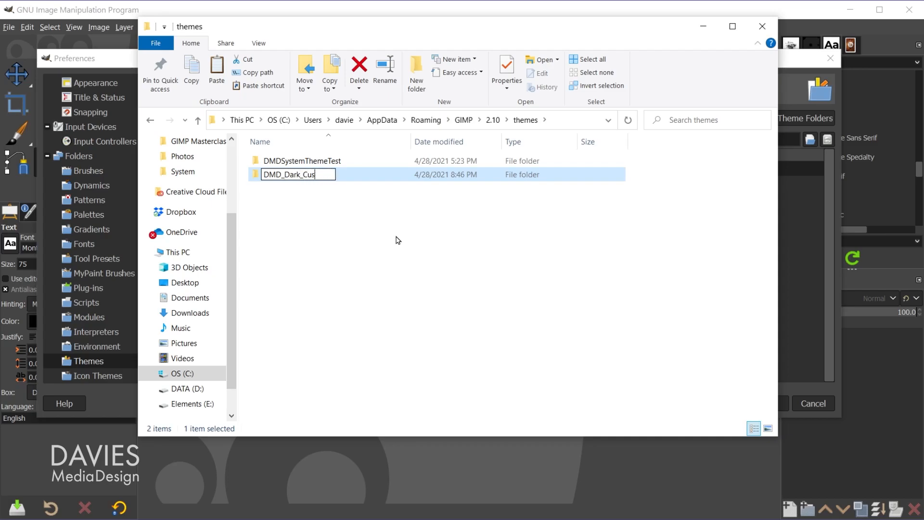
key(Return)
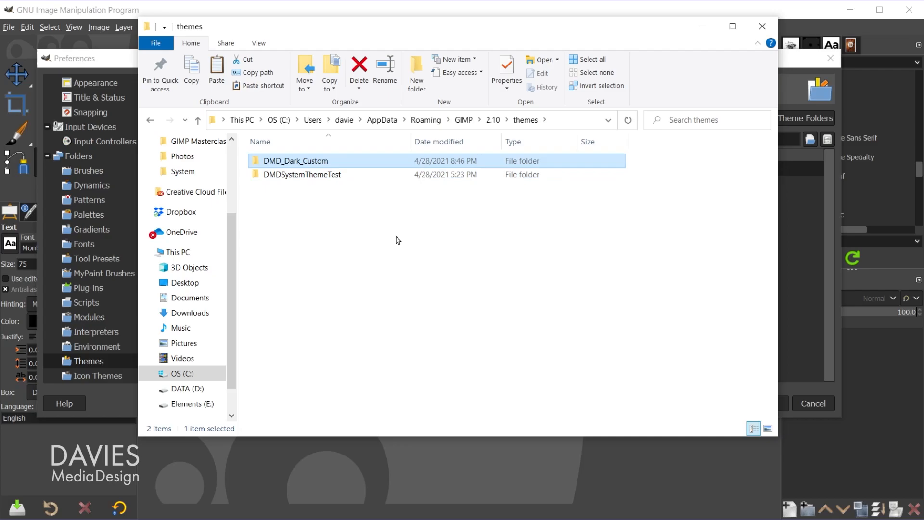
mouse_move(315, 171)
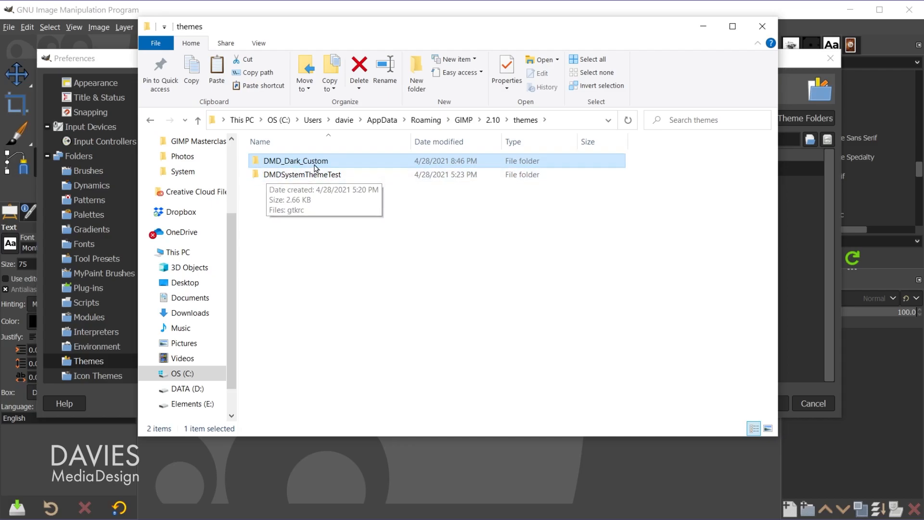
mouse_move(310, 165)
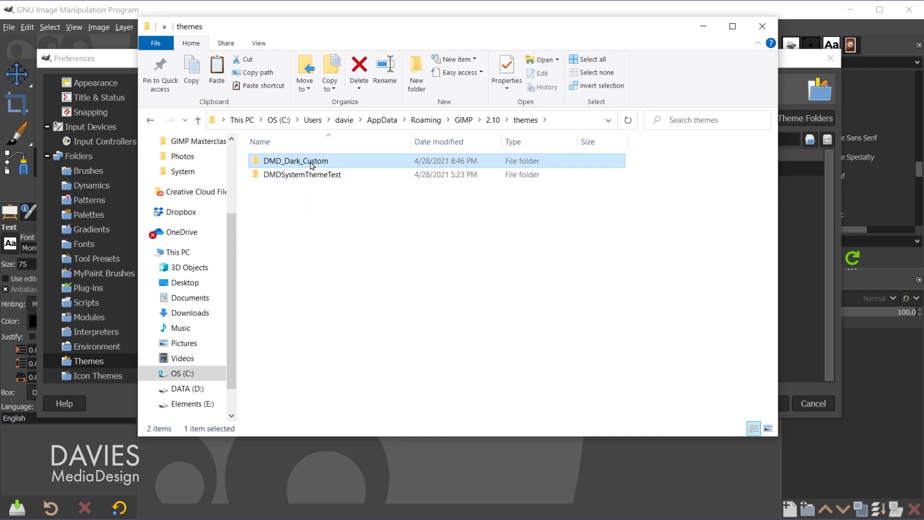
double_click(295, 160)
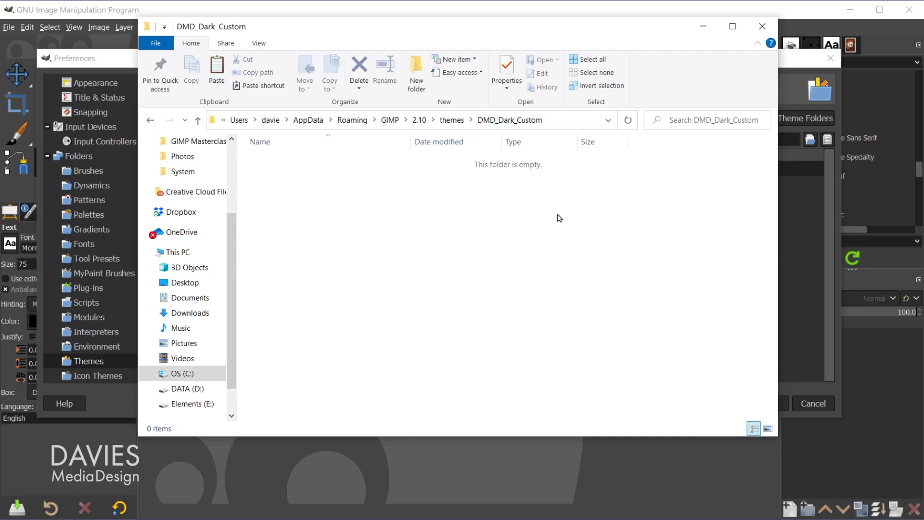
mouse_move(484, 315)
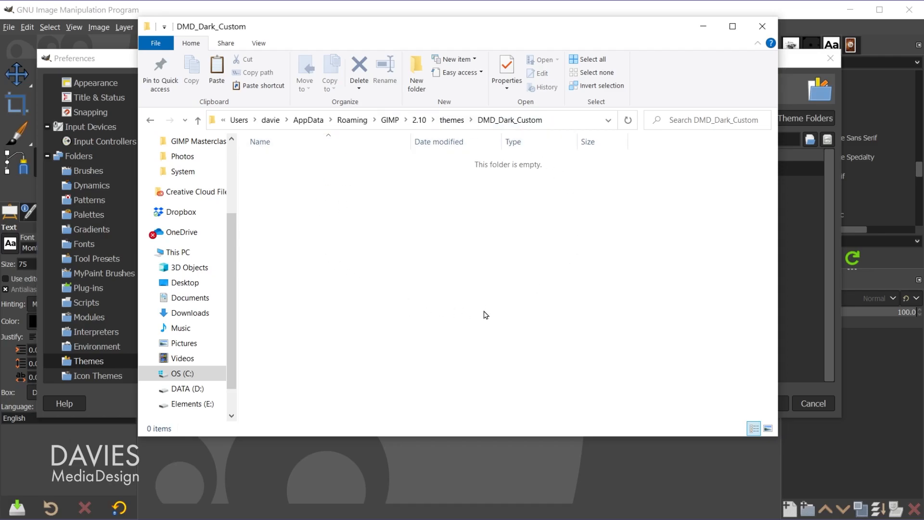
mouse_move(595, 270)
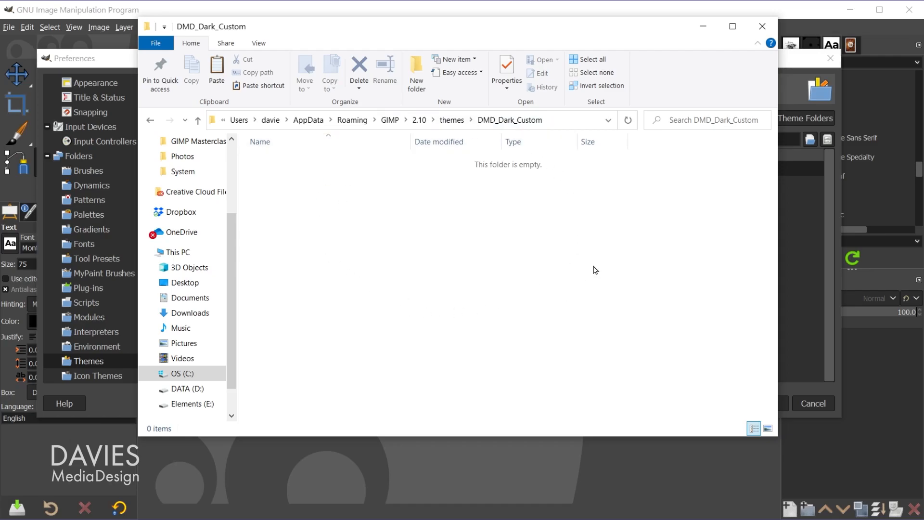
mouse_move(703, 27)
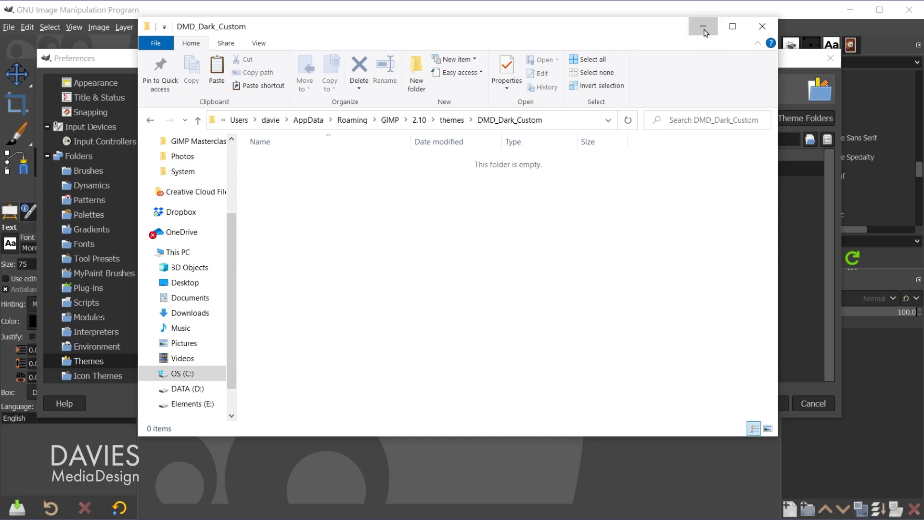
- Back in Preferences, select the C:\Program Files\GIMP 2\share\gimp\2.0\themes folder entry
click(703, 26)
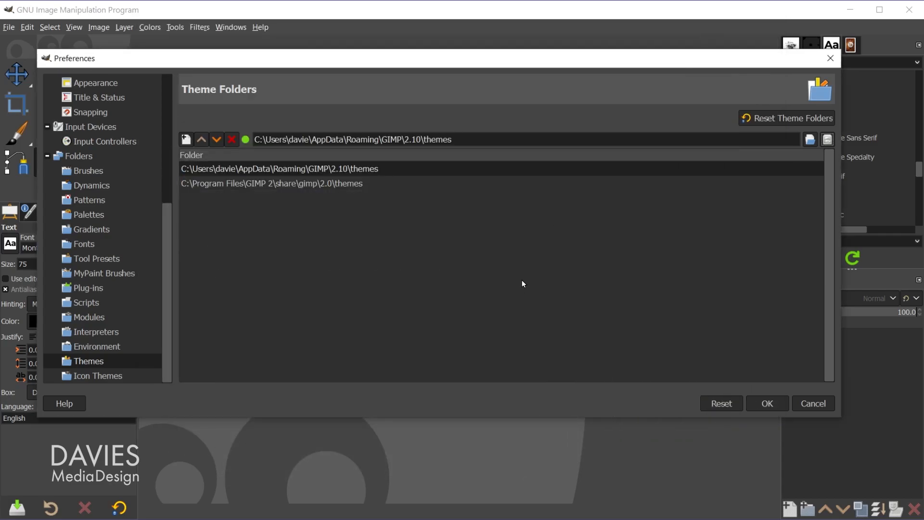
click(271, 183)
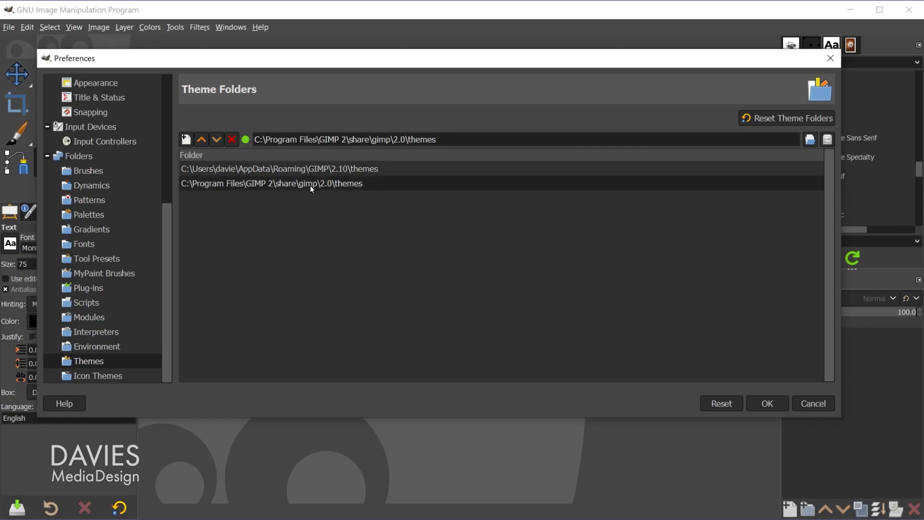
mouse_move(346, 211)
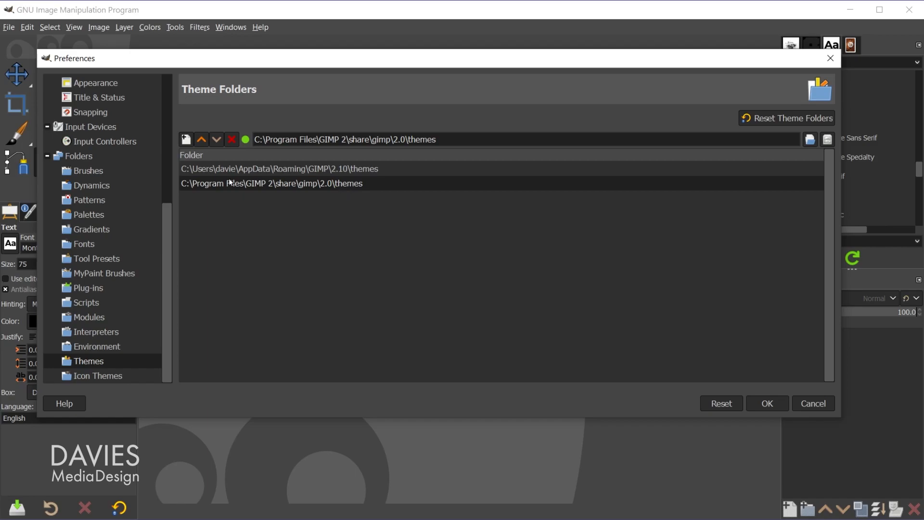
mouse_move(329, 195)
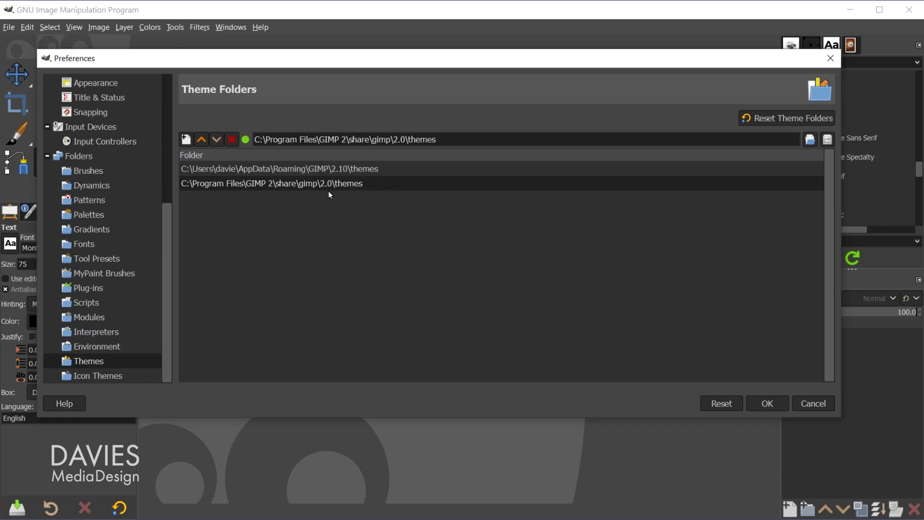
mouse_move(249, 191)
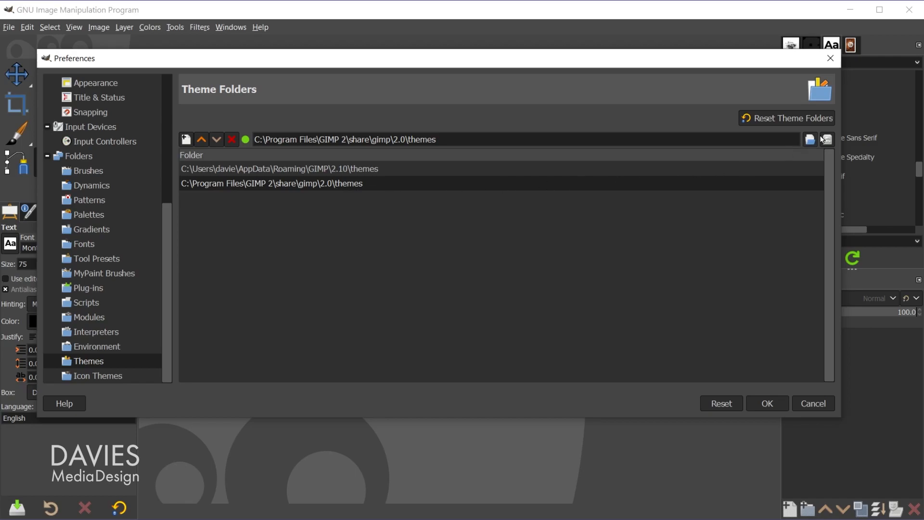
mouse_move(826, 139)
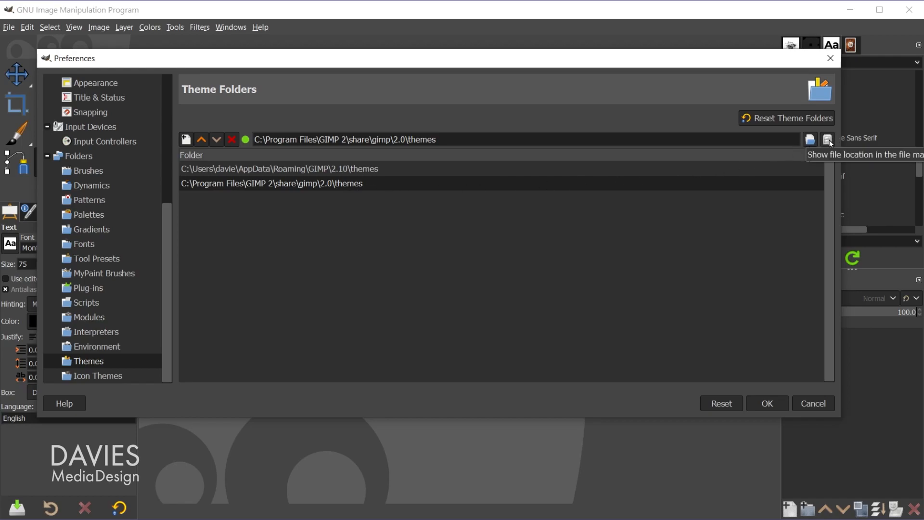
- Reveal the Program Files themes folder in File Explorer and select the Dark theme folder
click(827, 139)
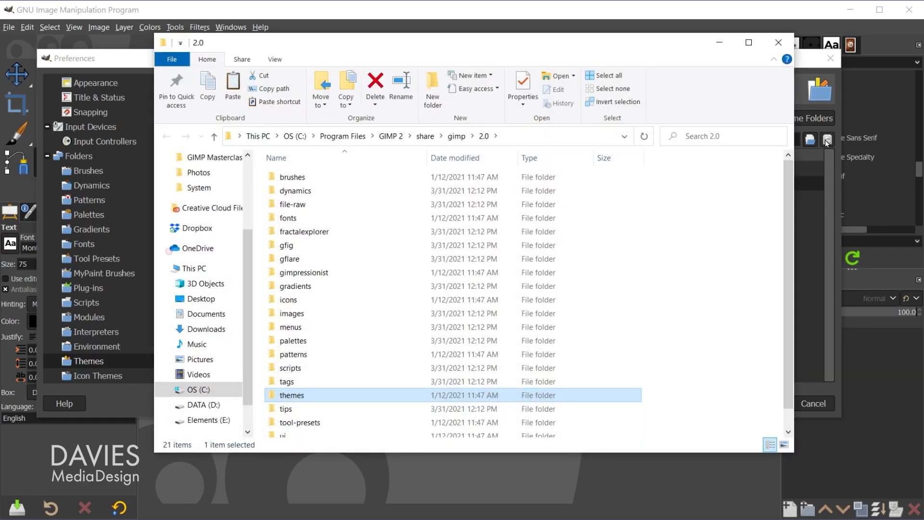
mouse_move(415, 413)
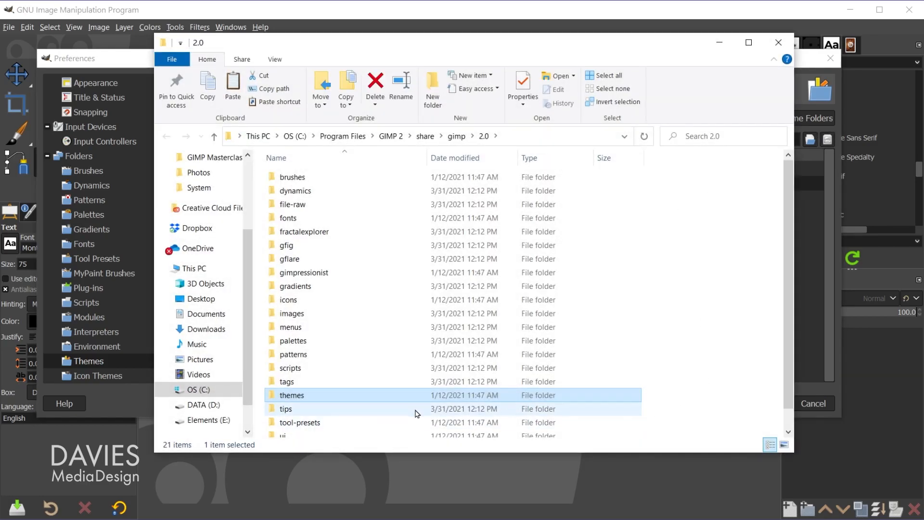
mouse_move(336, 396)
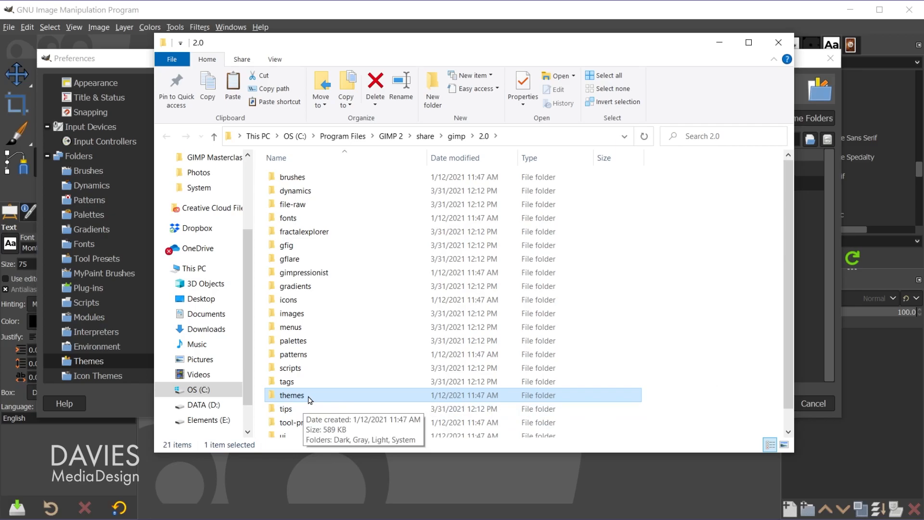
mouse_move(293, 400)
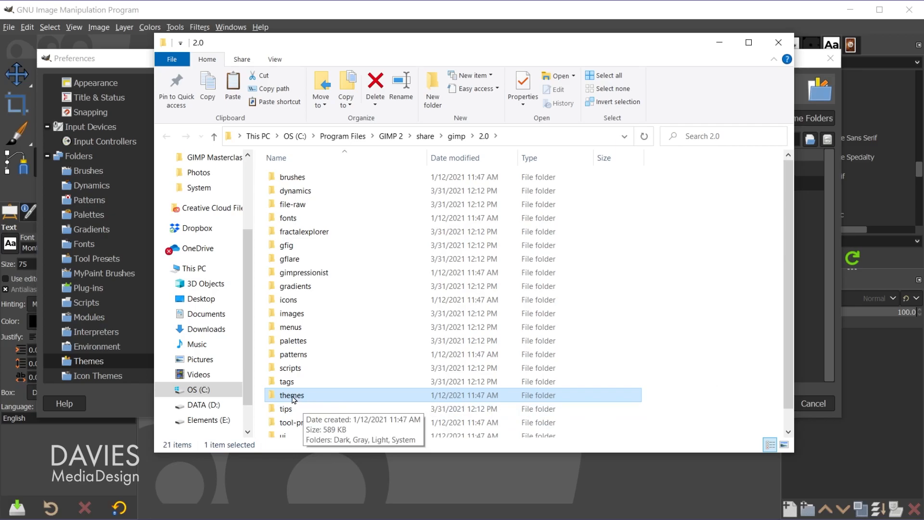
double_click(292, 395)
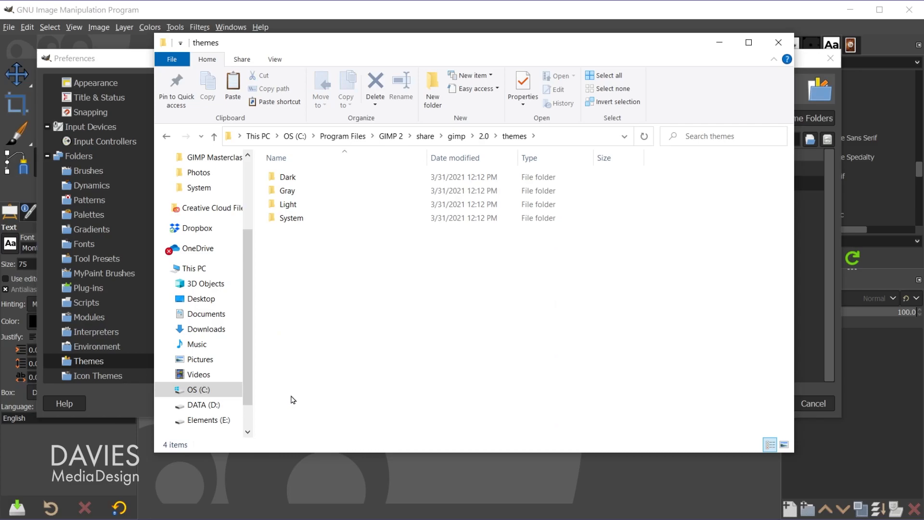
mouse_move(312, 197)
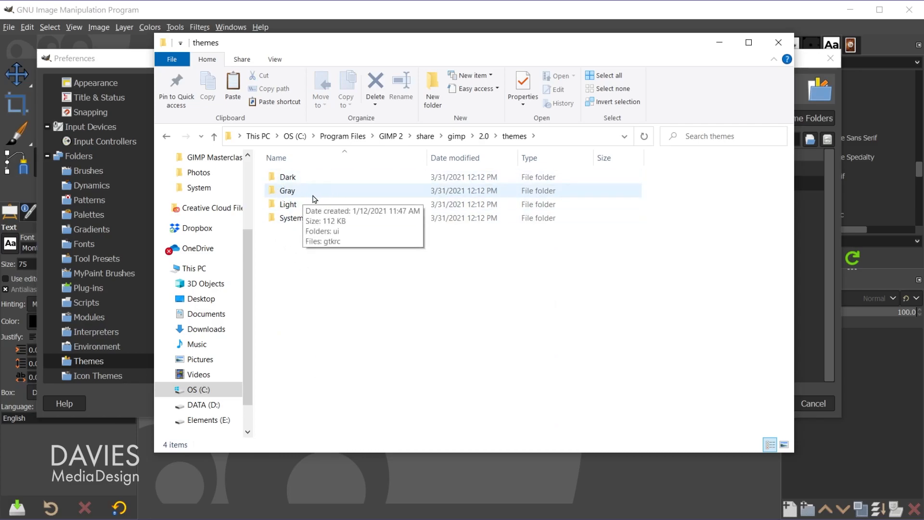
mouse_move(322, 218)
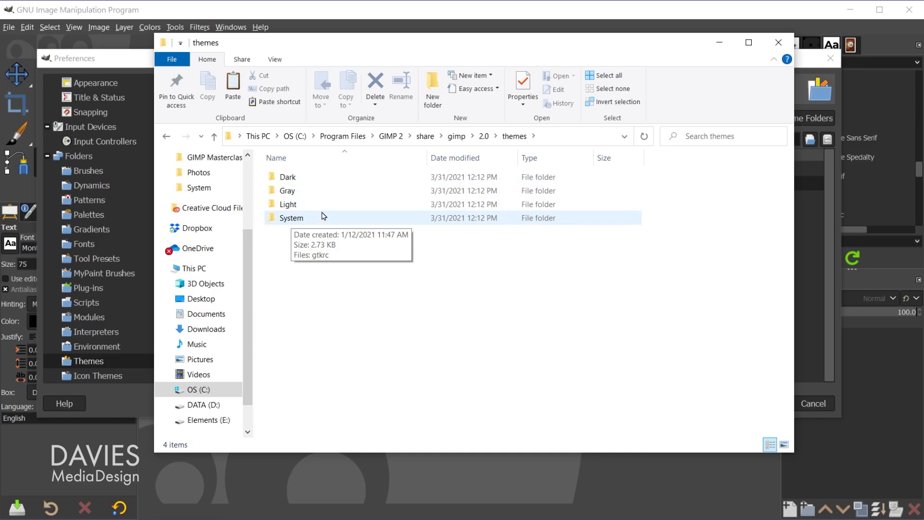
mouse_move(273, 231)
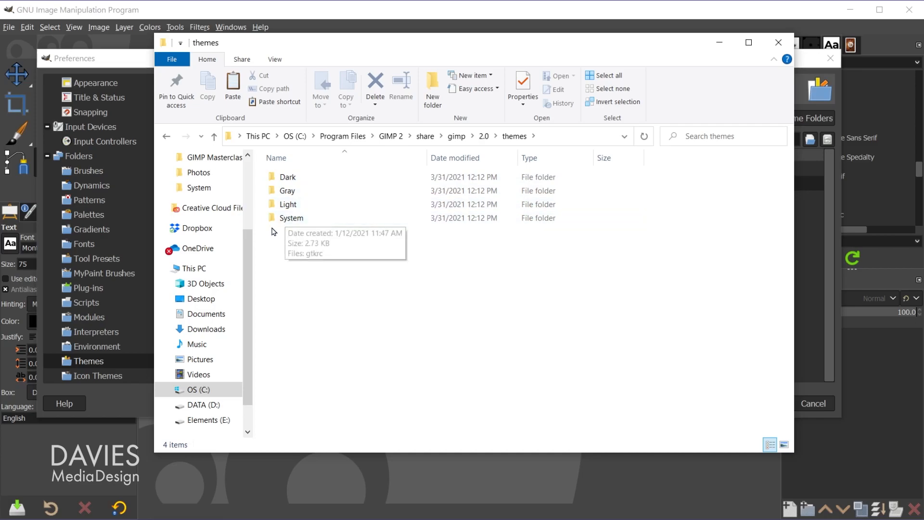
click(291, 218)
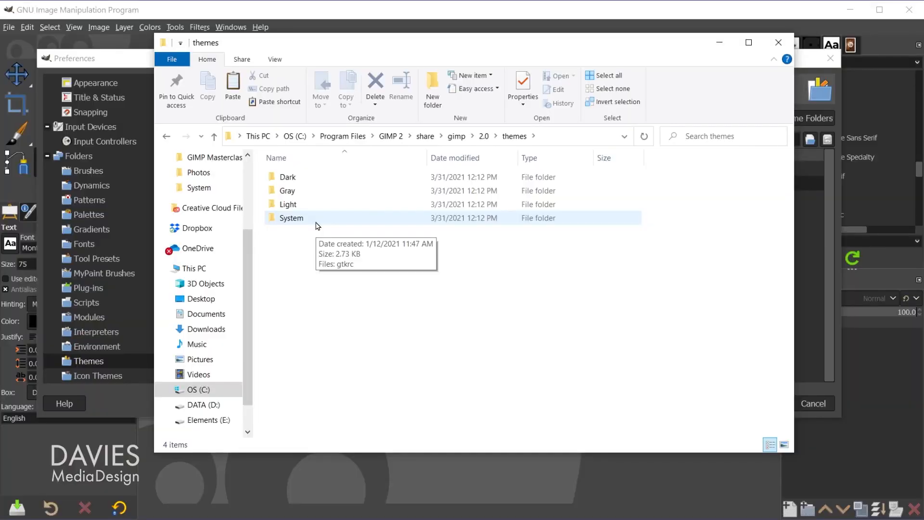
click(288, 176)
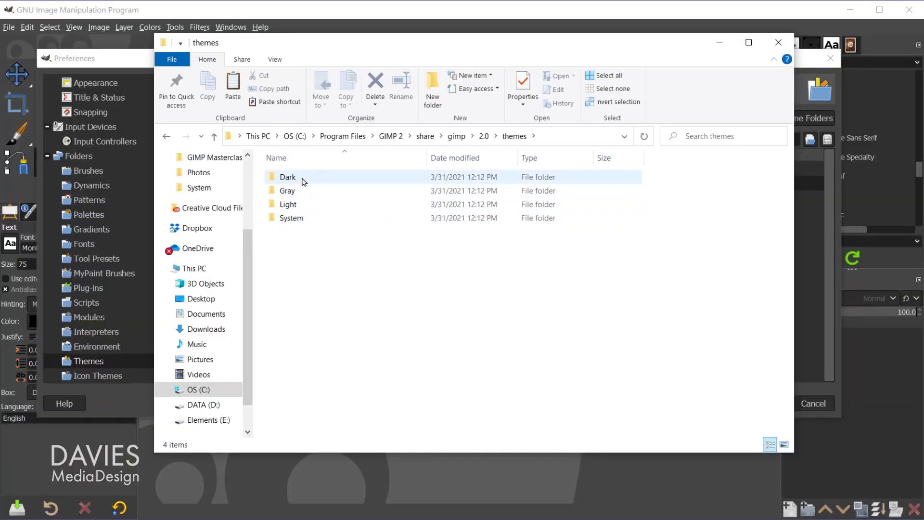
mouse_move(301, 180)
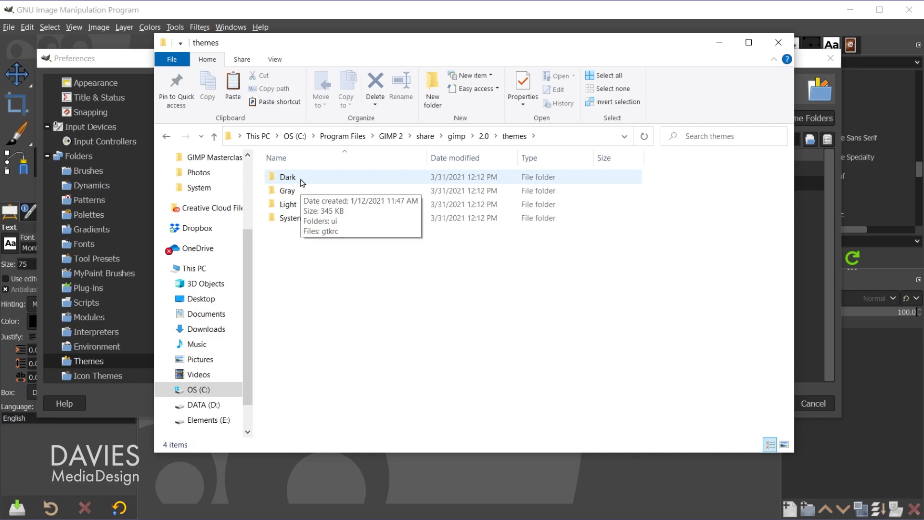
- Open the built-in Dark theme folder and select its ui folder and gtkrc file
double_click(287, 176)
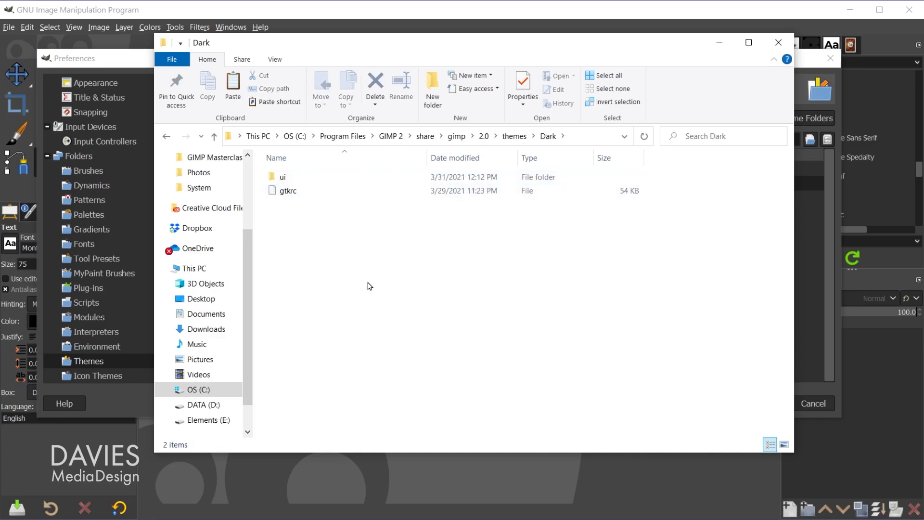
mouse_move(282, 218)
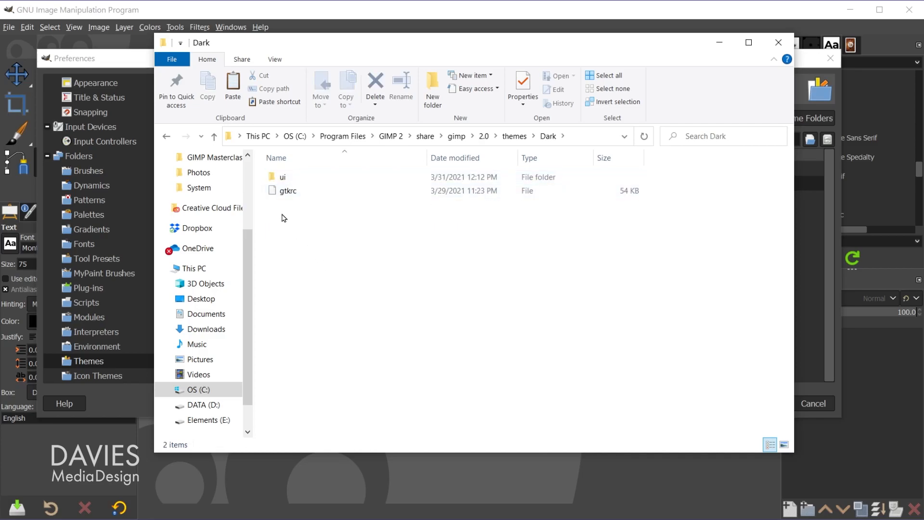
mouse_move(283, 177)
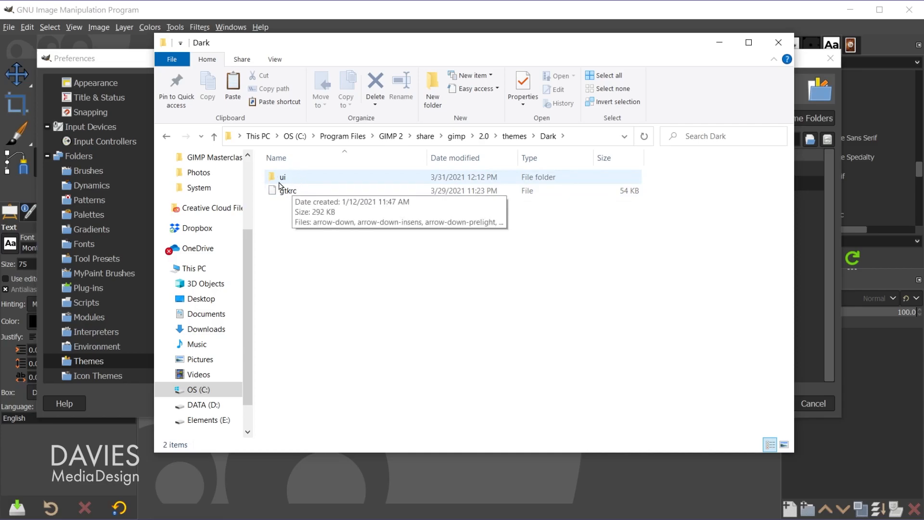
click(287, 191)
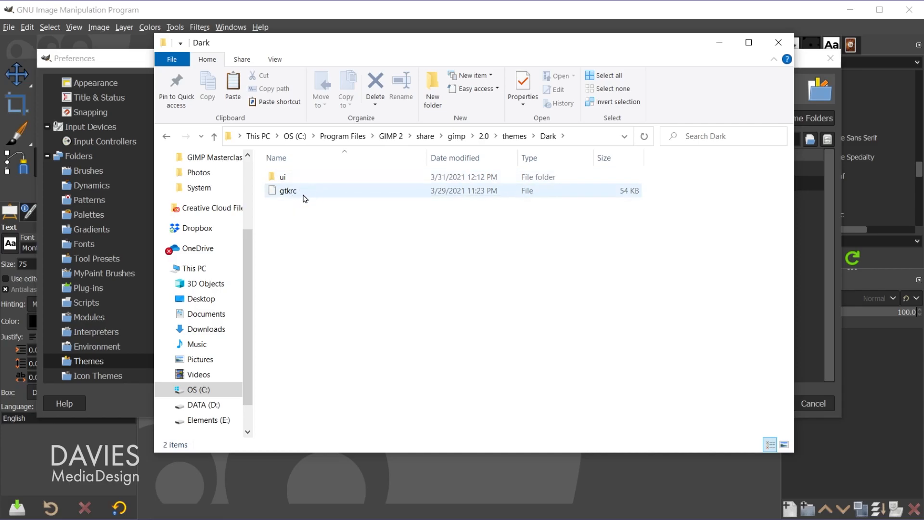
click(291, 202)
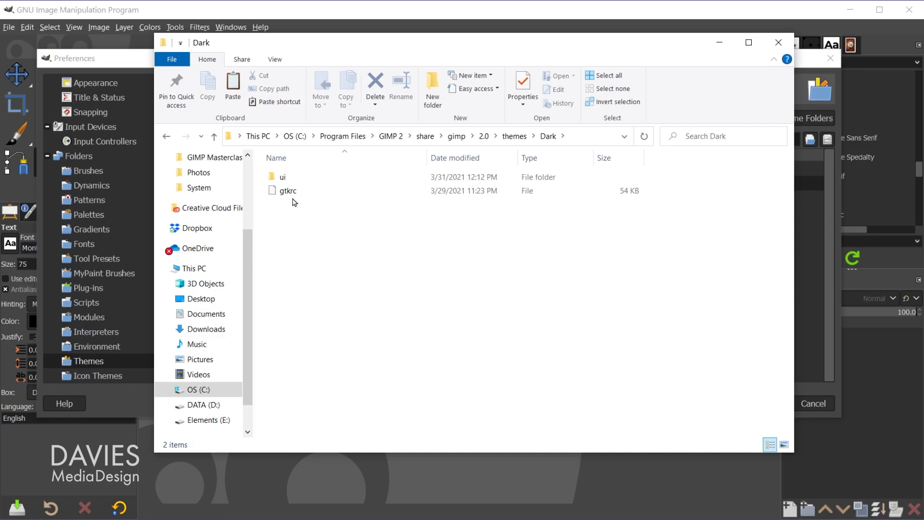
click(288, 191)
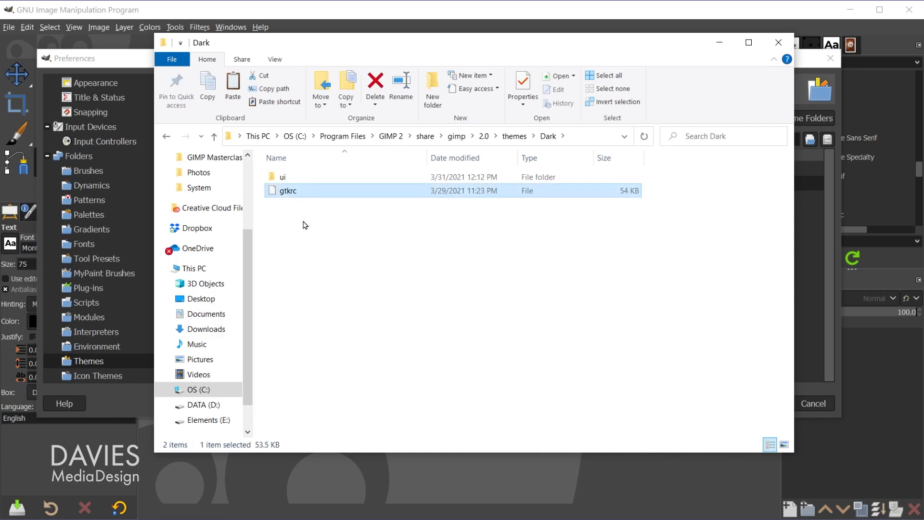
click(284, 177)
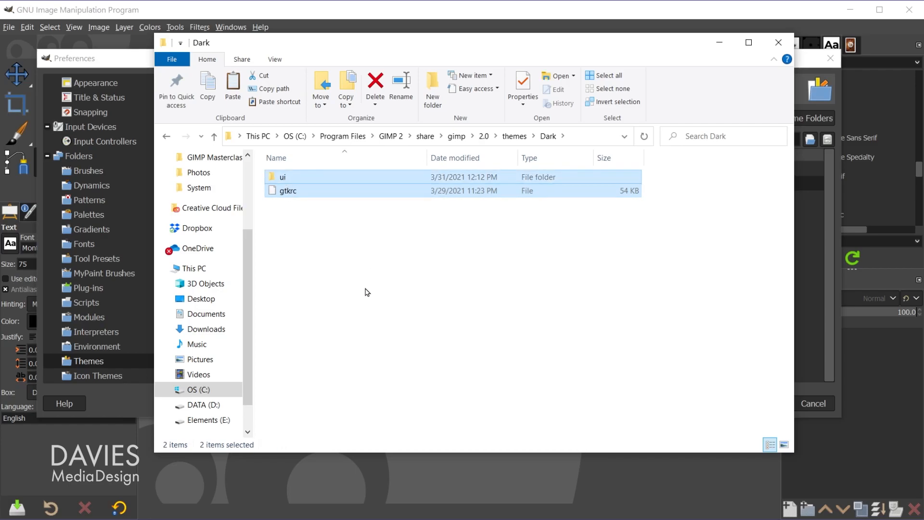
mouse_move(359, 272)
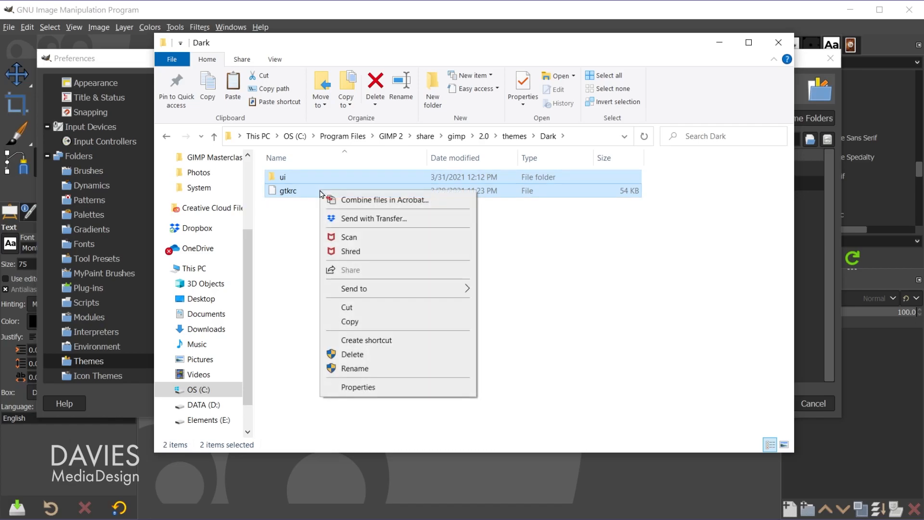
mouse_move(344, 380)
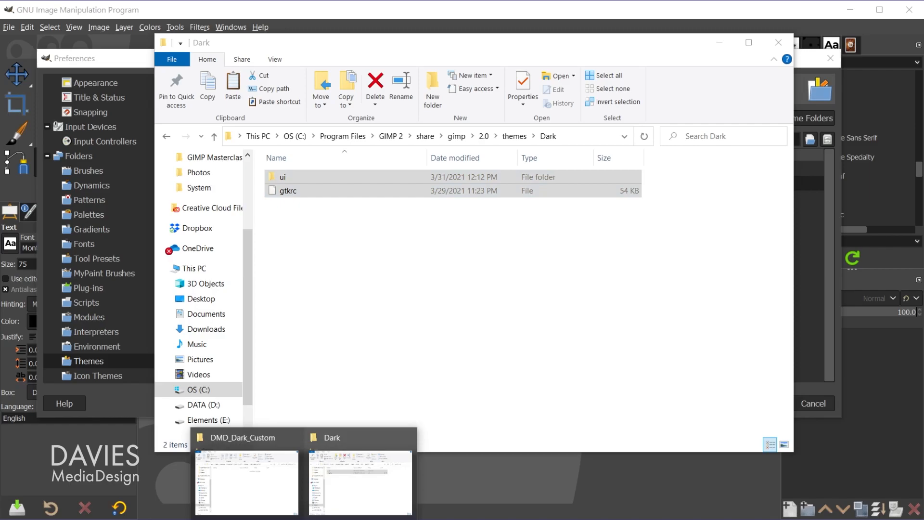
- Switch to the DMD_Dark_Custom Explorer window and paste the ui folder and gtkrc file
click(246, 481)
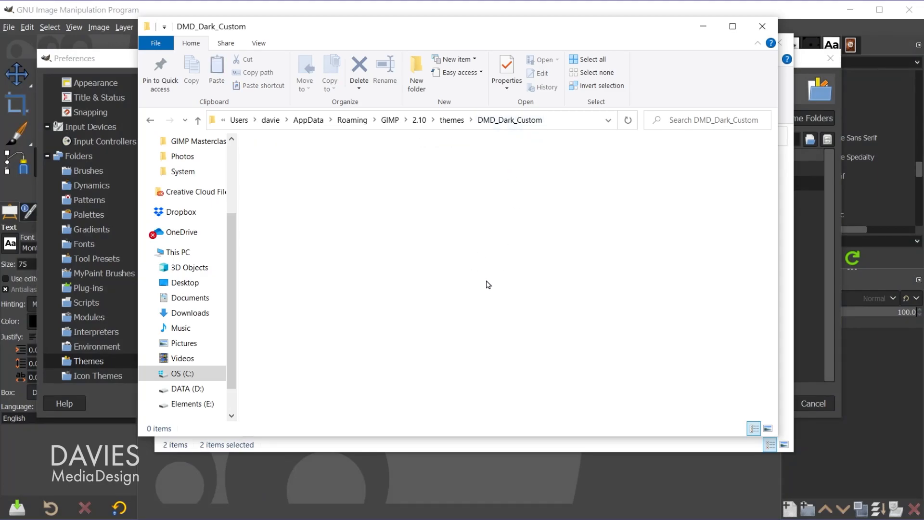
right_click(483, 283)
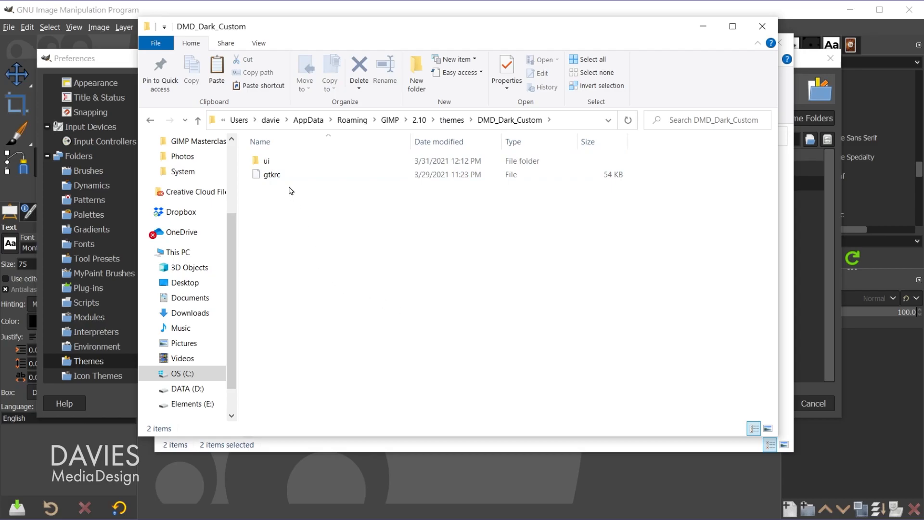
click(266, 161)
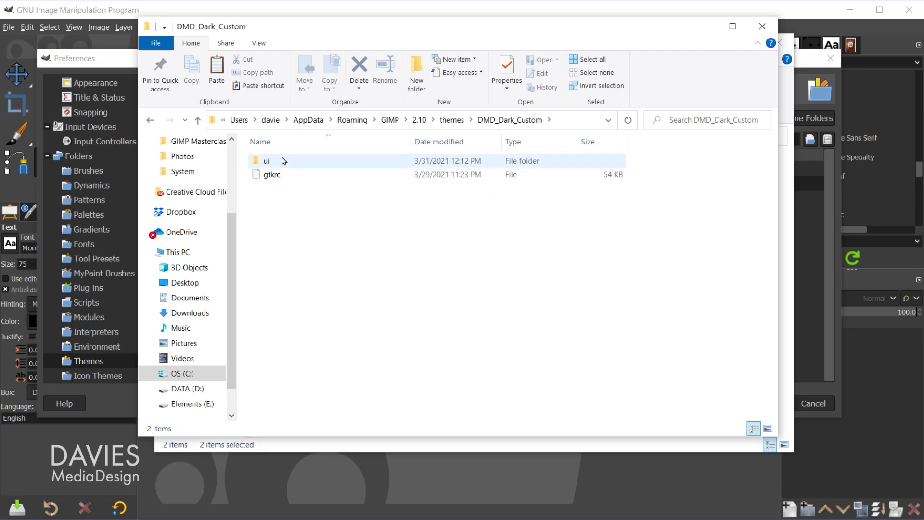
mouse_move(314, 174)
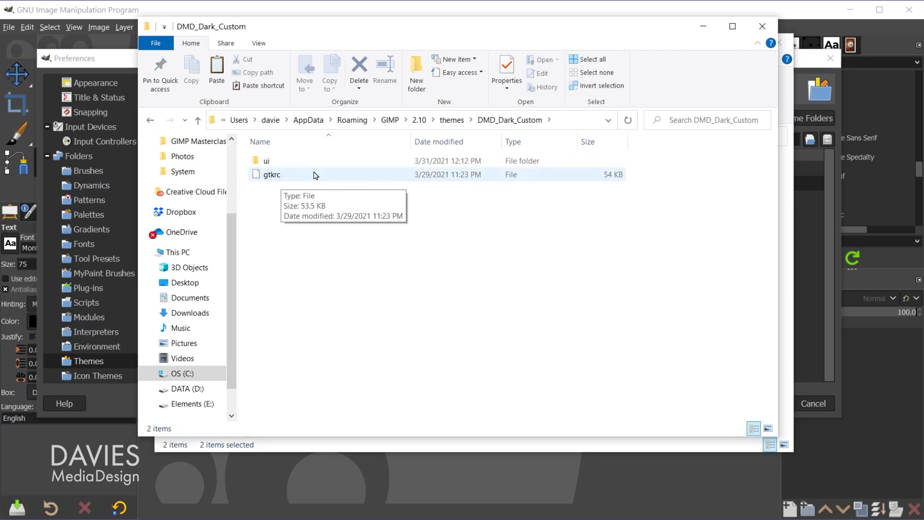
mouse_move(279, 181)
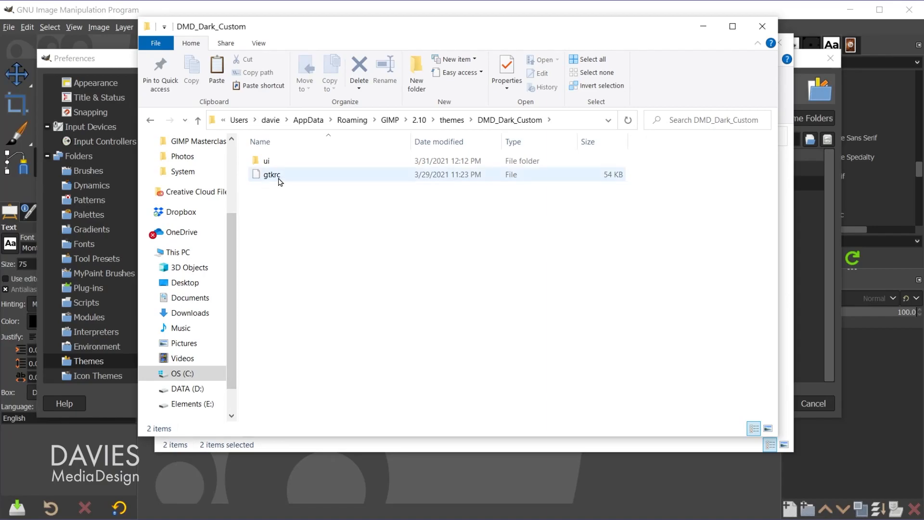
- Open DMD_Dark_Custom's gtkrc file, choosing Notepad in the 'How do you want to open' dialog
right_click(272, 175)
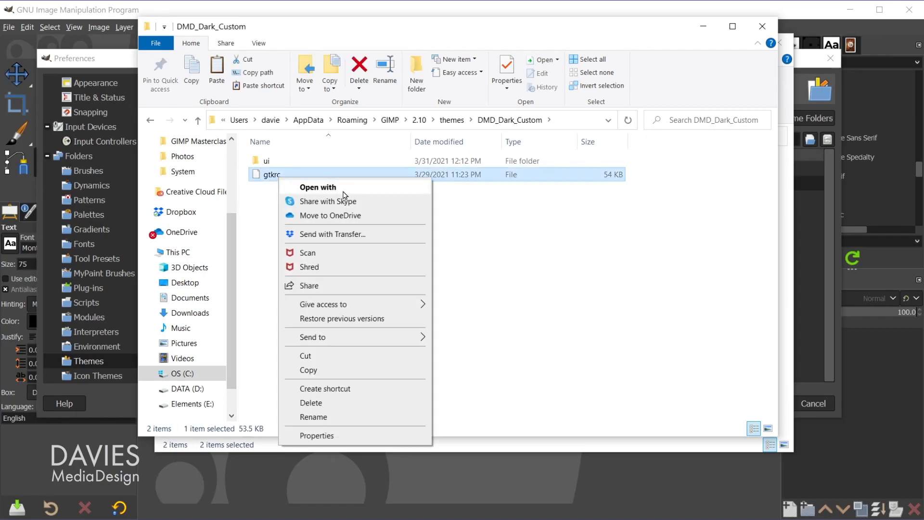
click(333, 196)
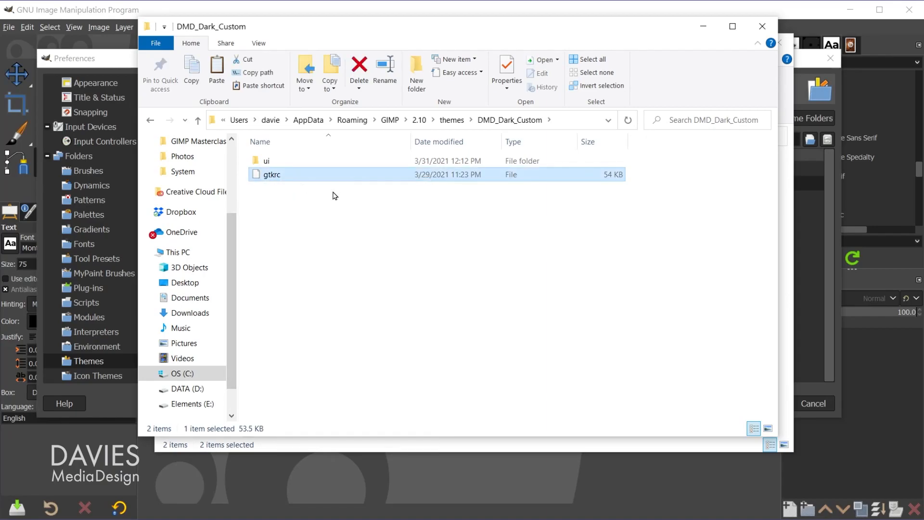
double_click(271, 174)
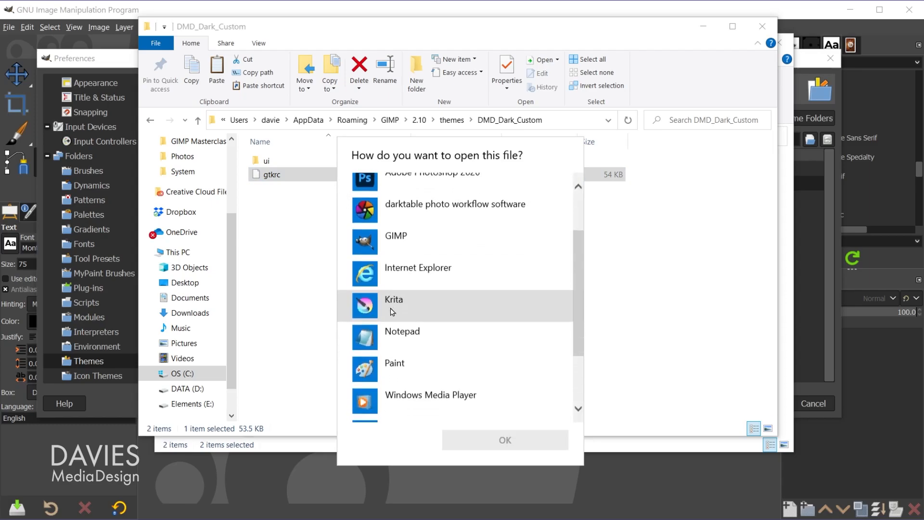
scroll(down, 3)
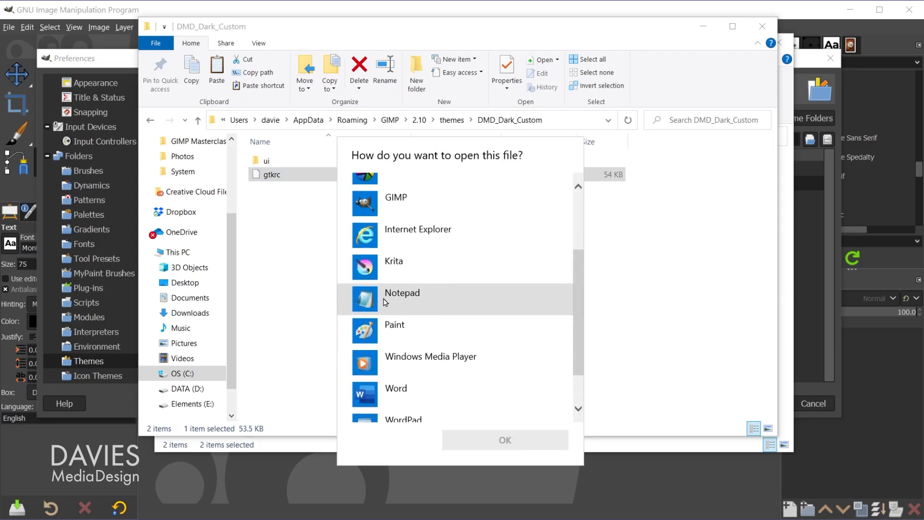
click(402, 298)
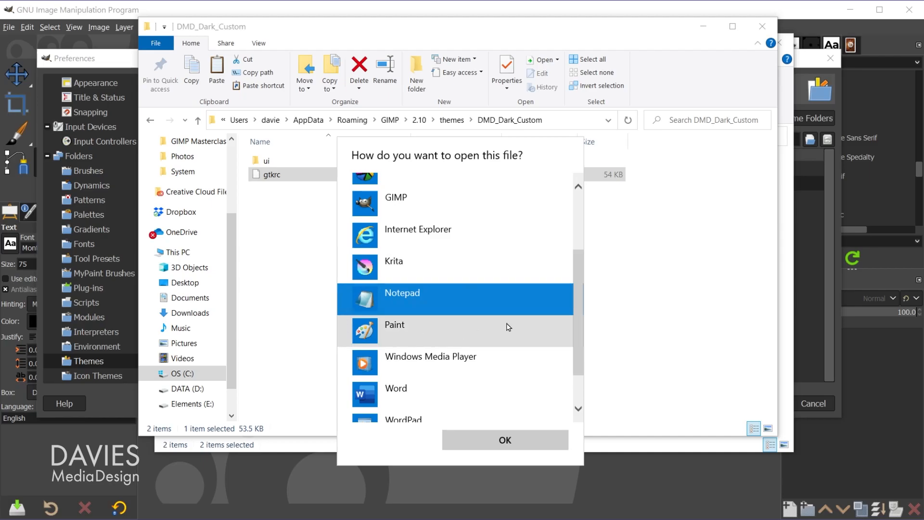
mouse_move(454, 300)
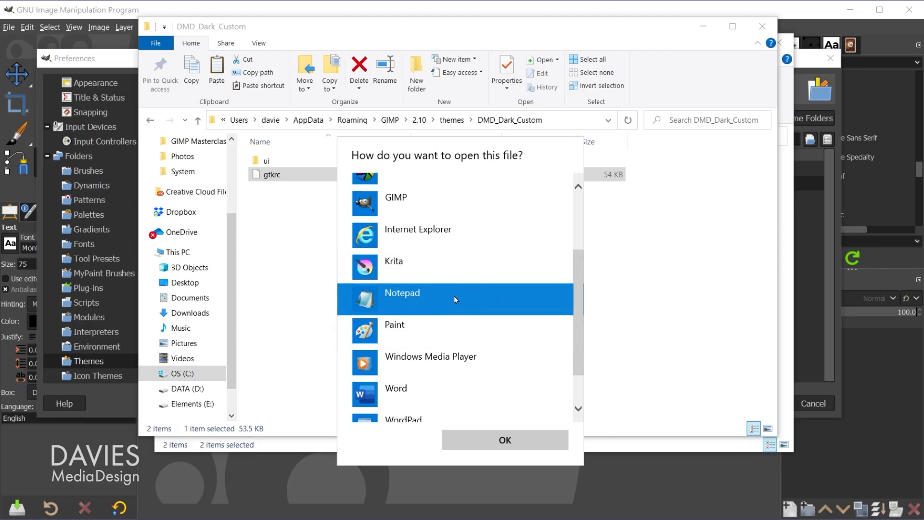
mouse_move(394, 285)
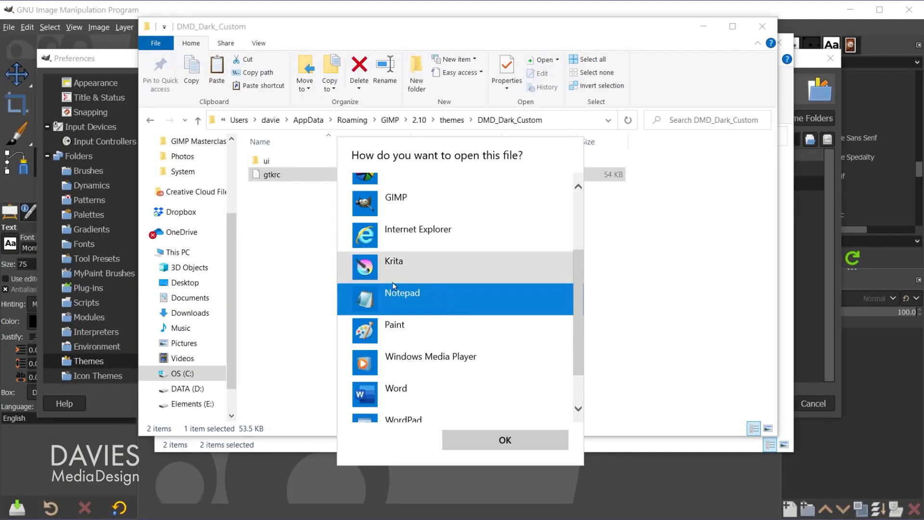
mouse_move(481, 310)
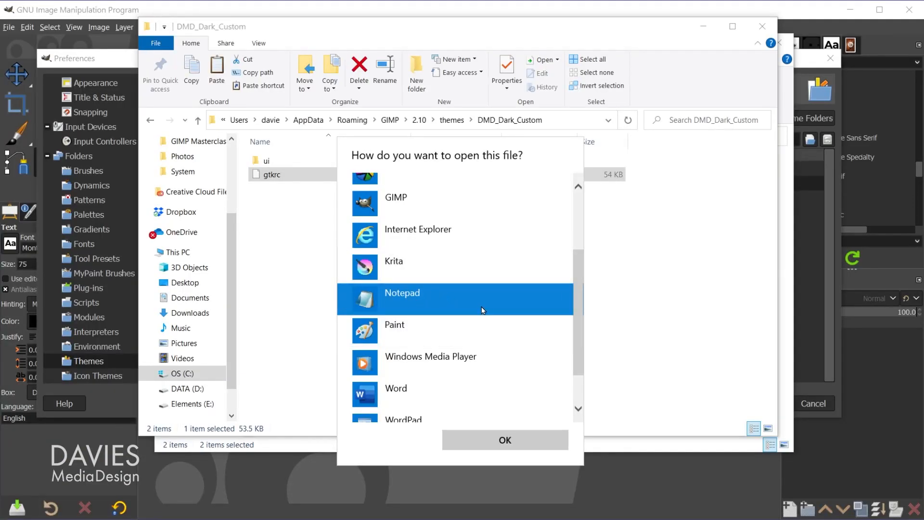
click(504, 439)
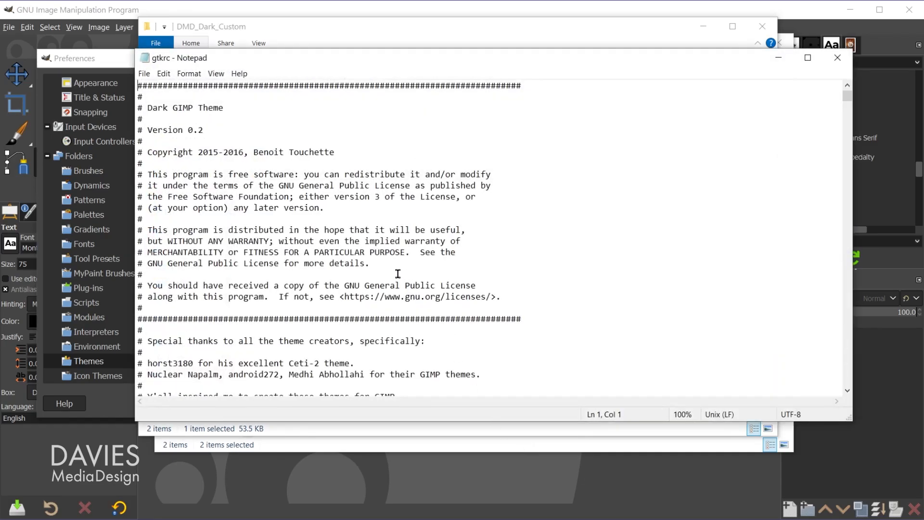
mouse_move(362, 254)
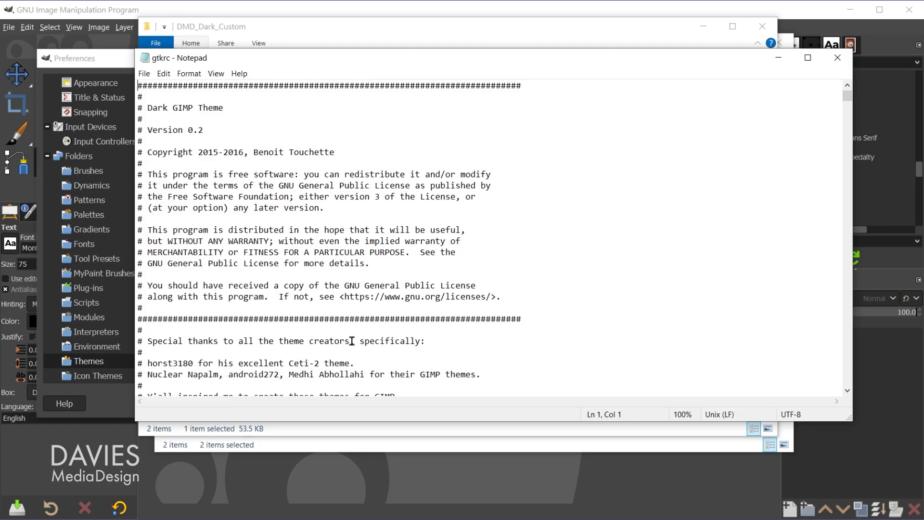
scroll(down, 3)
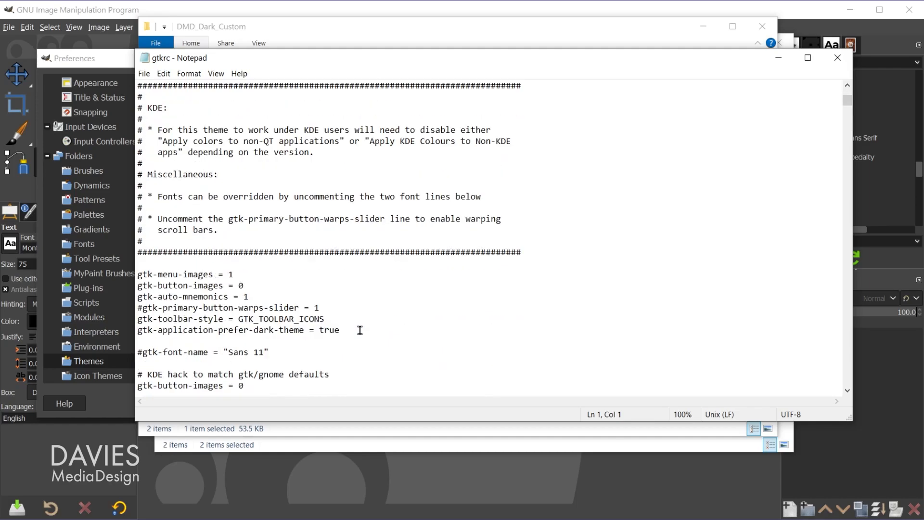
scroll(down, 3)
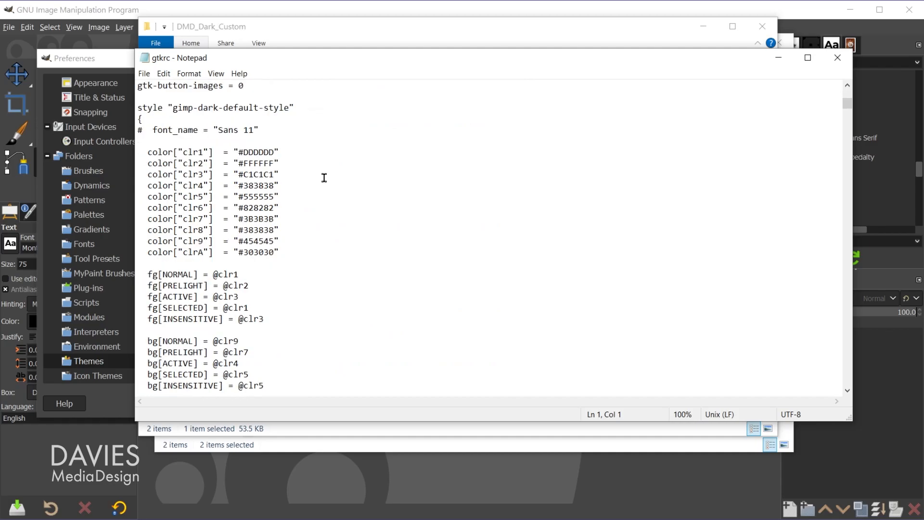
scroll(up, 3)
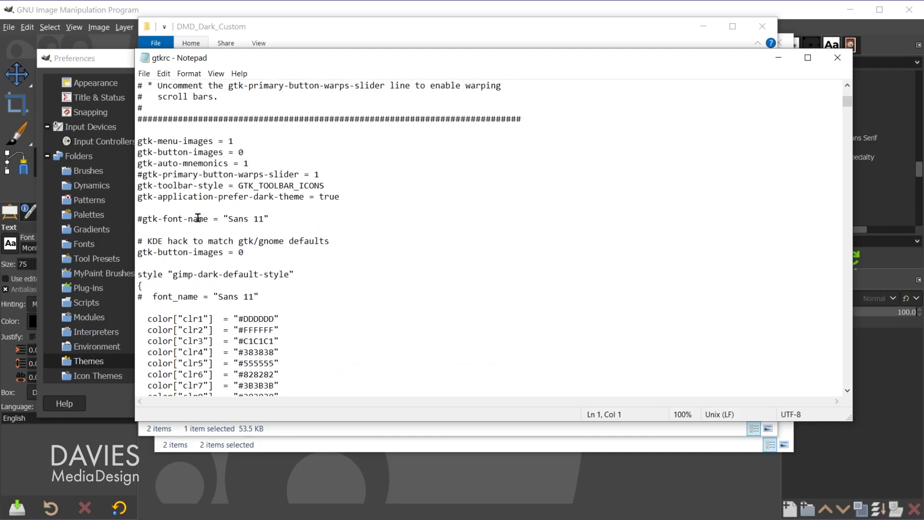
mouse_move(268, 221)
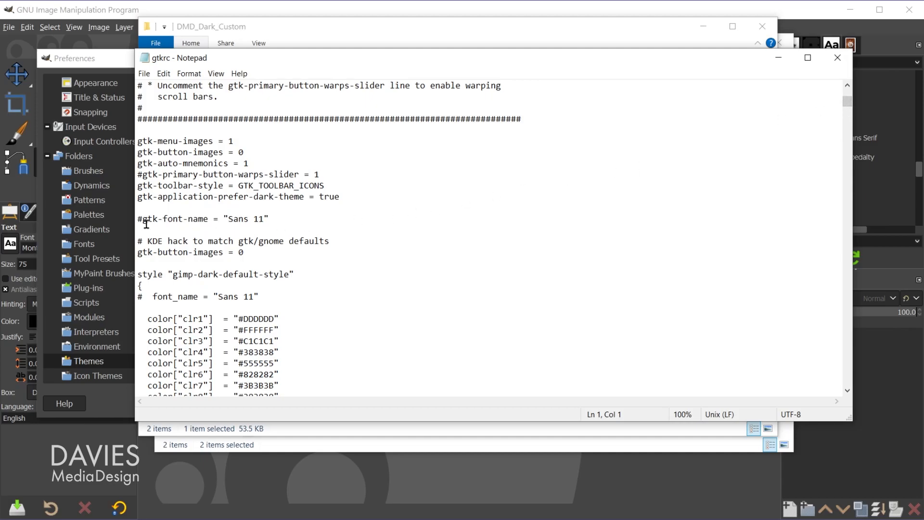
double_click(147, 218)
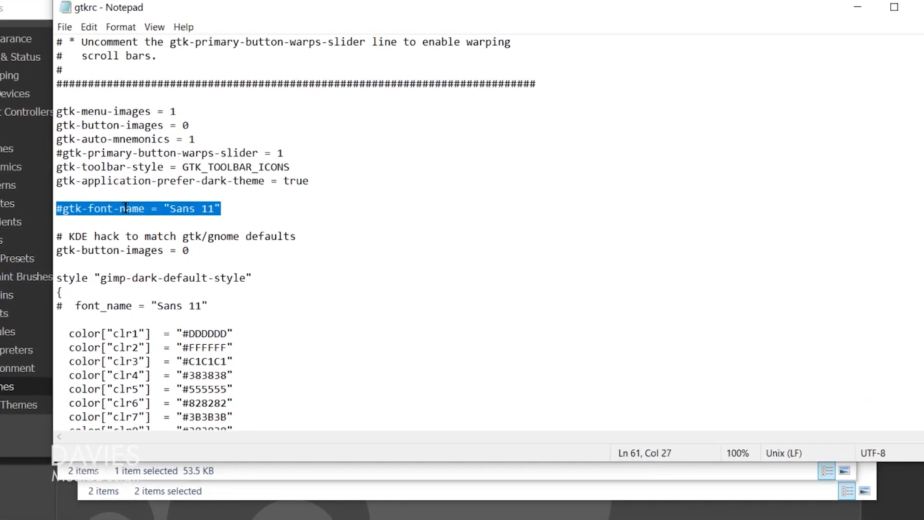
mouse_move(67, 228)
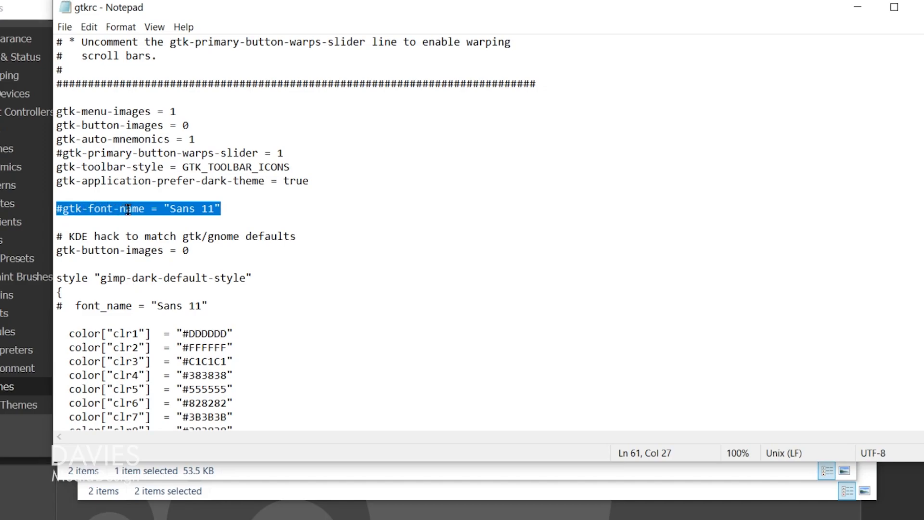
mouse_move(167, 206)
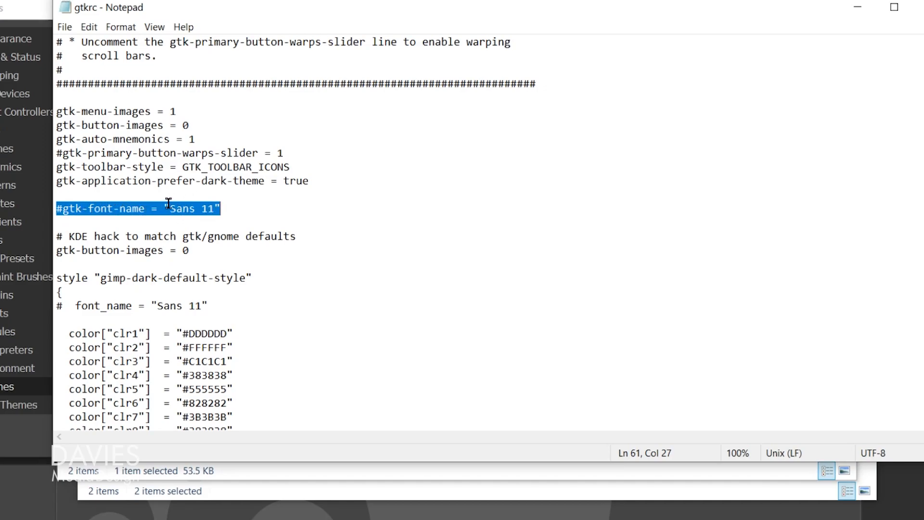
mouse_move(189, 199)
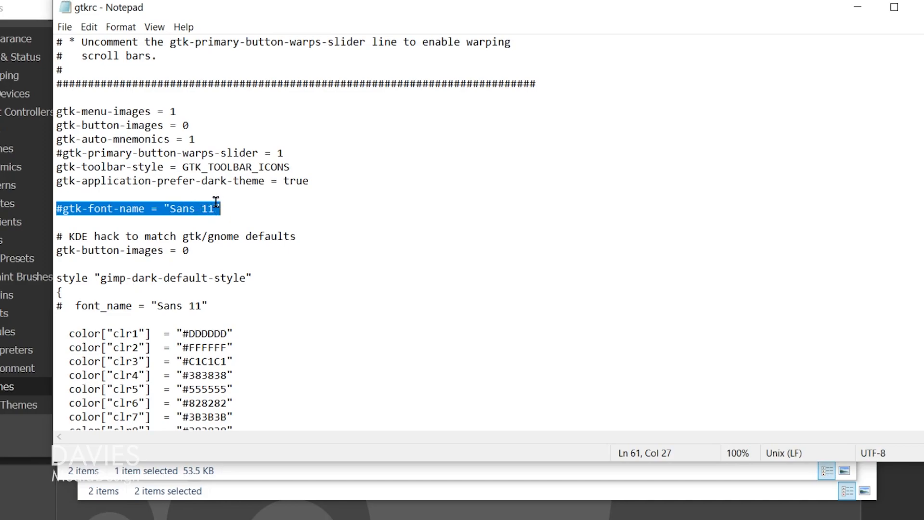
mouse_move(86, 307)
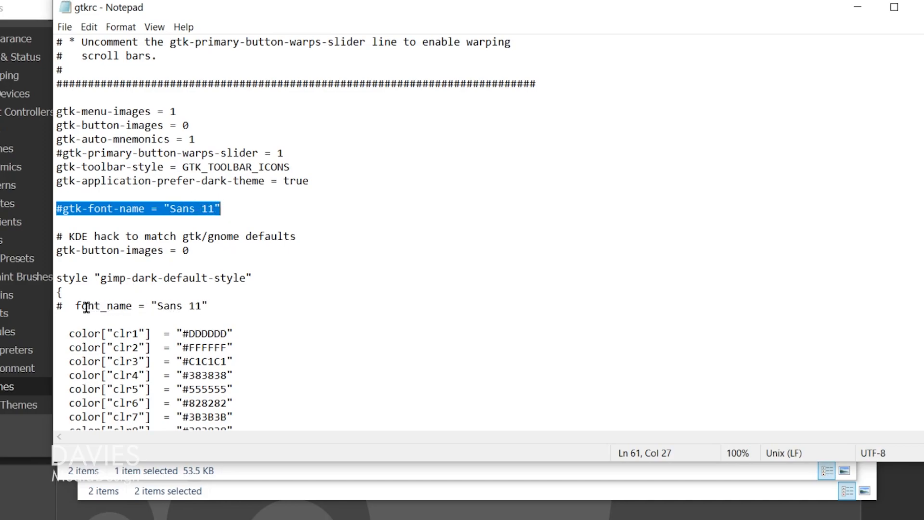
mouse_move(56, 307)
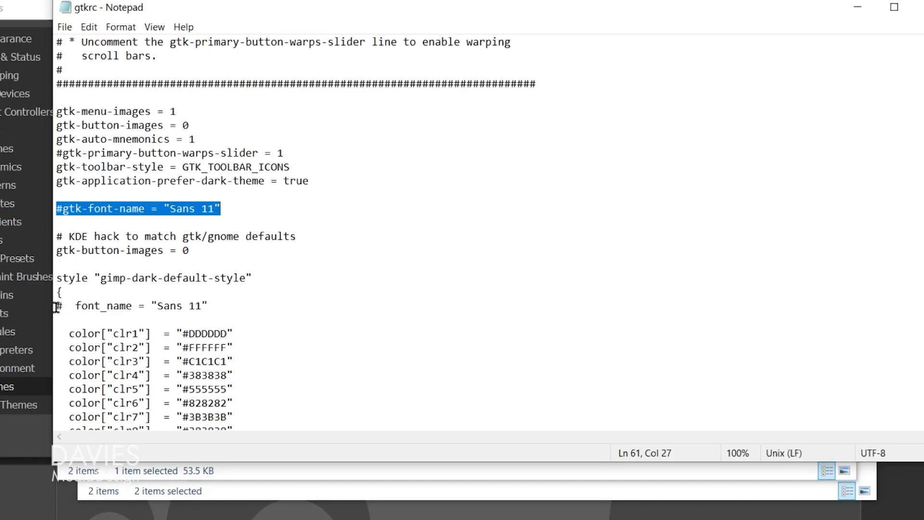
mouse_move(129, 273)
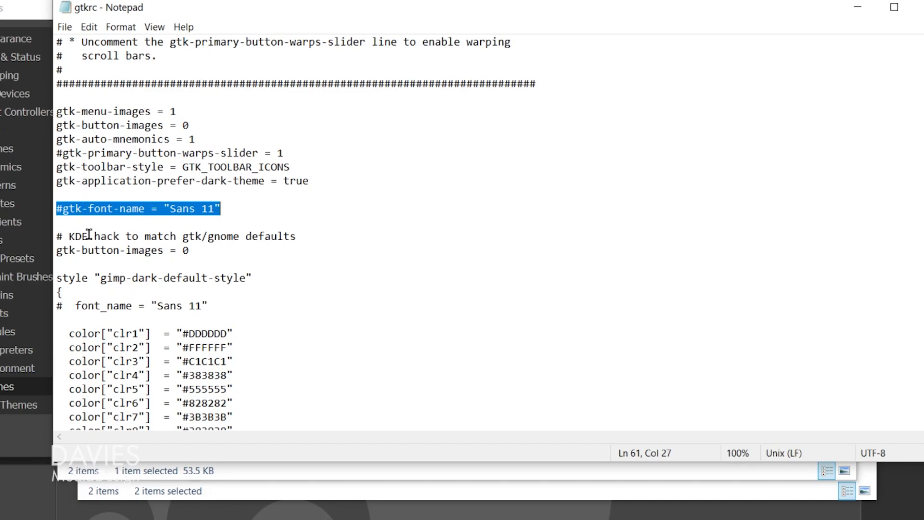
click(209, 208)
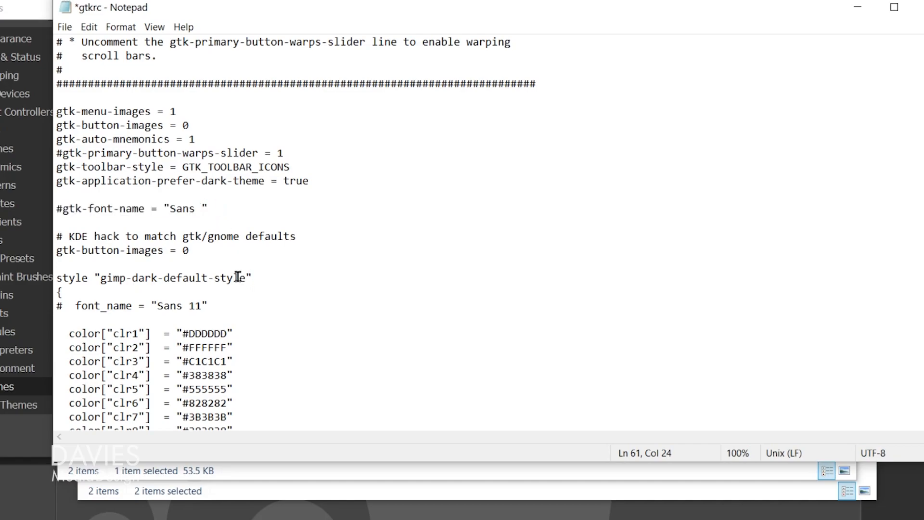
- Change both gtkrc font-name lines from Sans 11 to Sans 20 and uncomment them
text(20)
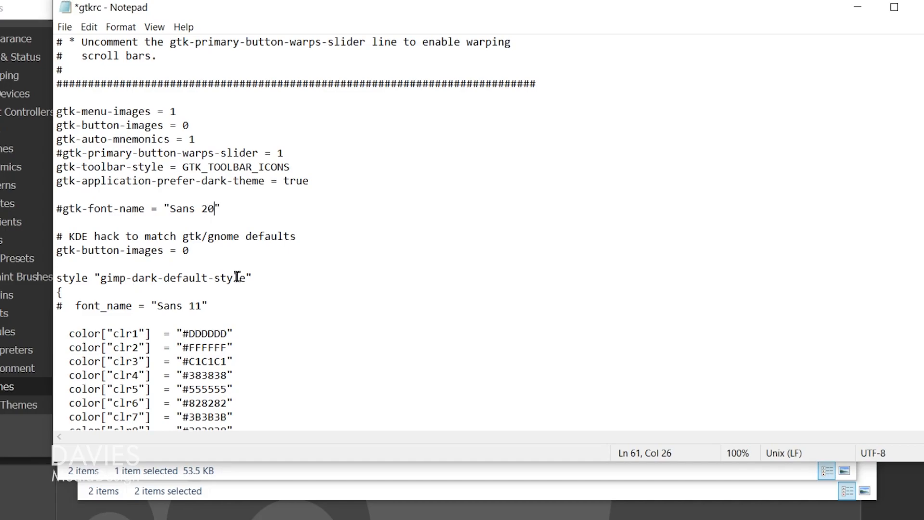
mouse_move(198, 205)
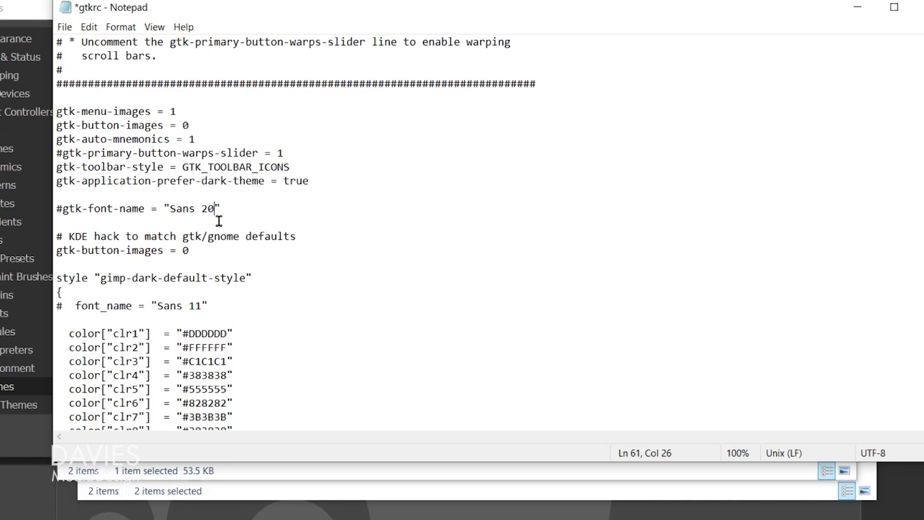
mouse_move(219, 217)
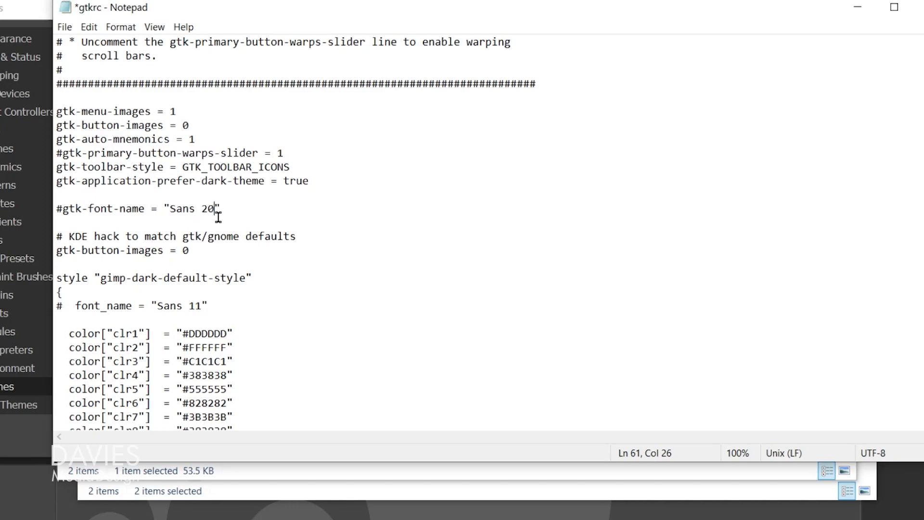
double_click(196, 307)
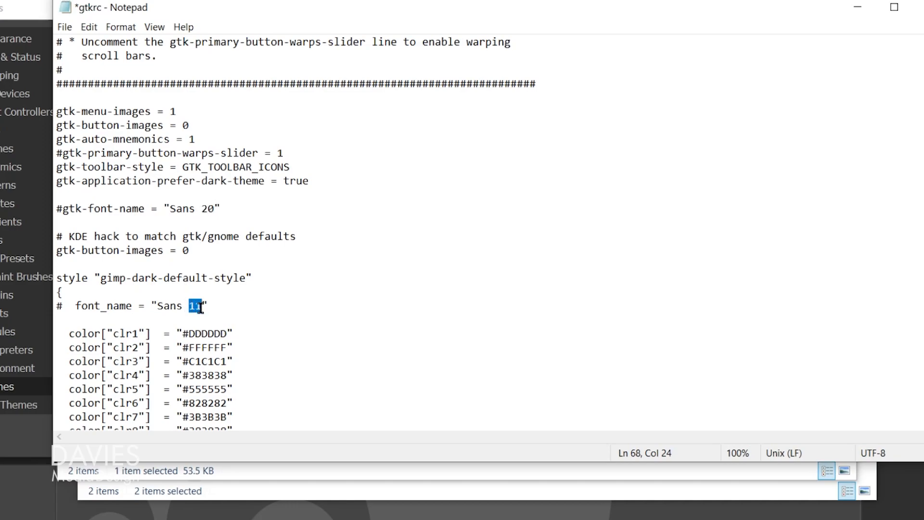
text(20)
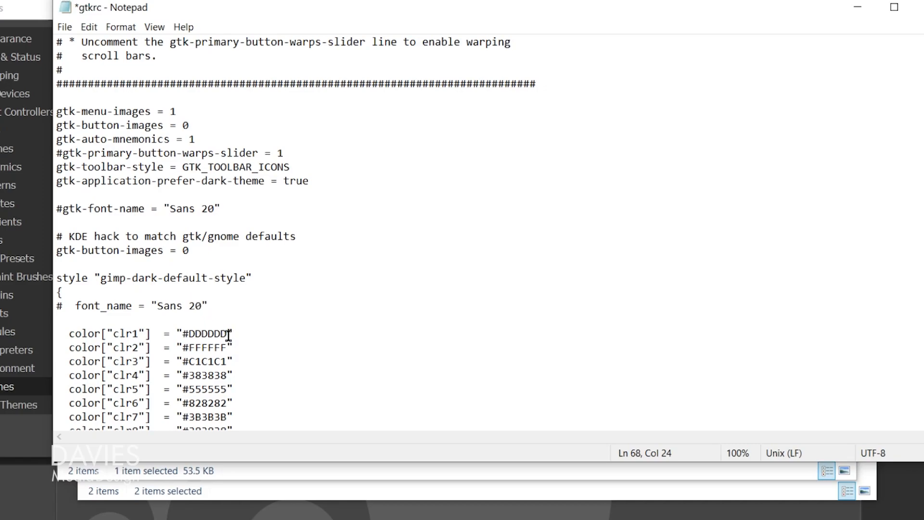
mouse_move(155, 200)
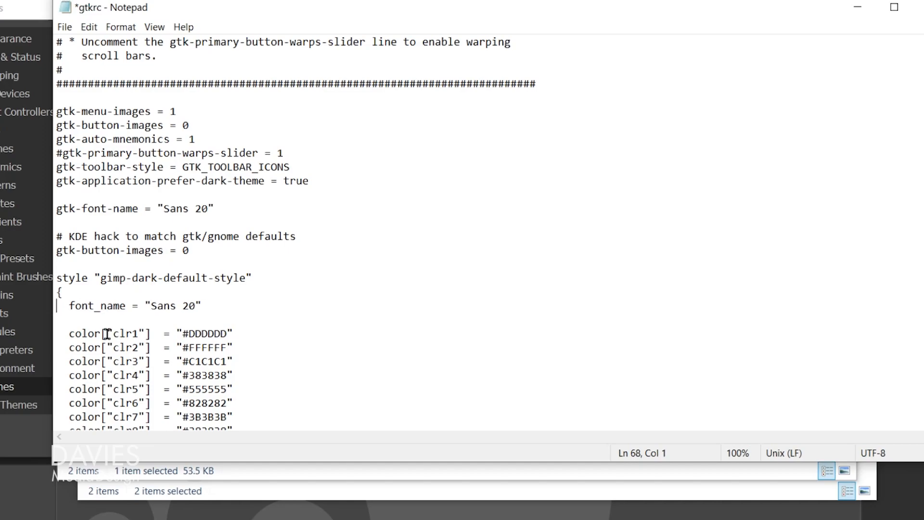
drag(109, 208, 215, 208)
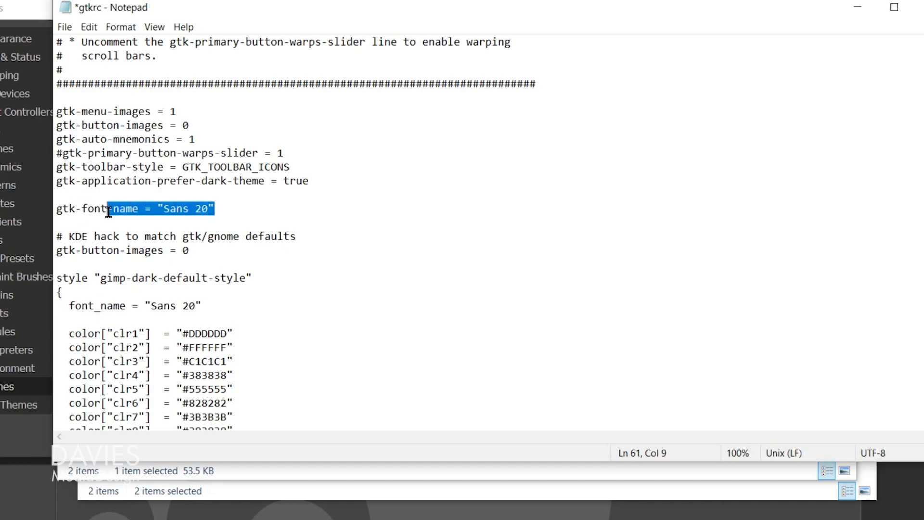
click(203, 305)
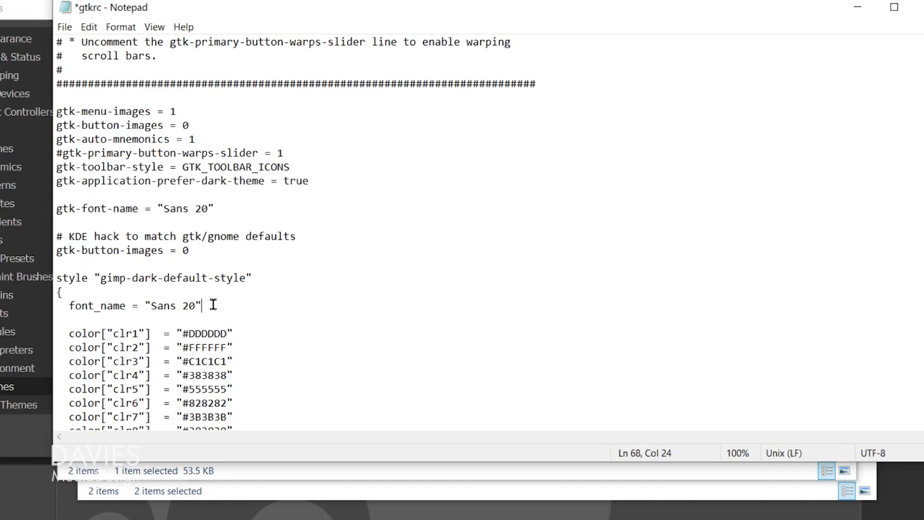
triple_click(134, 305)
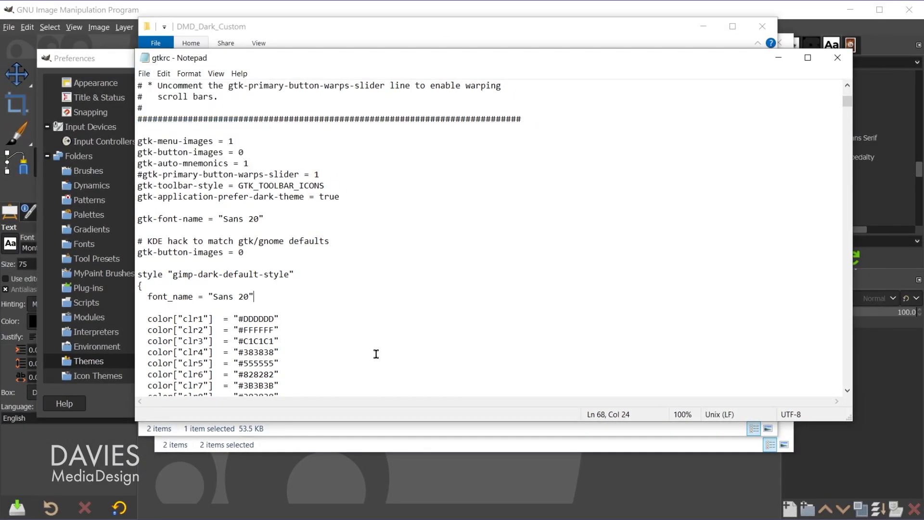
mouse_move(778, 57)
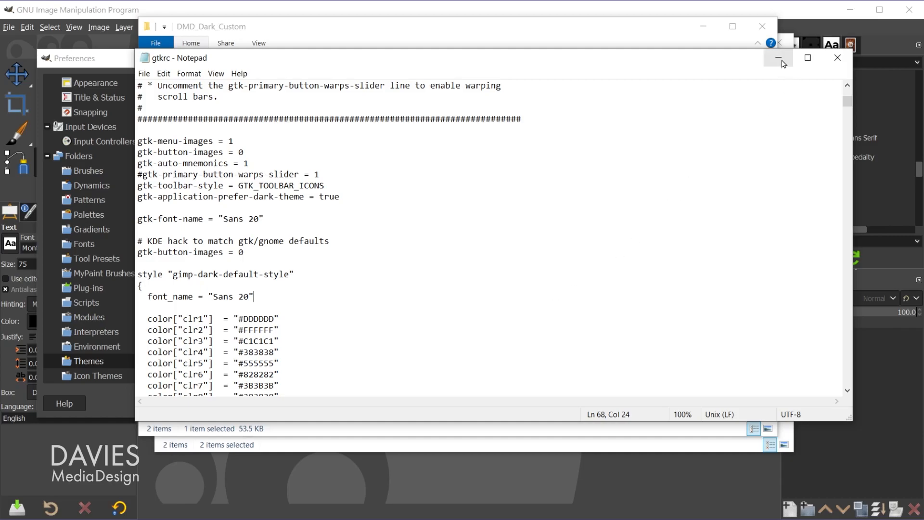
- Minimize the gtkrc Notepad window and close GIMP's Preferences dialog
click(778, 58)
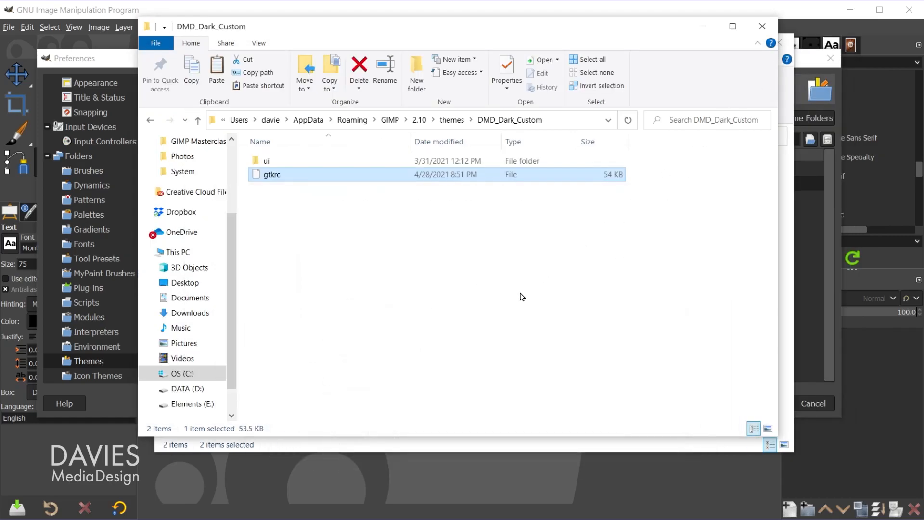
mouse_move(293, 190)
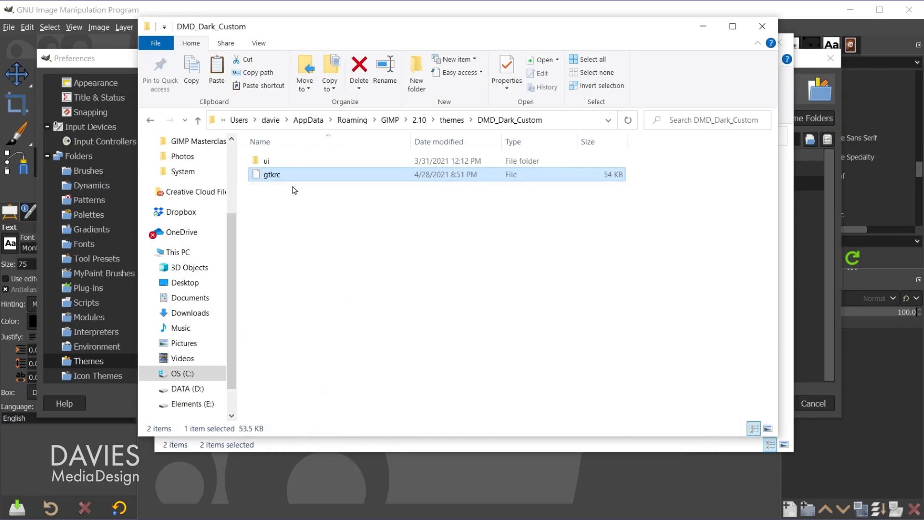
mouse_move(518, 136)
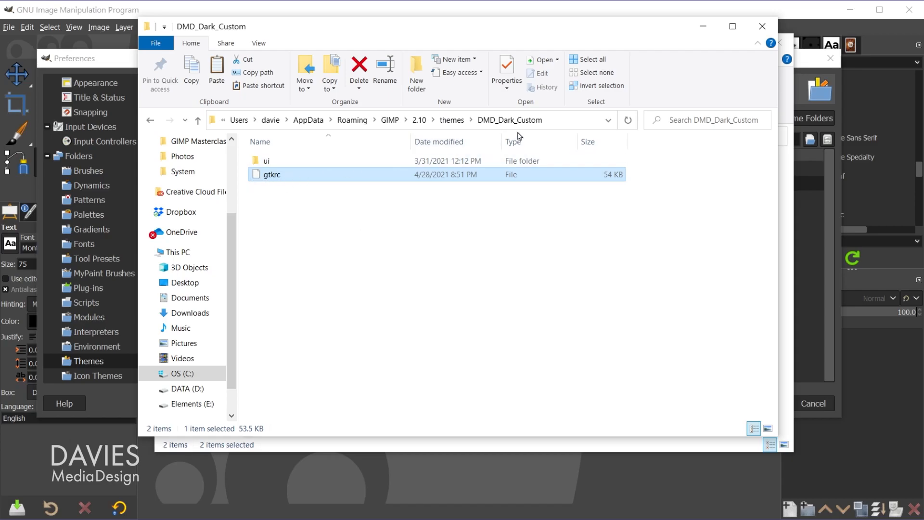
mouse_move(288, 244)
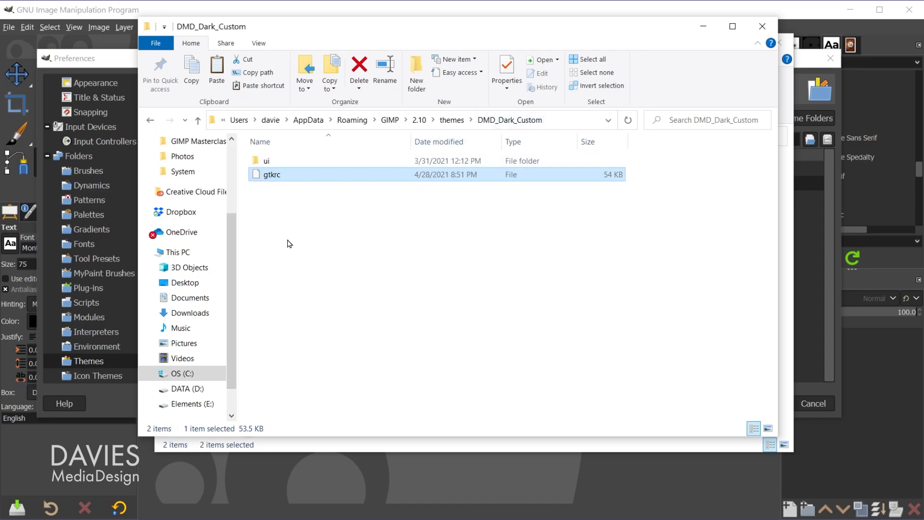
mouse_move(360, 182)
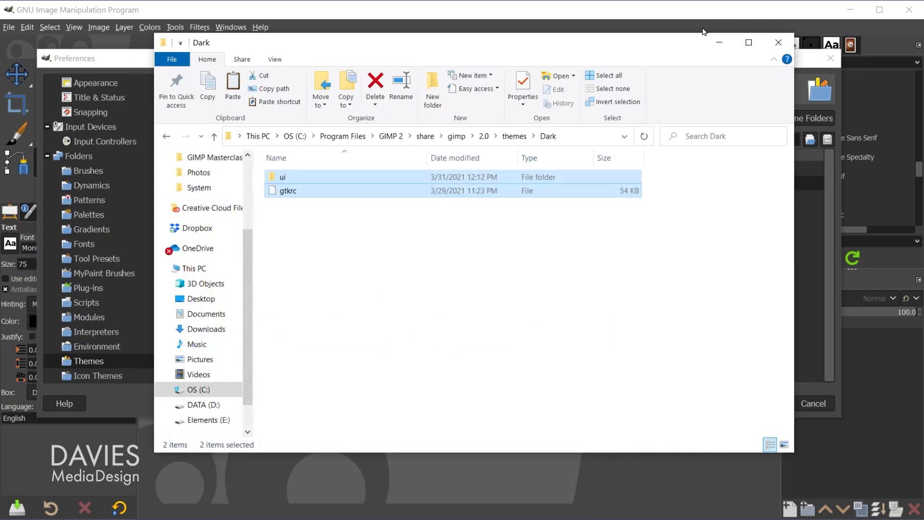
mouse_move(718, 43)
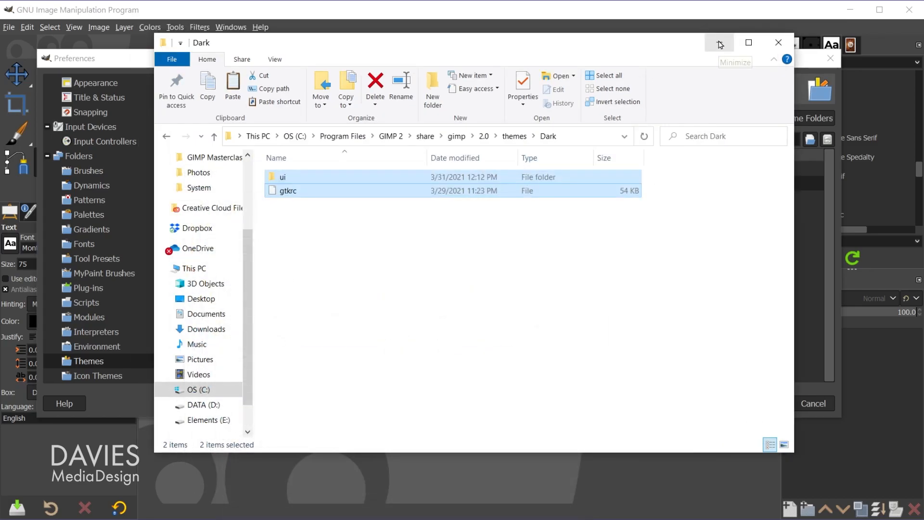
mouse_move(743, 110)
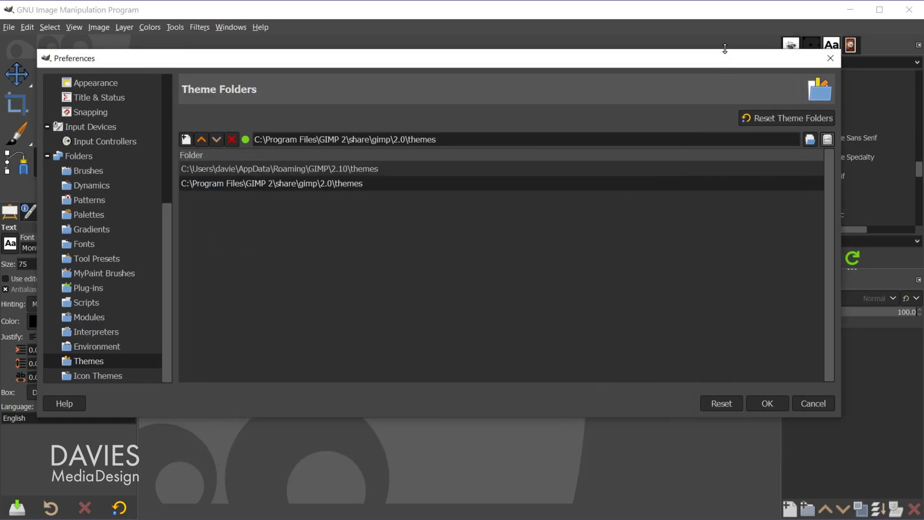
mouse_move(830, 58)
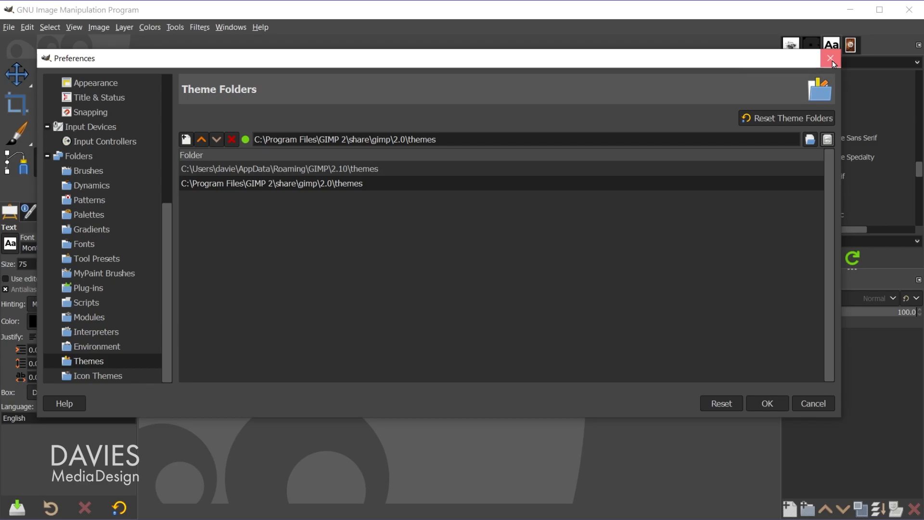
click(832, 58)
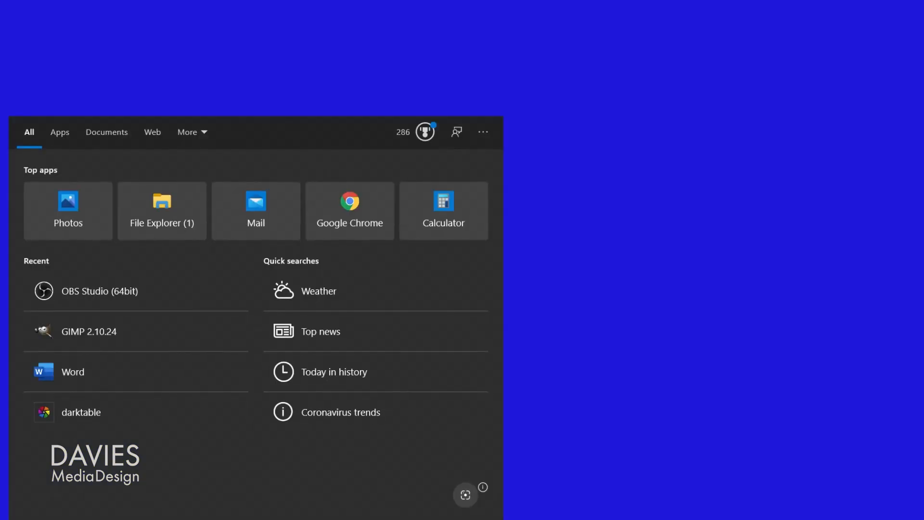
- Relaunch GIMP from Windows Search and reopen its Preferences dialog
text(gimp)
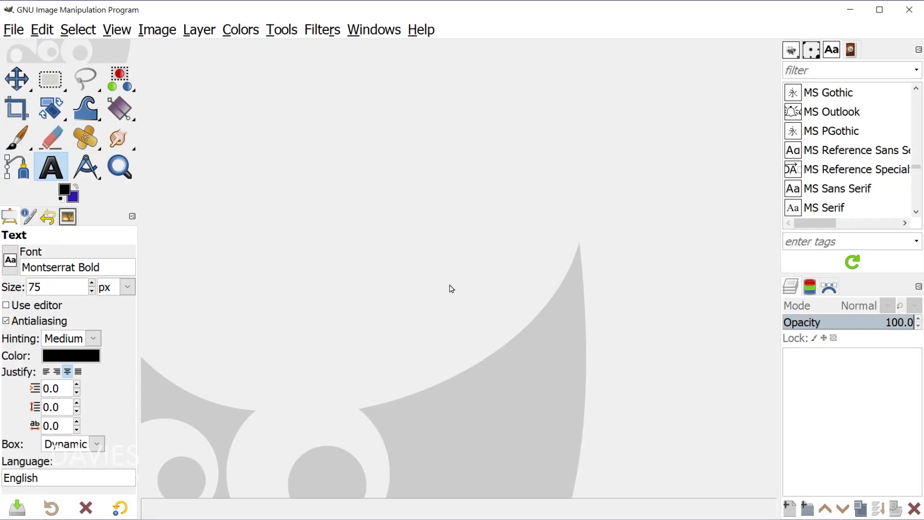
mouse_move(58, 40)
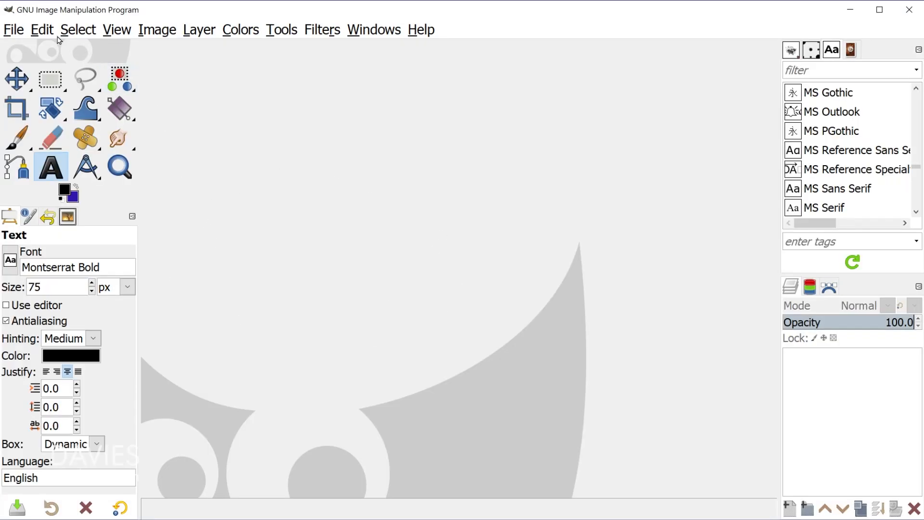
click(42, 30)
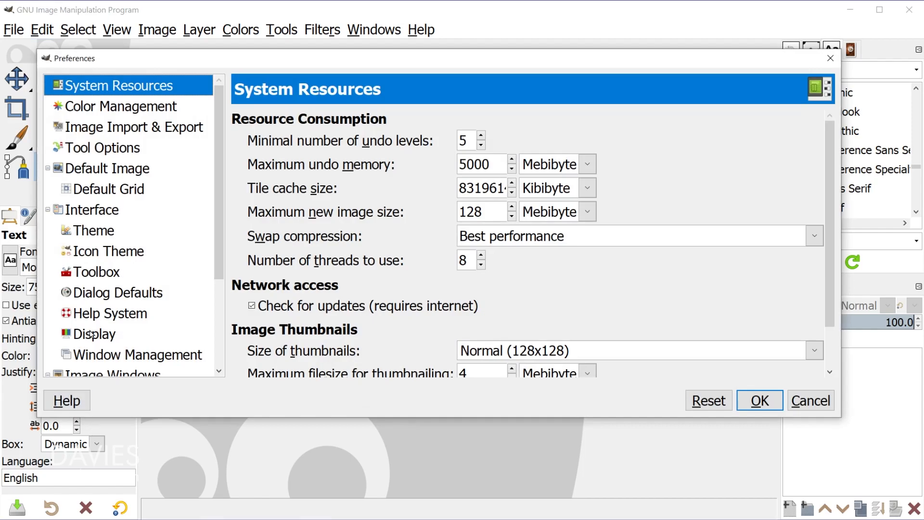
mouse_move(65, 213)
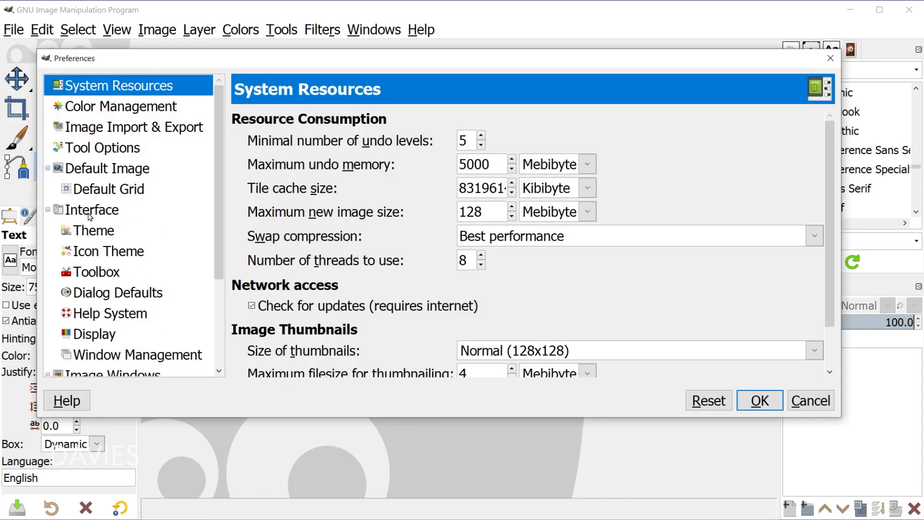
- Choose DMD_Dark_Custom as GIMP's interface theme and return to gtkrc in Notepad
click(93, 230)
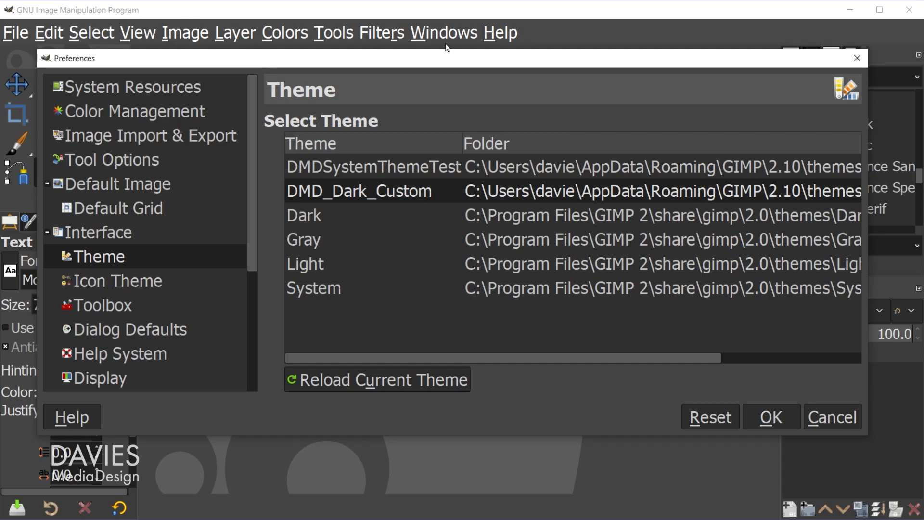
mouse_move(212, 47)
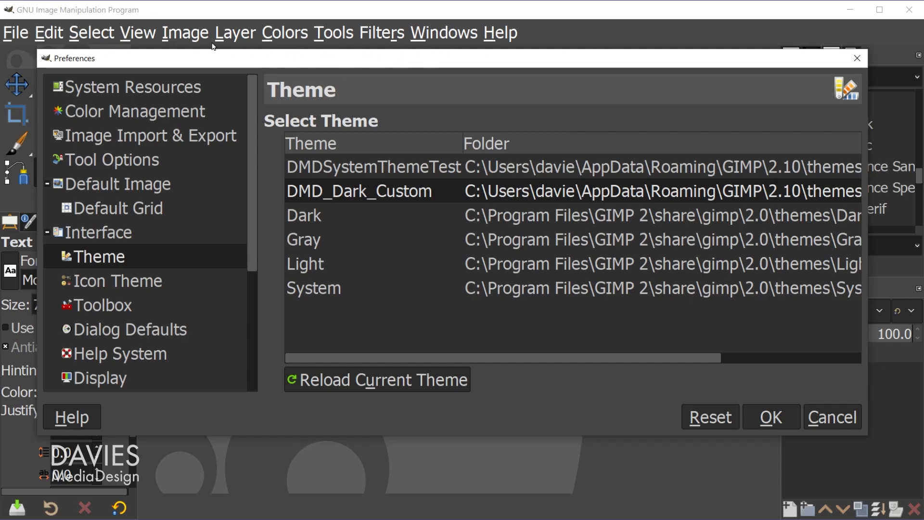
mouse_move(619, 46)
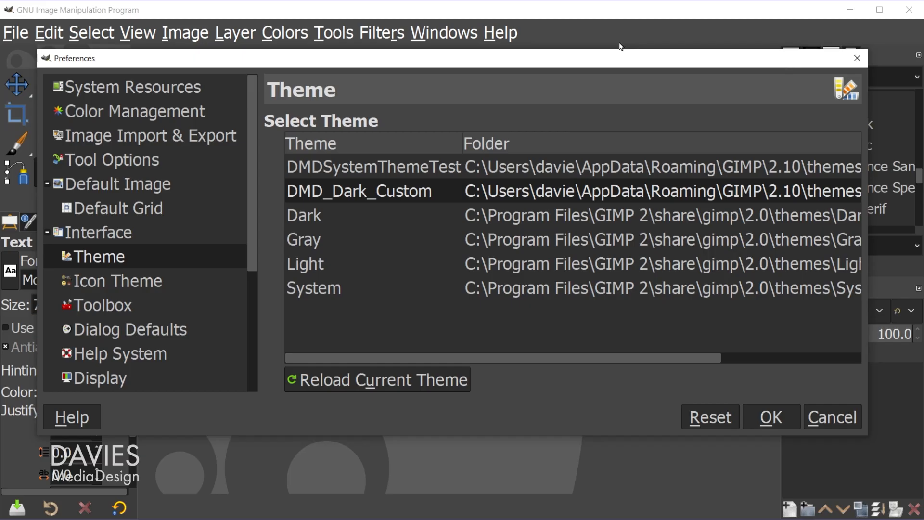
mouse_move(546, 264)
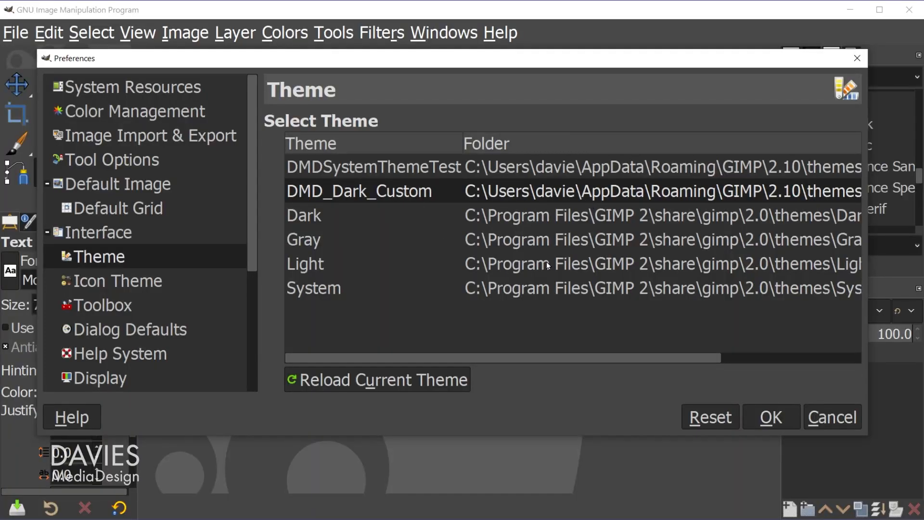
mouse_move(357, 174)
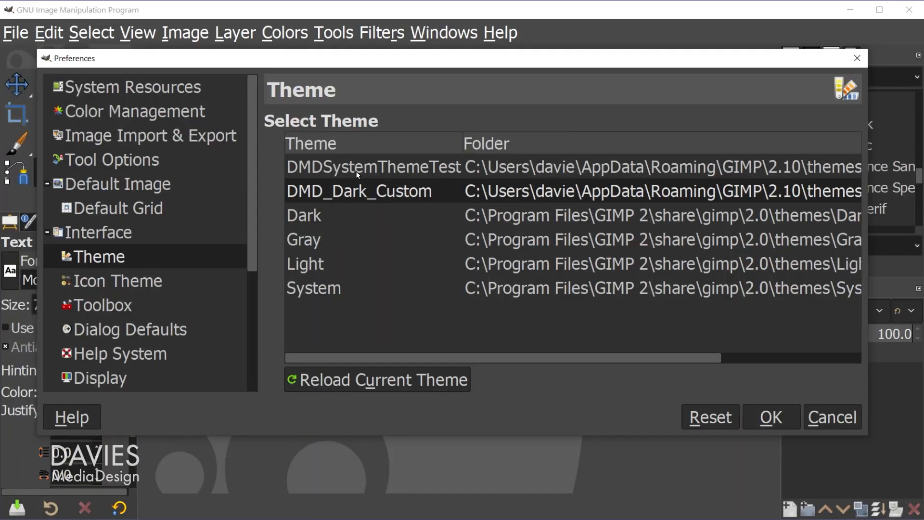
mouse_move(323, 221)
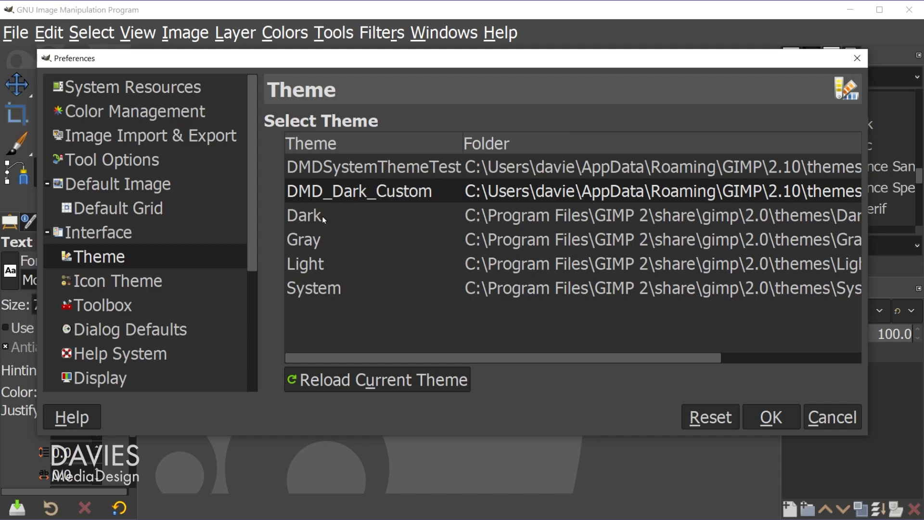
mouse_move(345, 218)
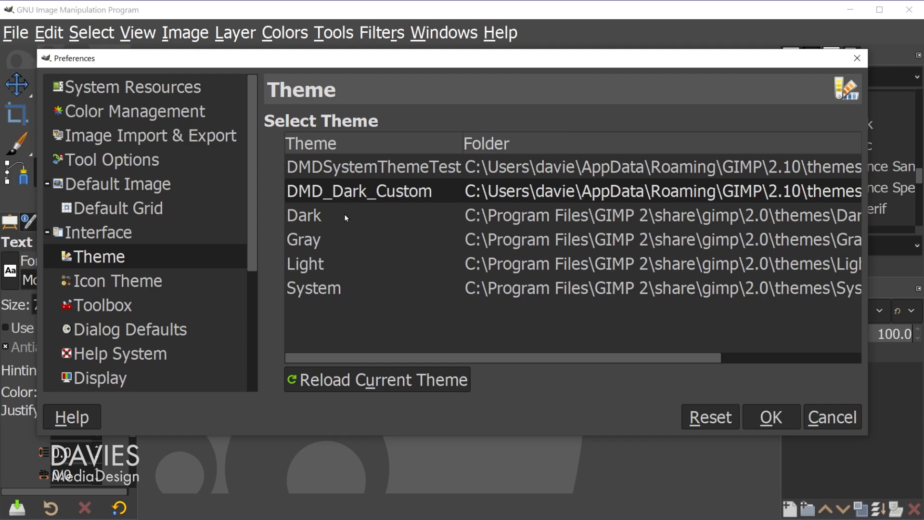
mouse_move(466, 425)
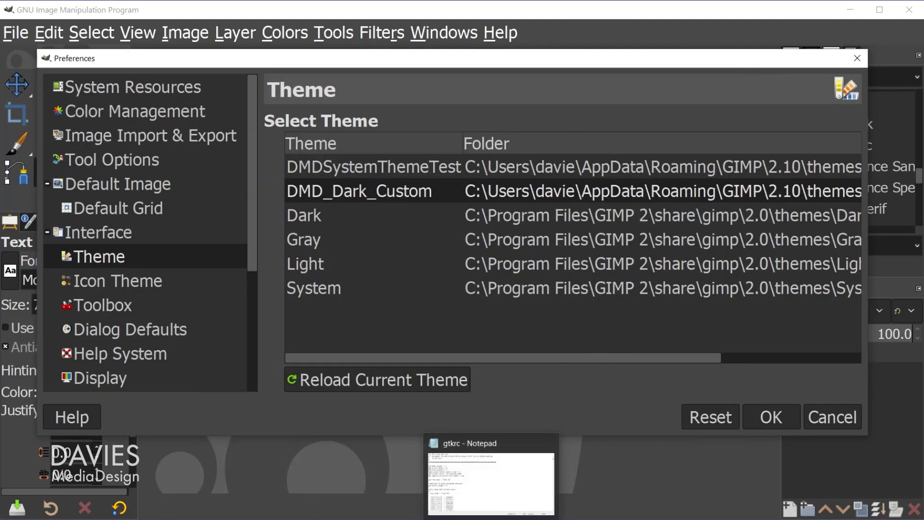
click(490, 478)
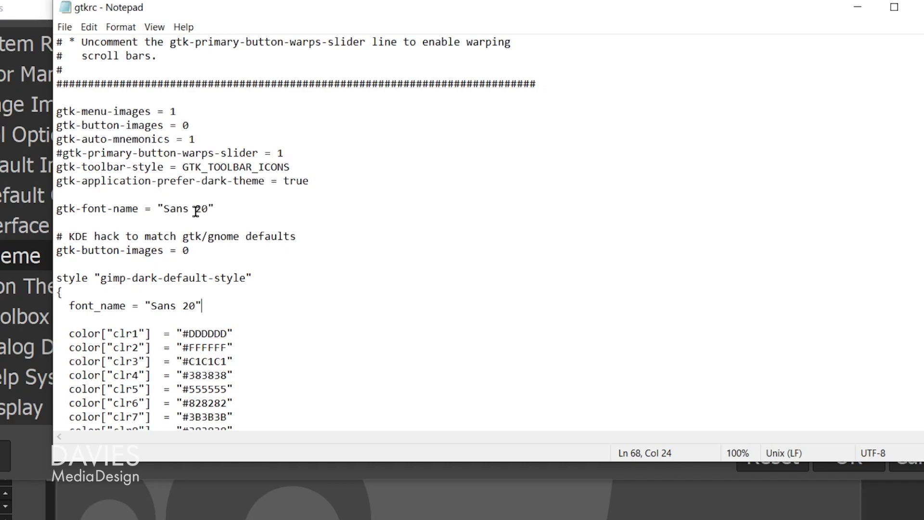
- Try Serif, Monospace, Cursive and Fantasy, then set both gtkrc font names to hansief
double_click(175, 208)
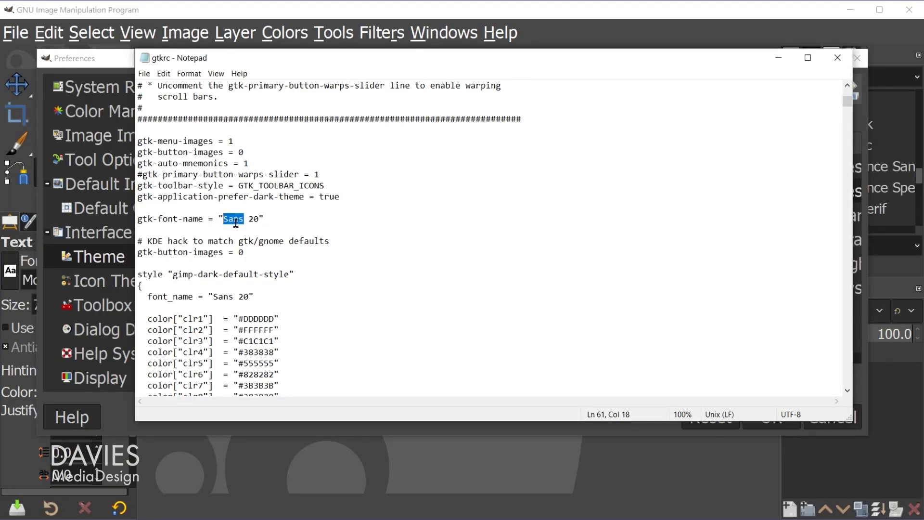
text(Serif)
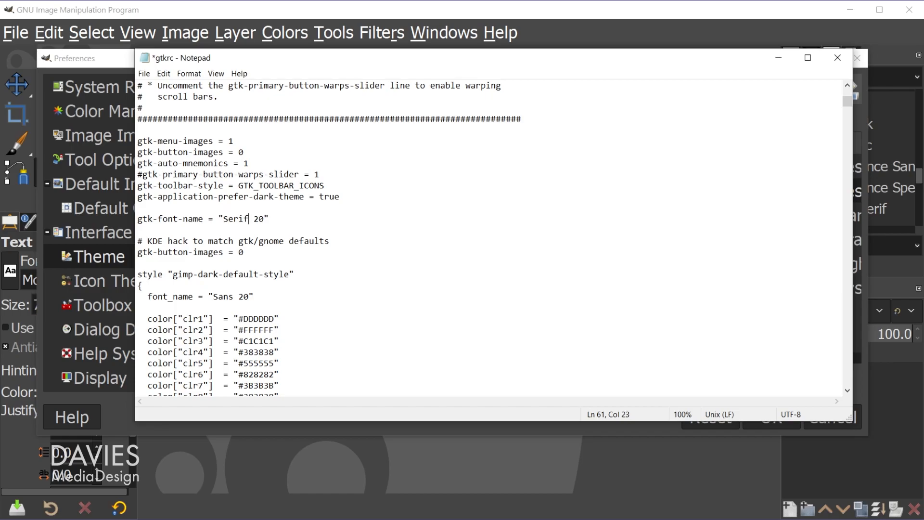
text(Monosp)
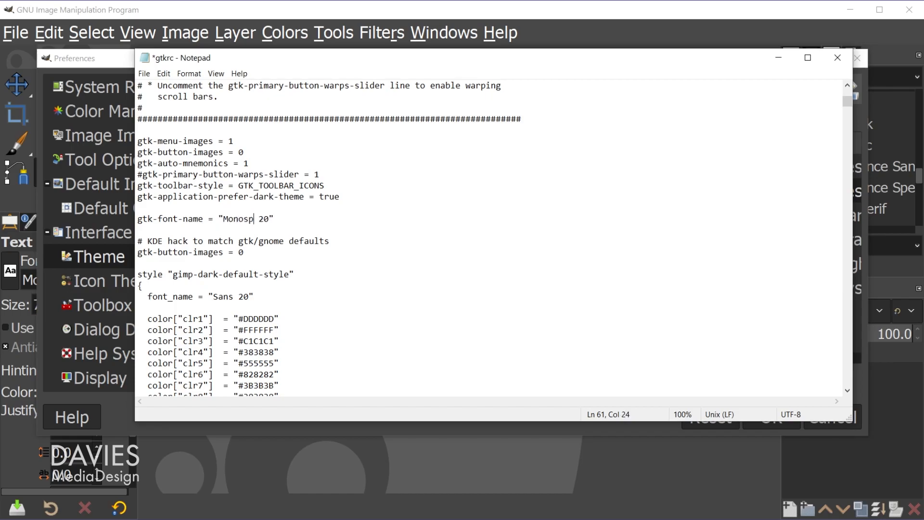
key(Backspace)
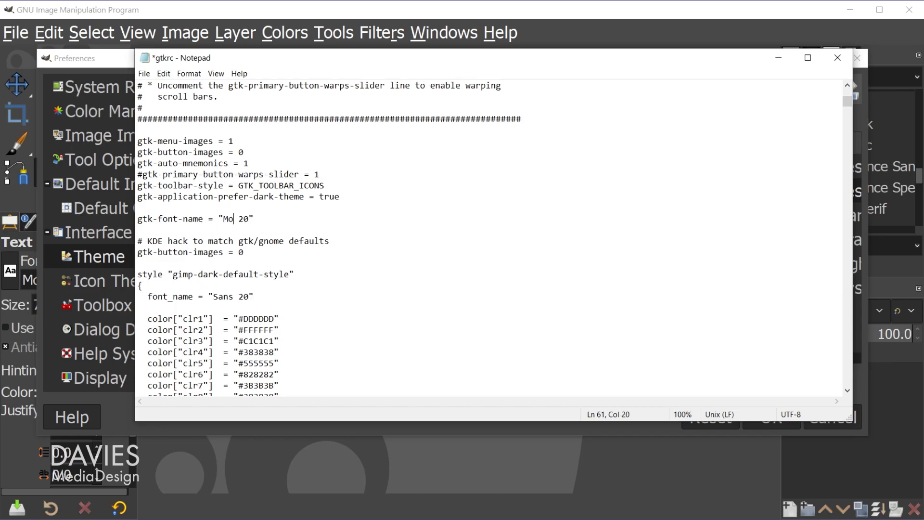
text(ursive)
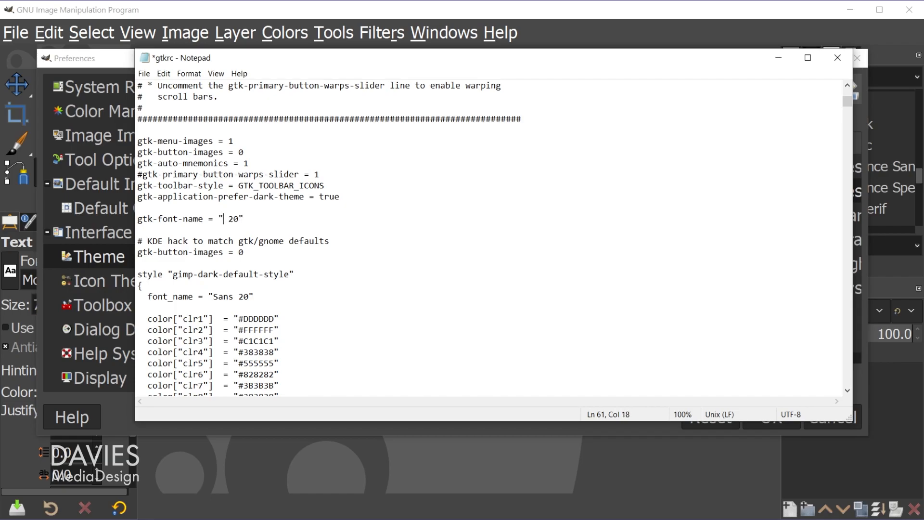
text(Fantasy)
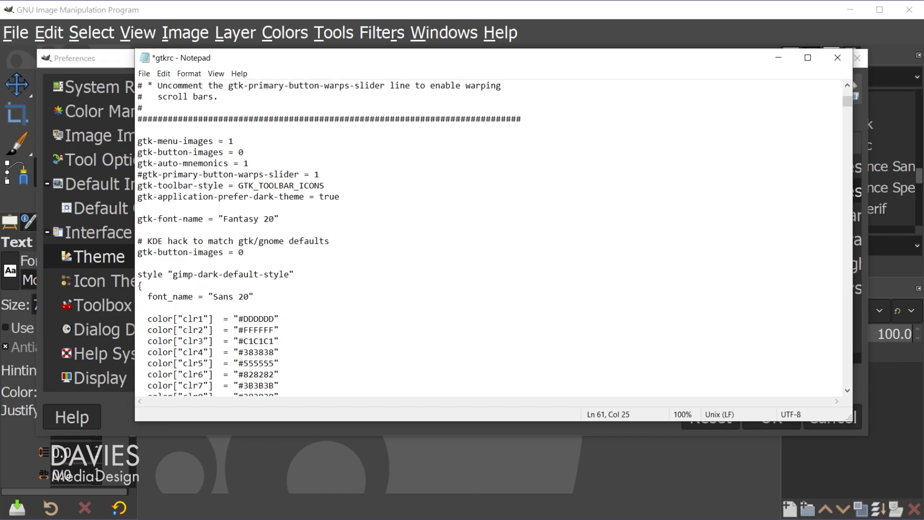
key(Backspace)
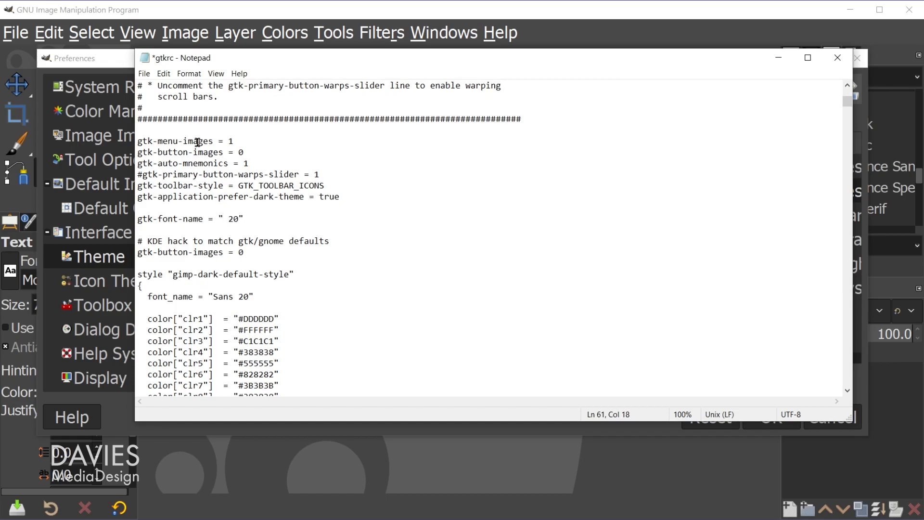
text(hansief)
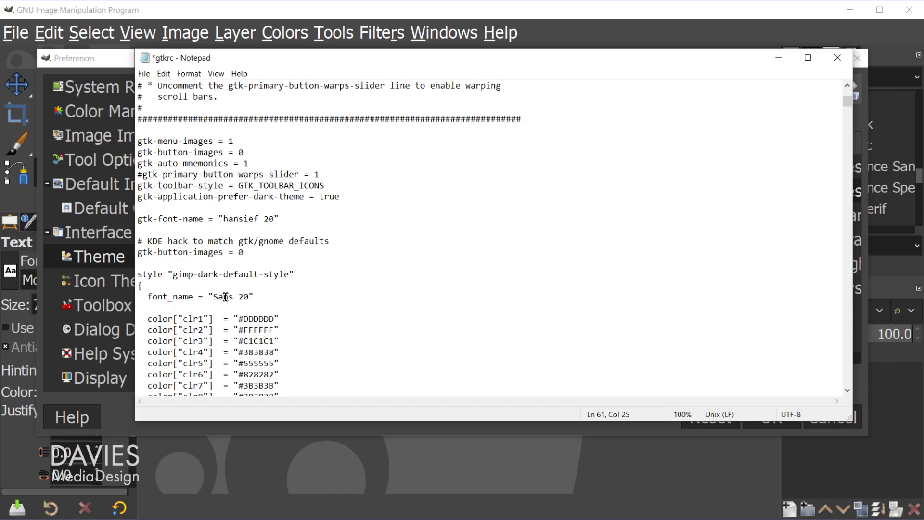
double_click(223, 296)
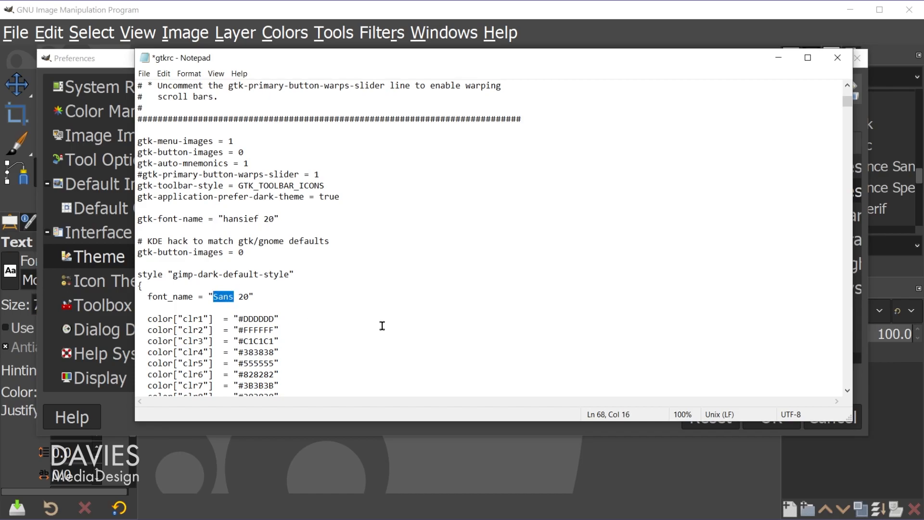
text(hansief)
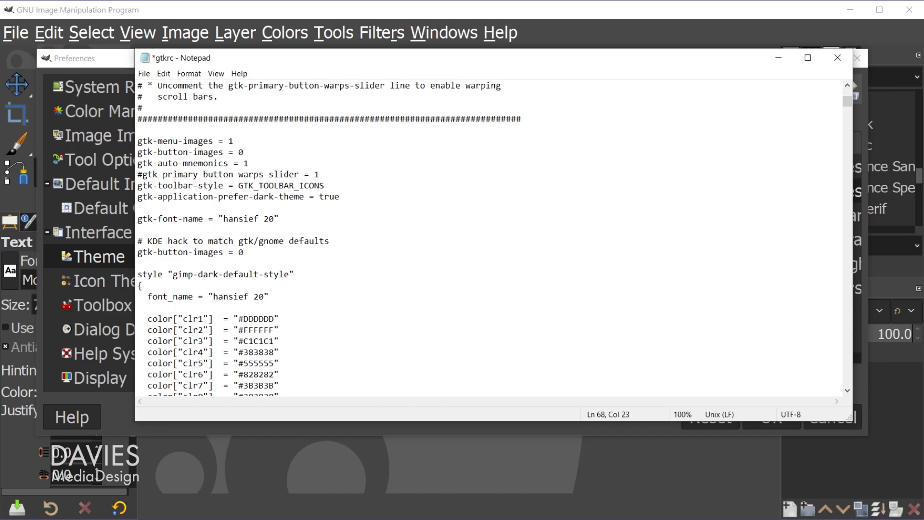
- Change the gtkrc font size to hansief 16 and save the file
double_click(268, 218)
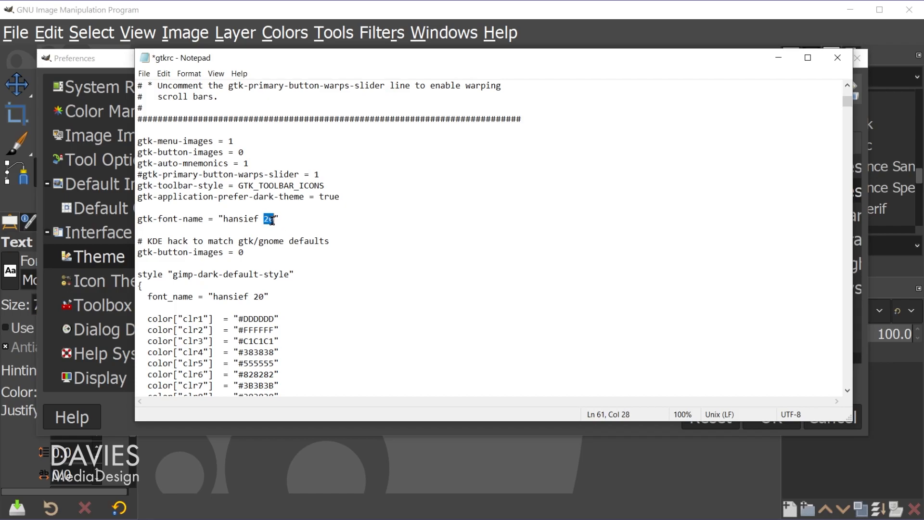
text(16)
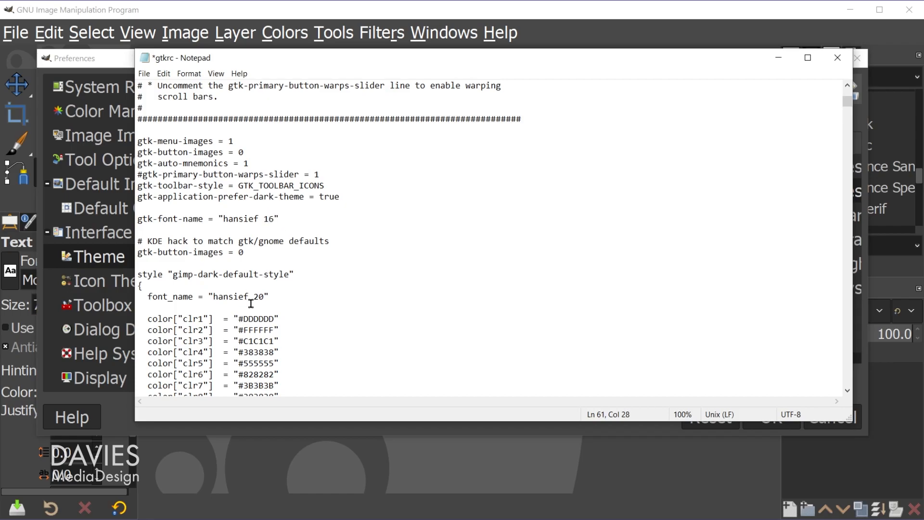
mouse_move(252, 295)
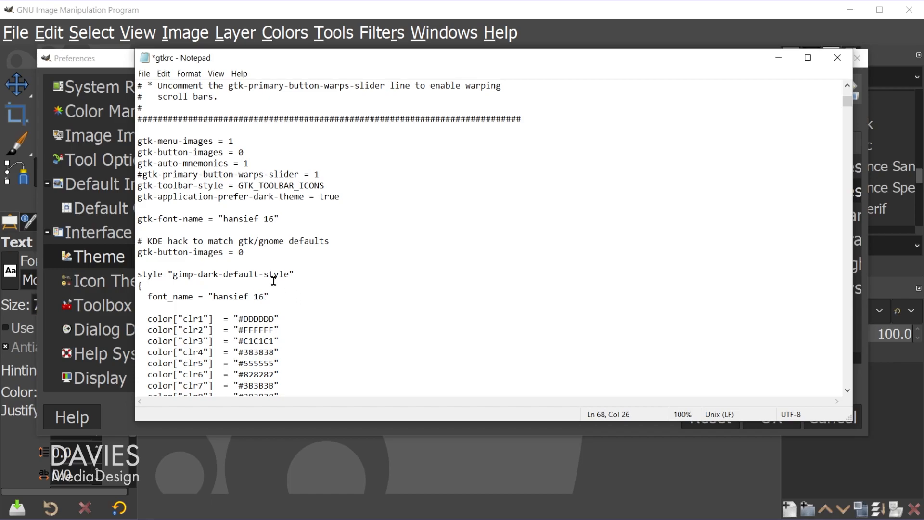
double_click(240, 218)
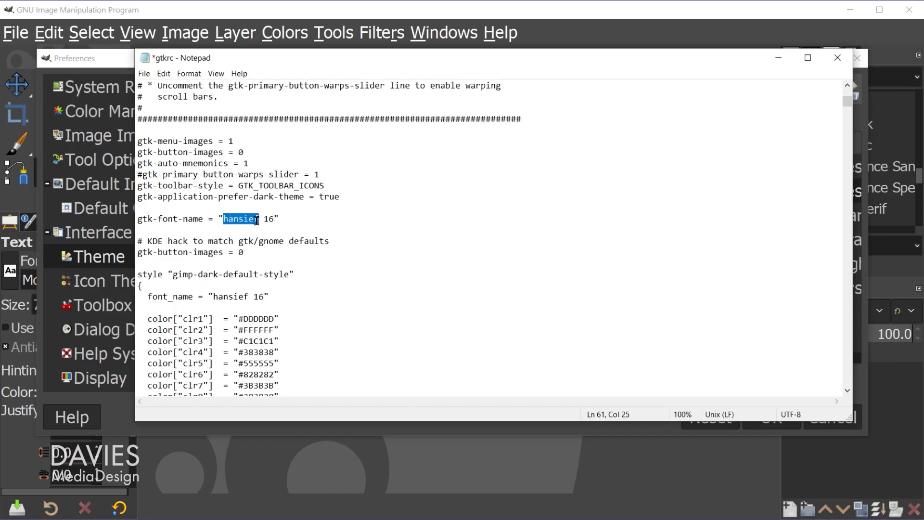
double_click(269, 219)
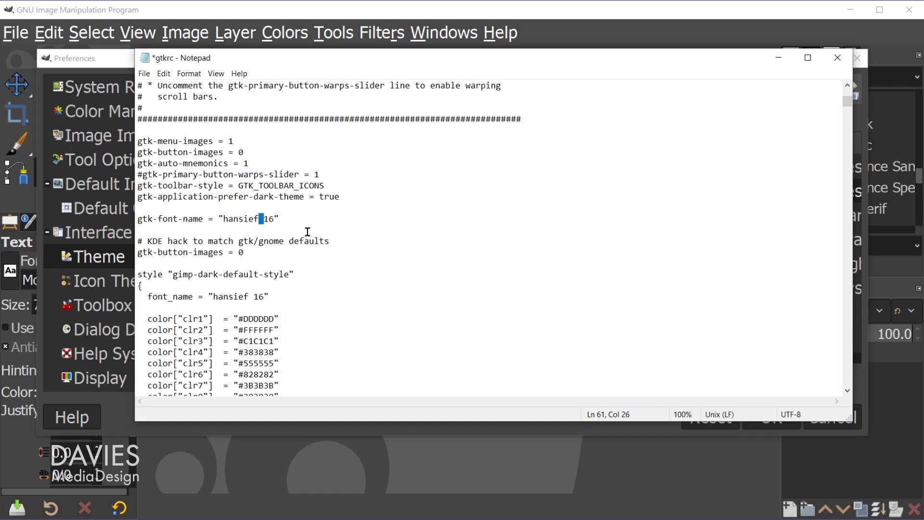
key(ctrl+s)
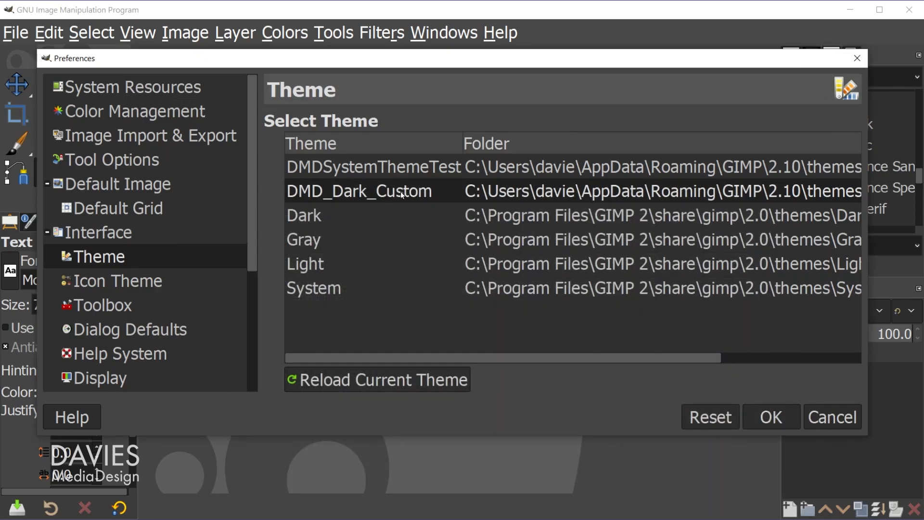
mouse_move(433, 194)
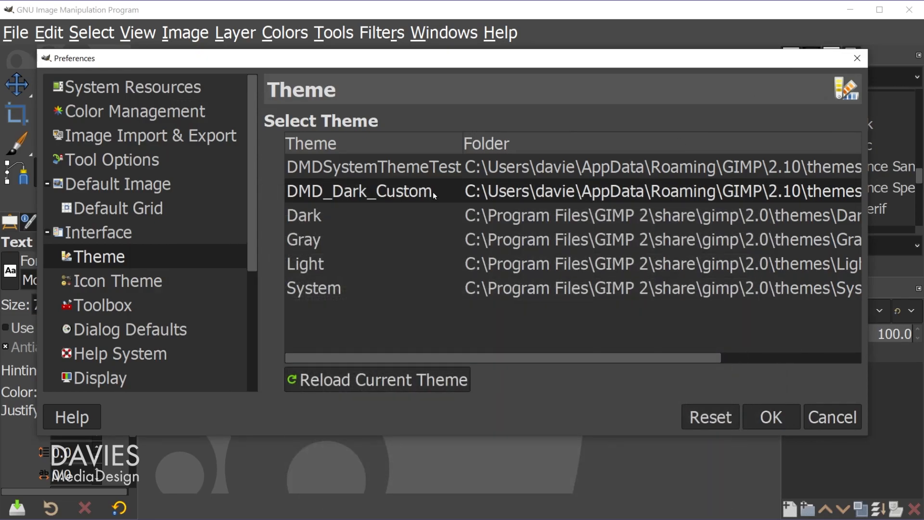
mouse_move(491, 348)
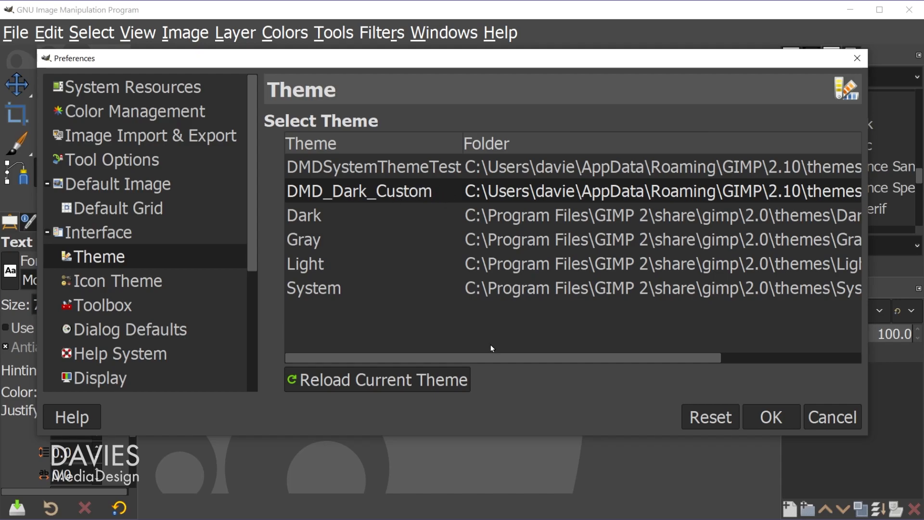
mouse_move(389, 379)
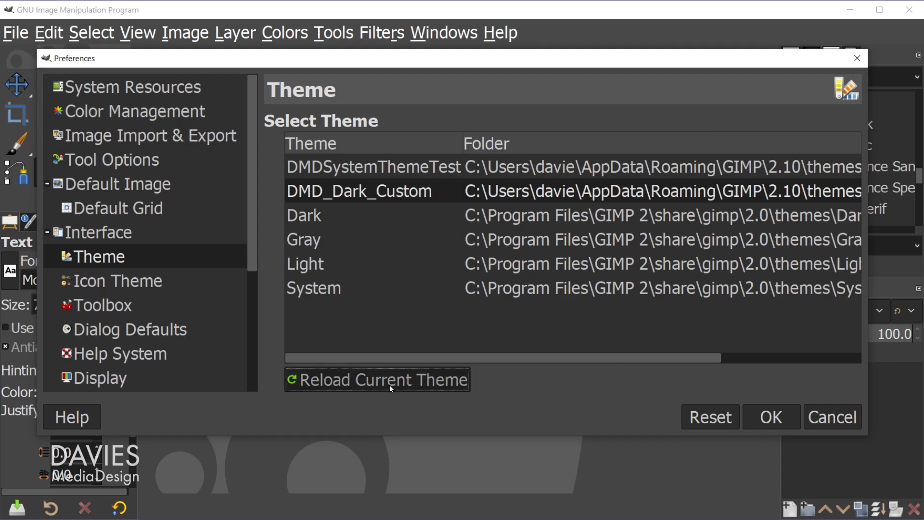
- Reload the DMD_Dark_Custom theme to apply the hansief 16 font
click(375, 380)
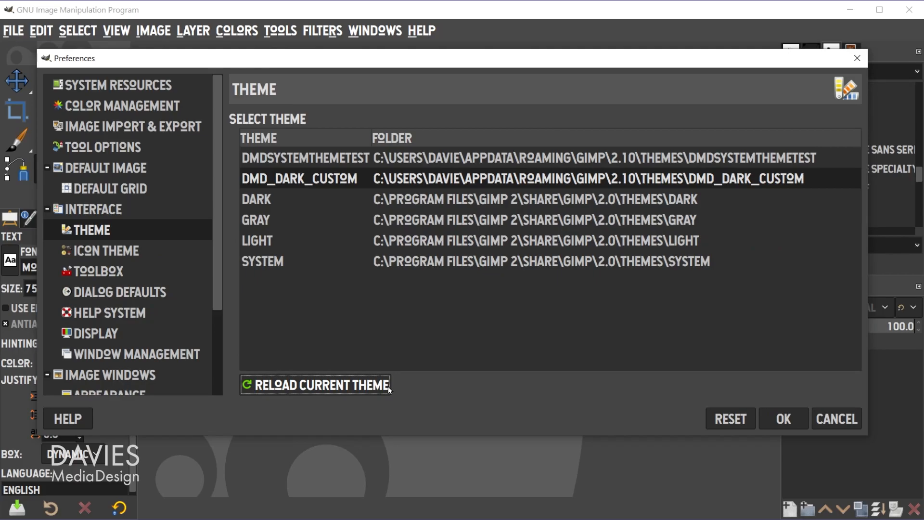
mouse_move(327, 274)
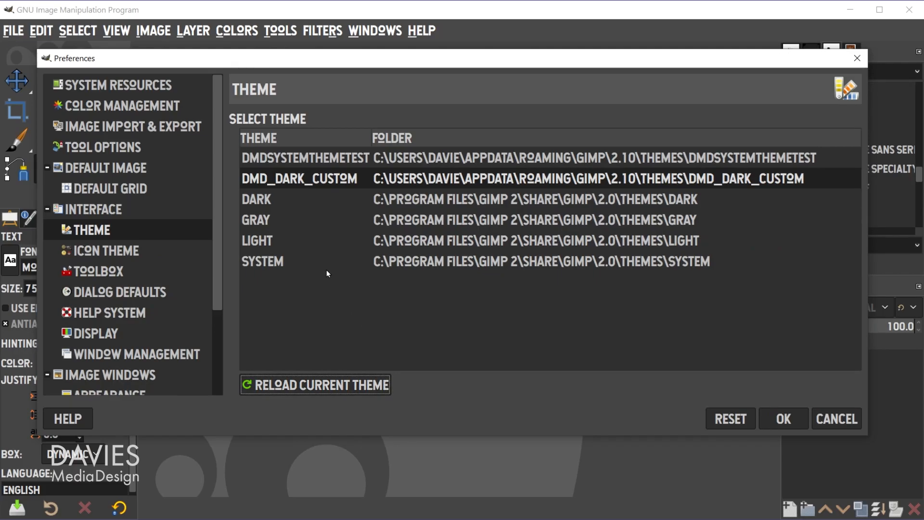
mouse_move(271, 168)
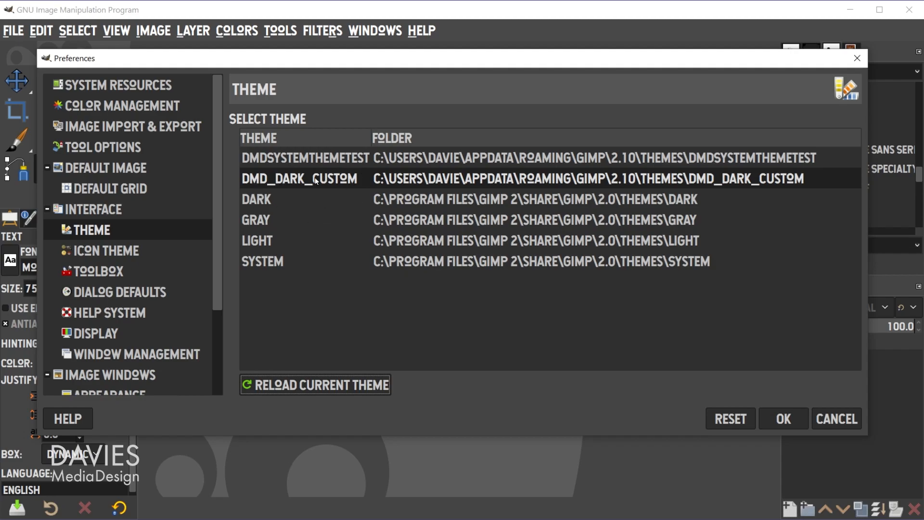
mouse_move(338, 305)
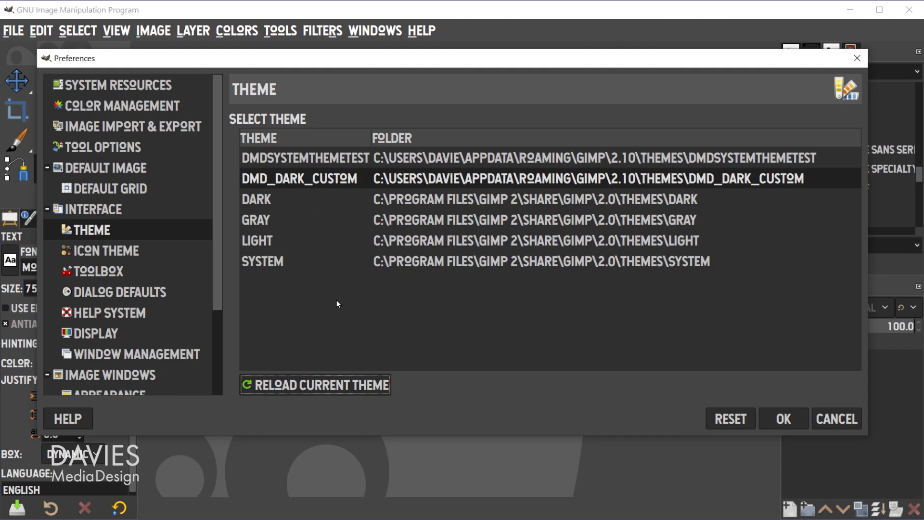
mouse_move(249, 248)
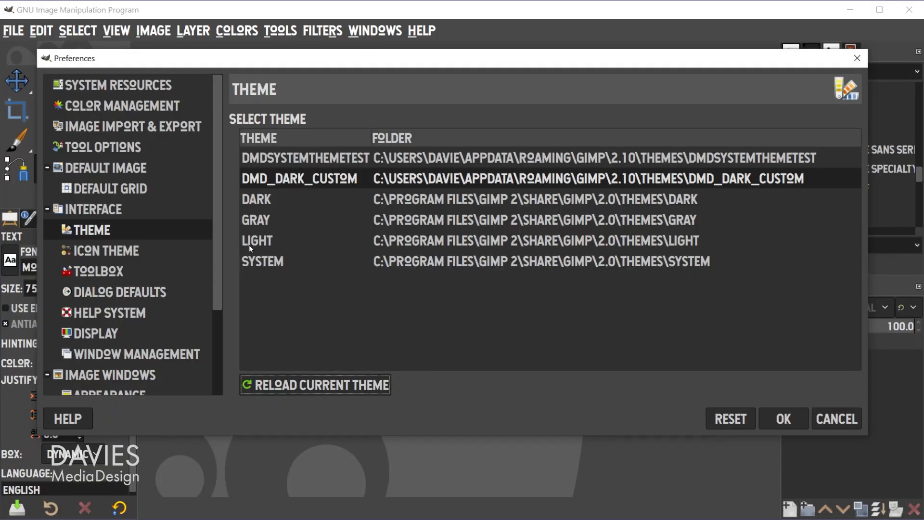
mouse_move(283, 271)
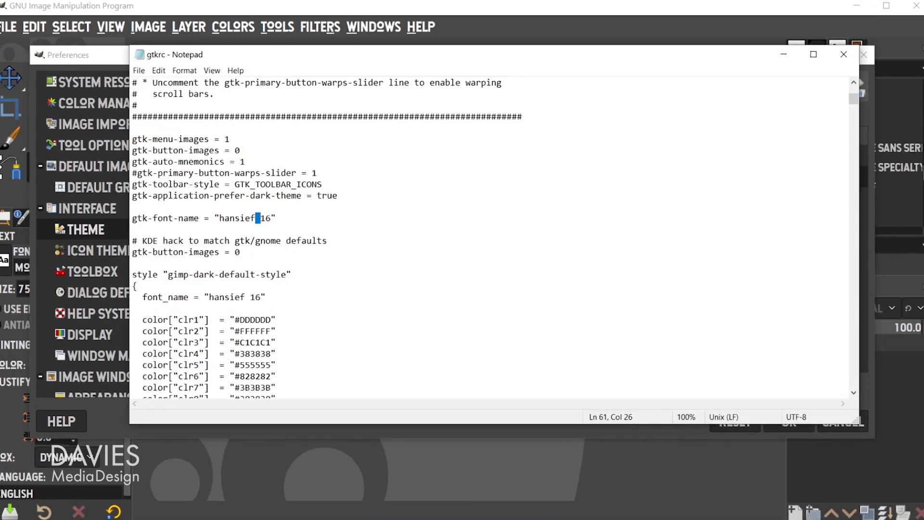
- Rename both gtkrc font lines back to Sans and close the saved file
double_click(242, 218)
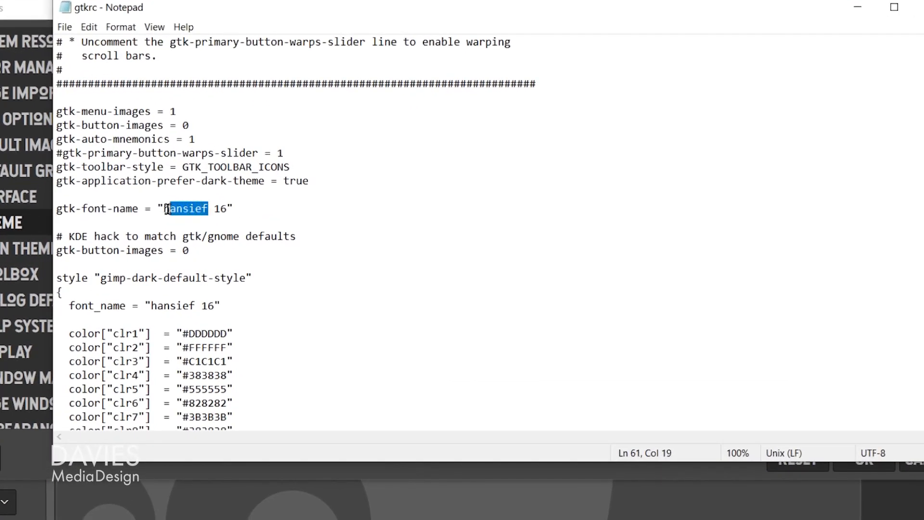
text(Sans)
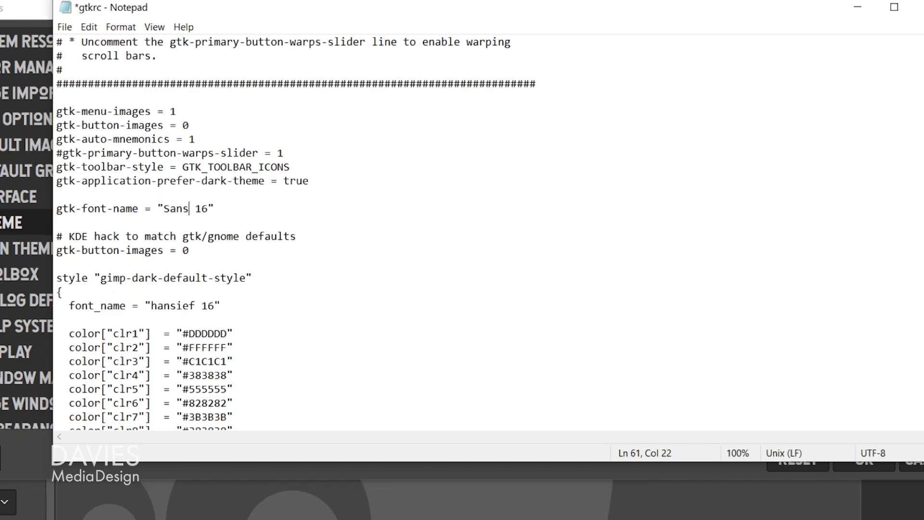
double_click(174, 305)
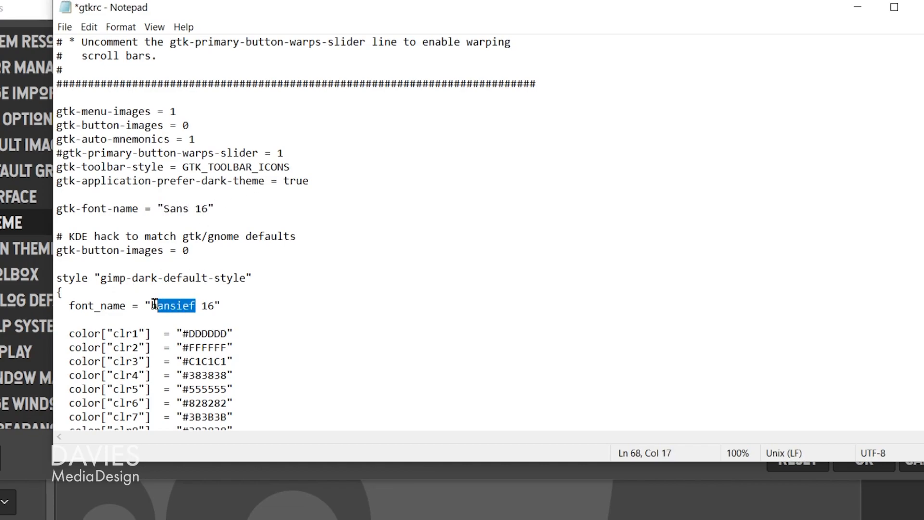
text(Sans)
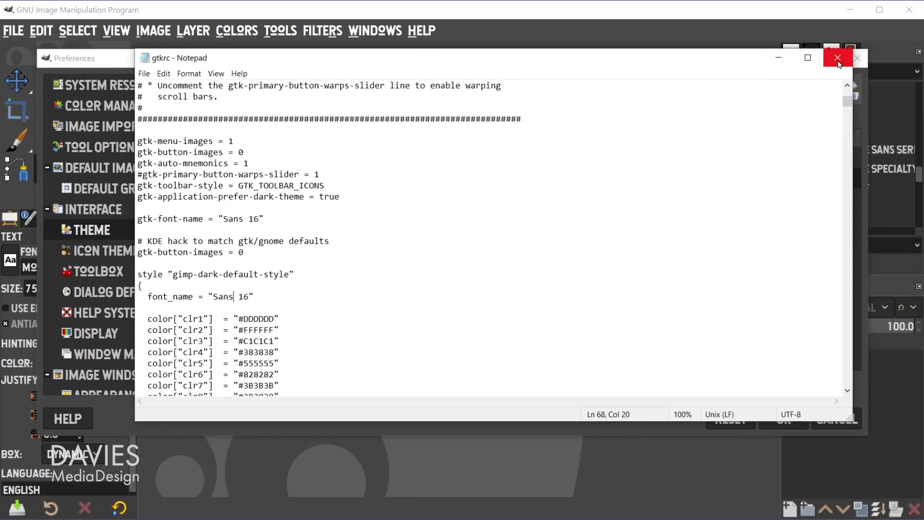
click(836, 58)
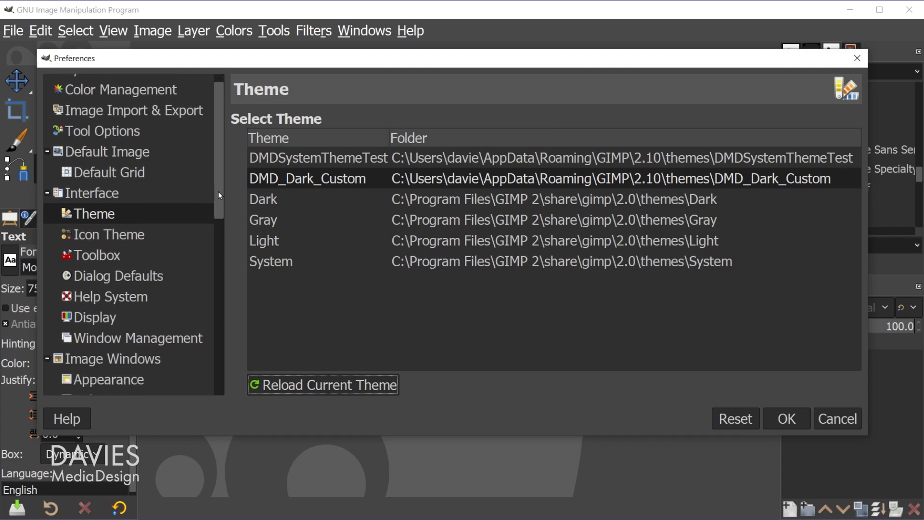
- Open the AppData GIMP 2.10 themes folder in File Explorer from Theme Folders preferences
scroll(down, 3)
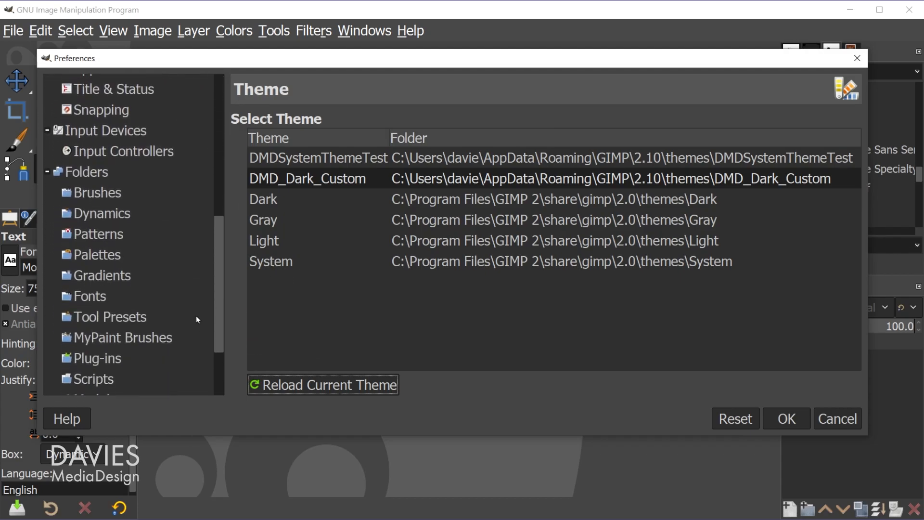
scroll(down, 3)
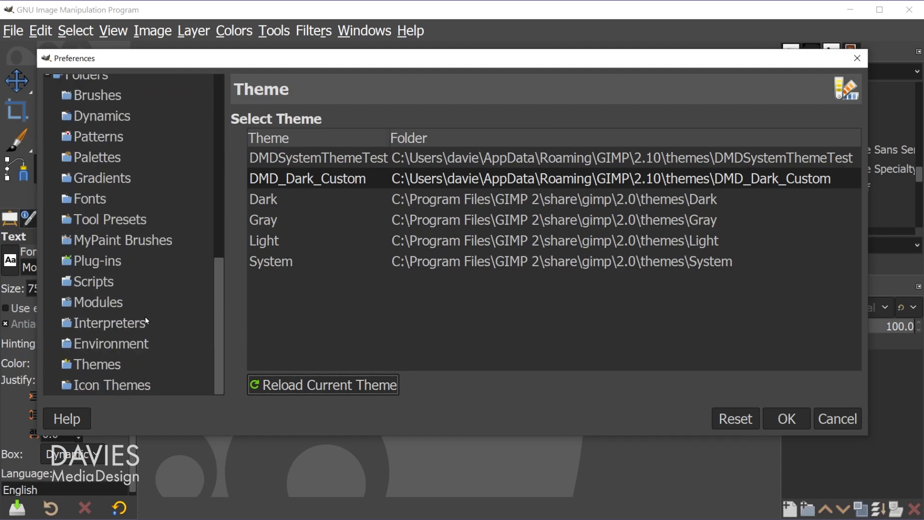
click(98, 364)
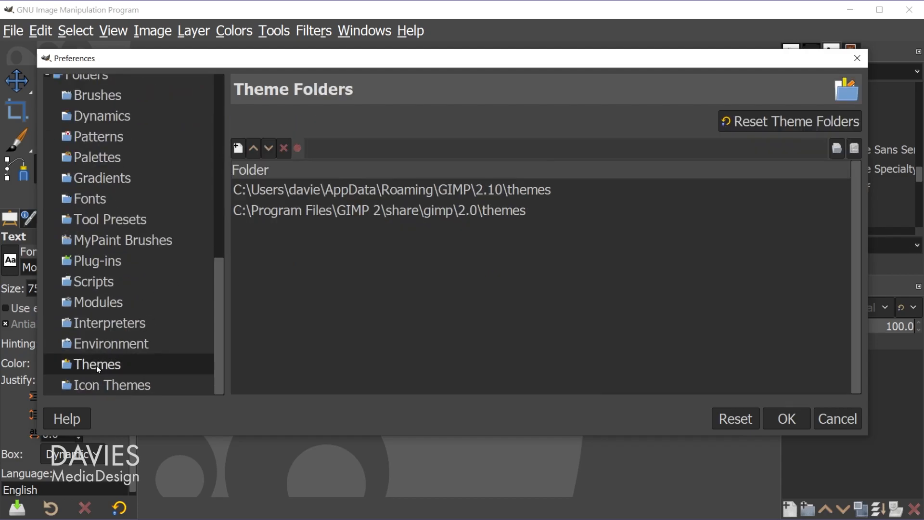
click(391, 189)
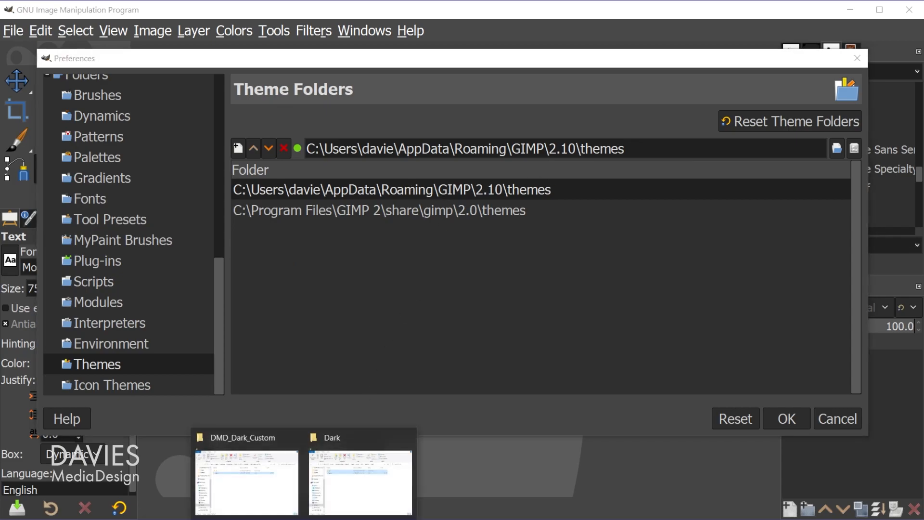
click(245, 482)
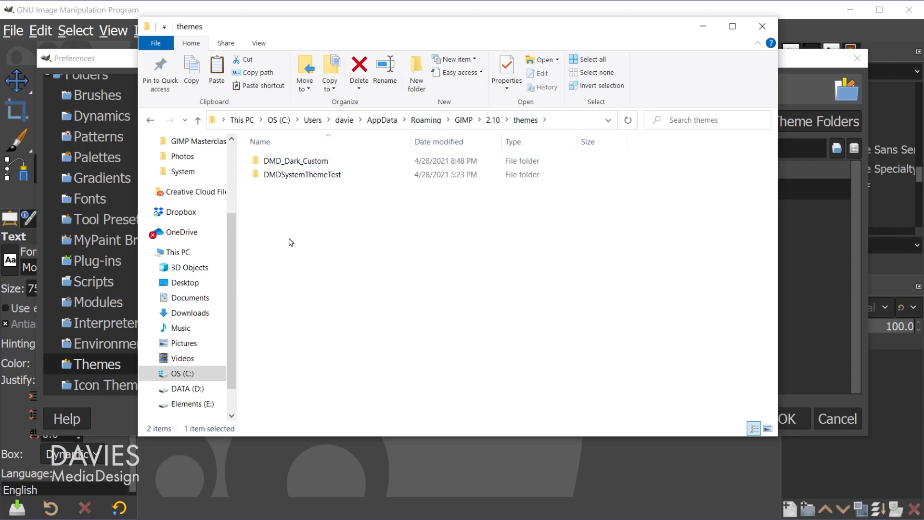
- Create and open a DMDSystemTheme2 folder among the personal themes, then minimize Explorer
right_click(288, 242)
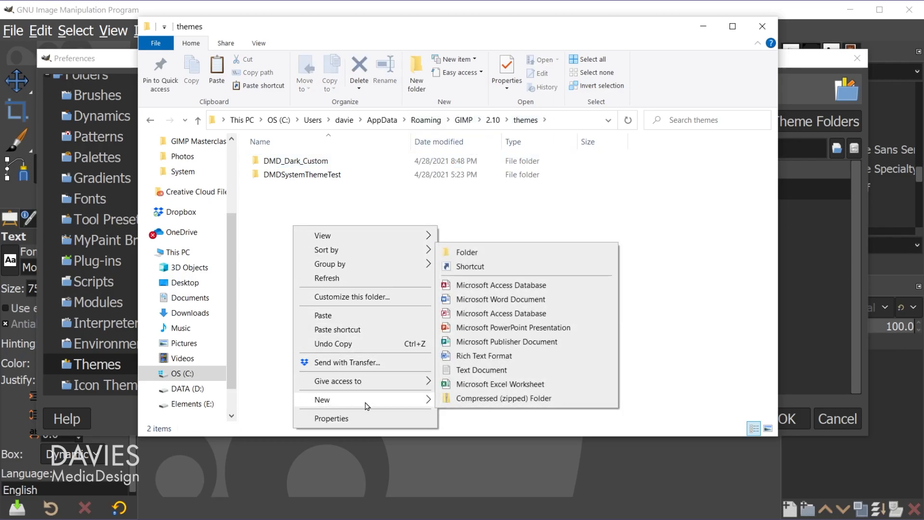
click(467, 251)
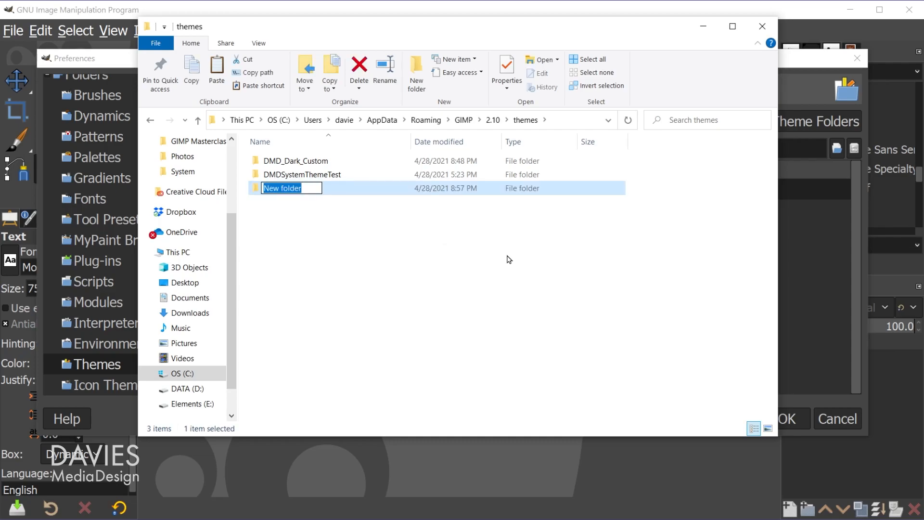
text(DMDSystemTheme2)
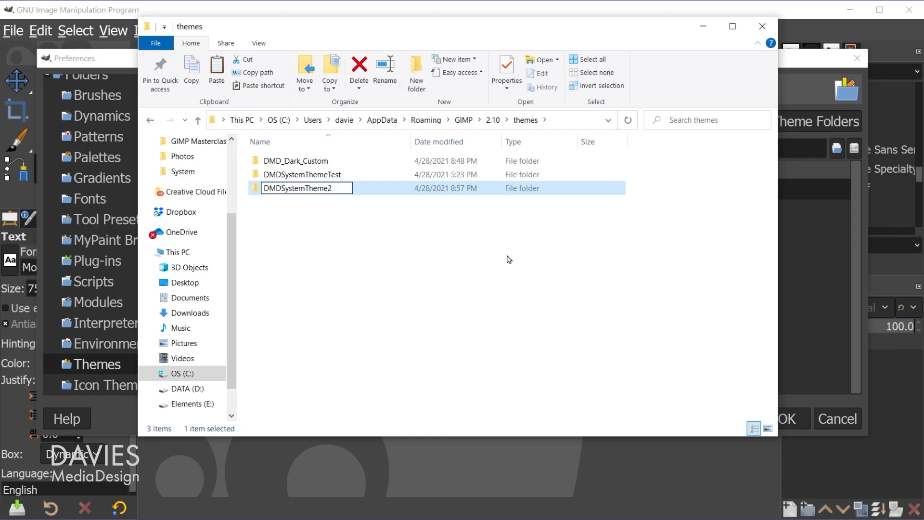
key(Return)
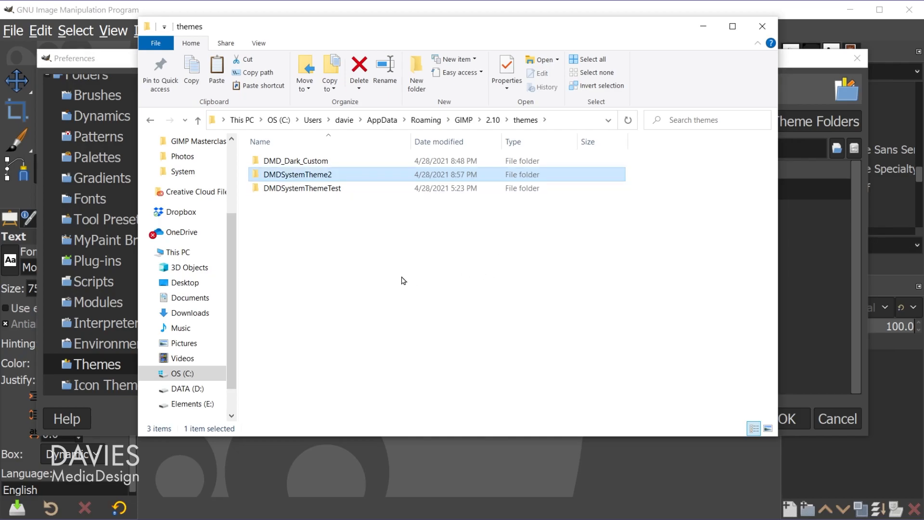
double_click(297, 174)
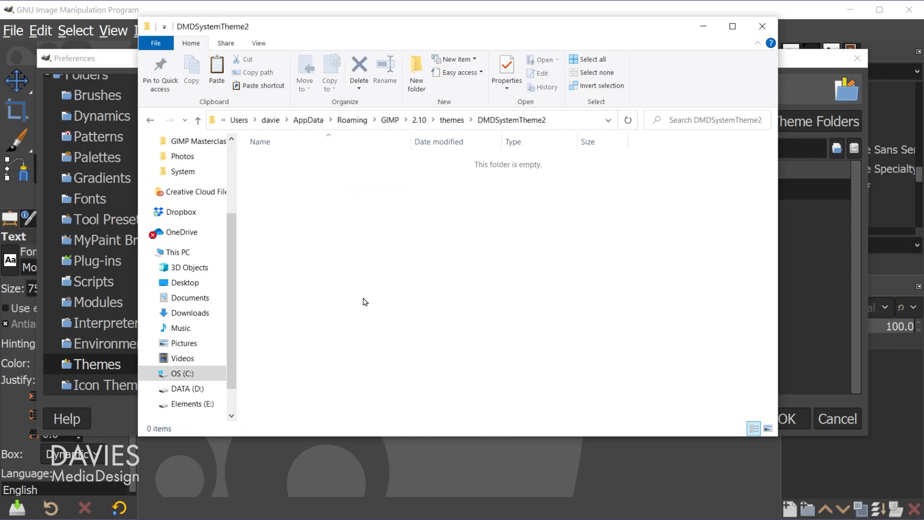
click(761, 26)
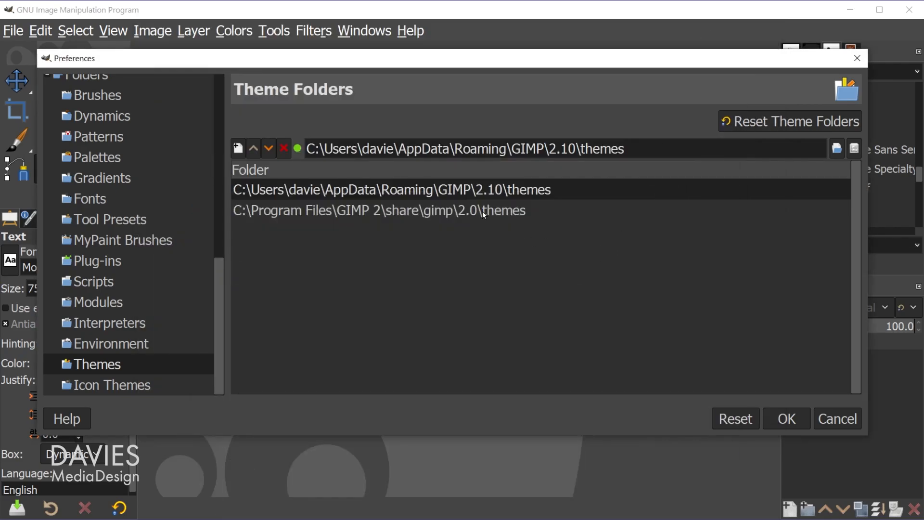
- Show GIMP's built-in themes folder with Dark, Gray, Light and System in Explorer
click(378, 211)
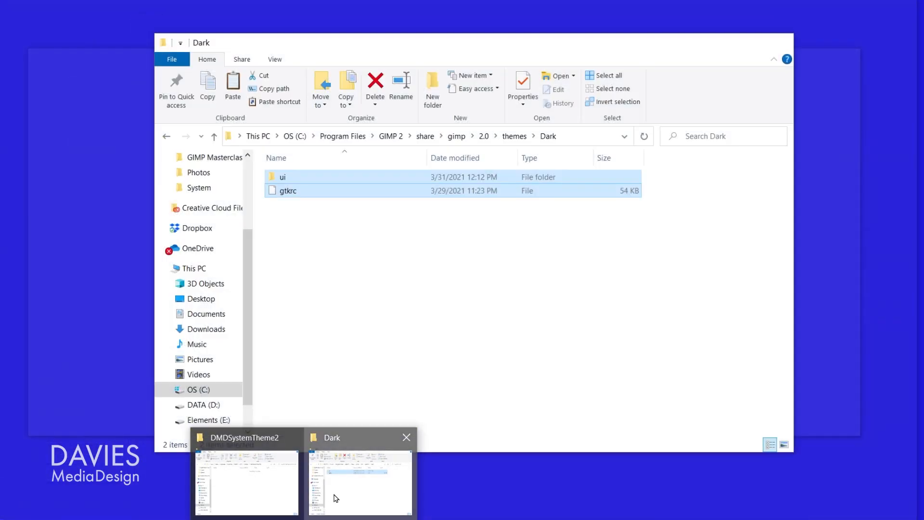
click(359, 480)
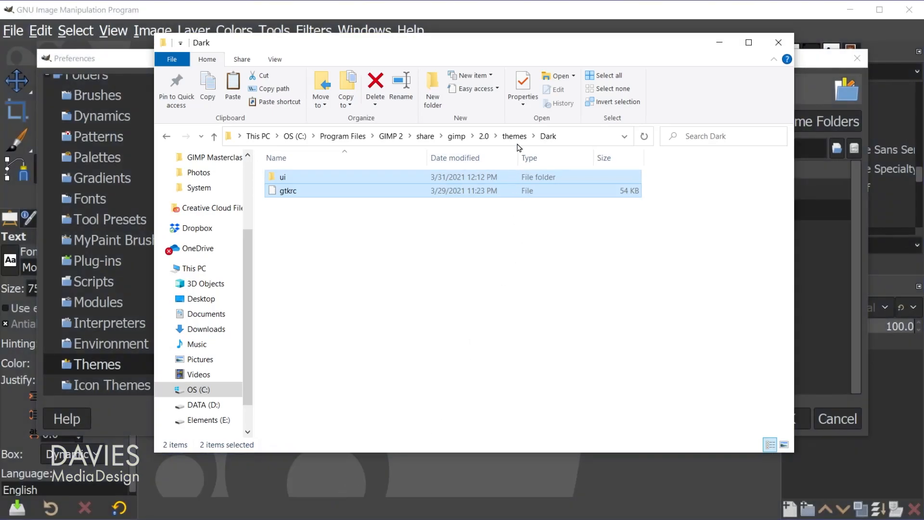
click(514, 137)
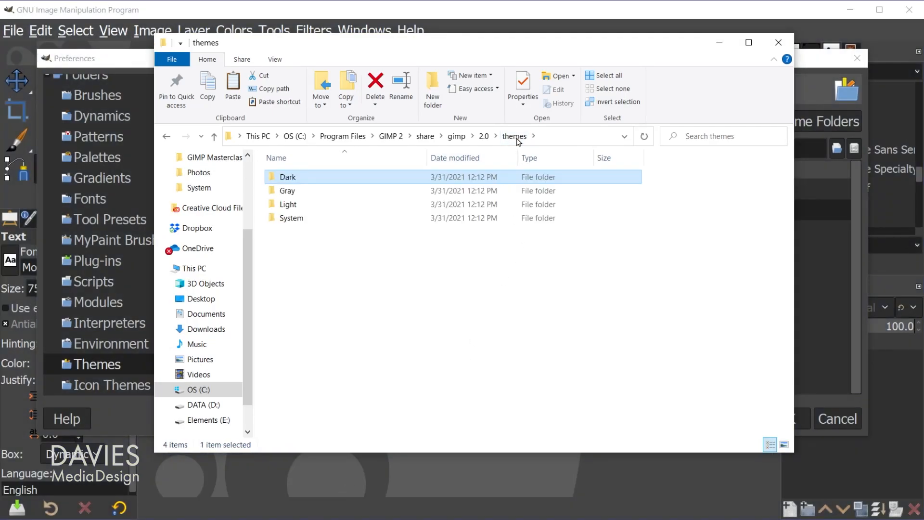
click(484, 136)
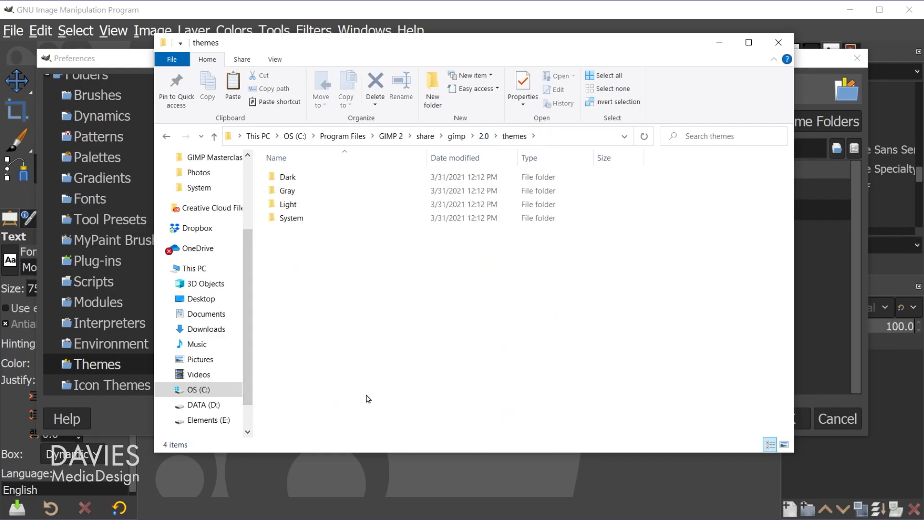
mouse_move(320, 250)
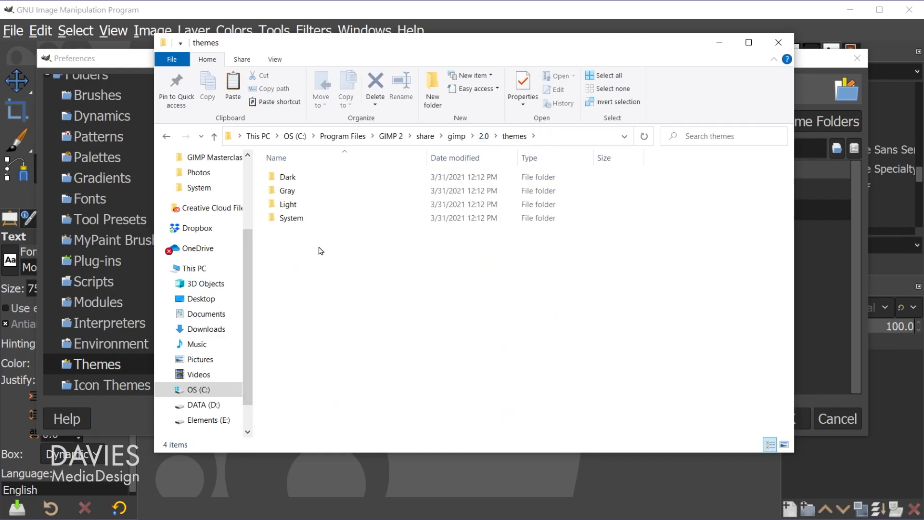
- Copy gtkrc from the System theme folder into the DMDSystemTheme2 folder
double_click(291, 217)
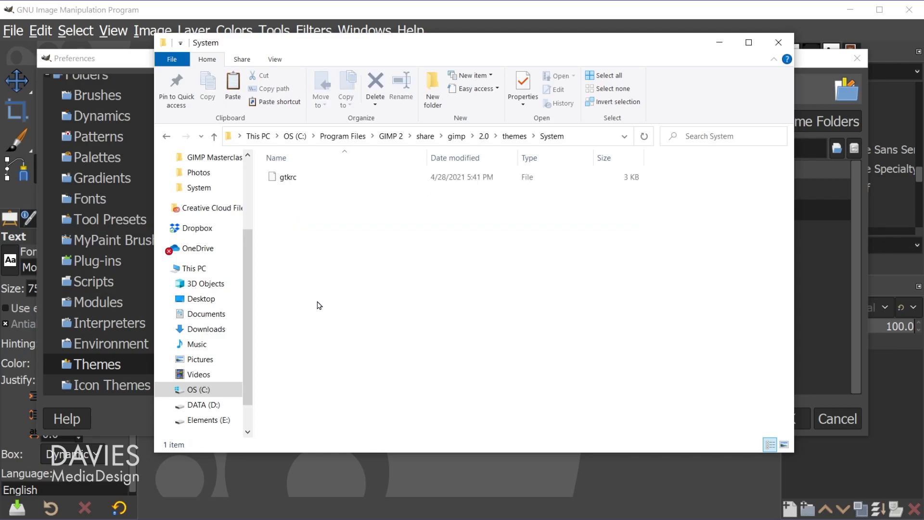
click(287, 177)
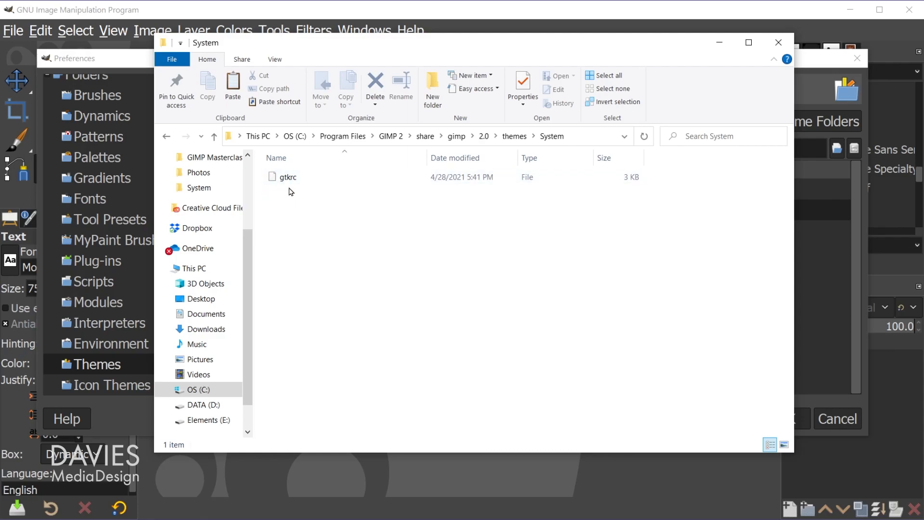
mouse_move(313, 193)
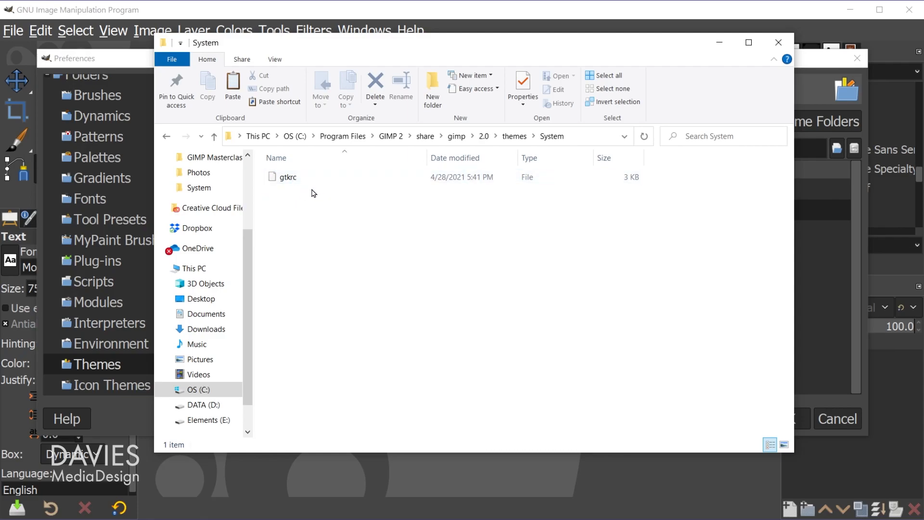
click(289, 177)
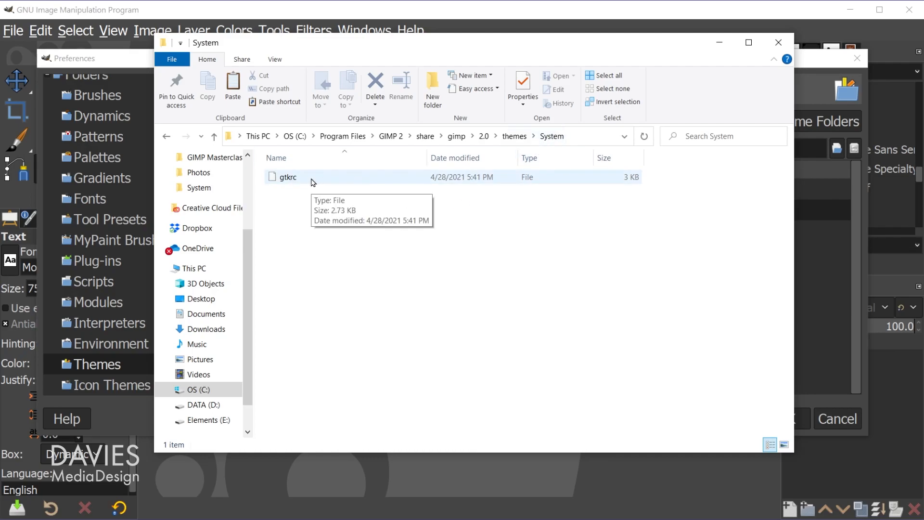
click(288, 177)
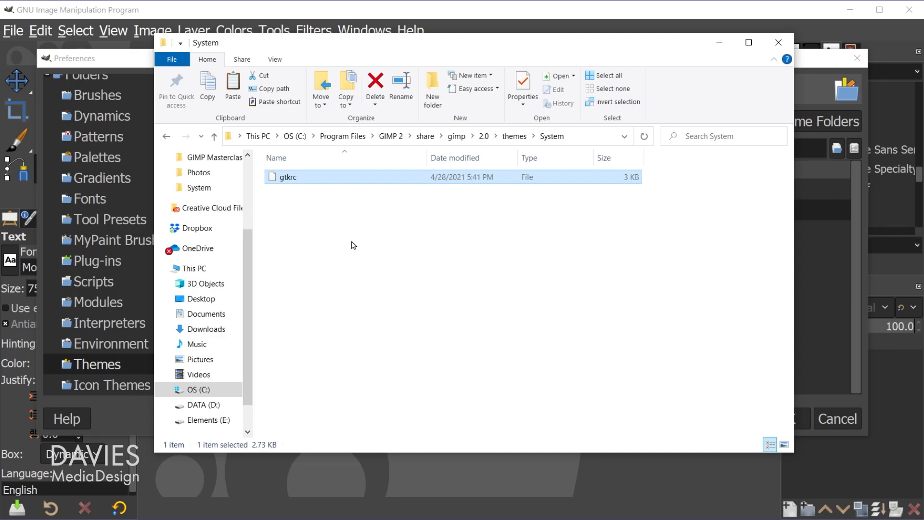
mouse_move(307, 495)
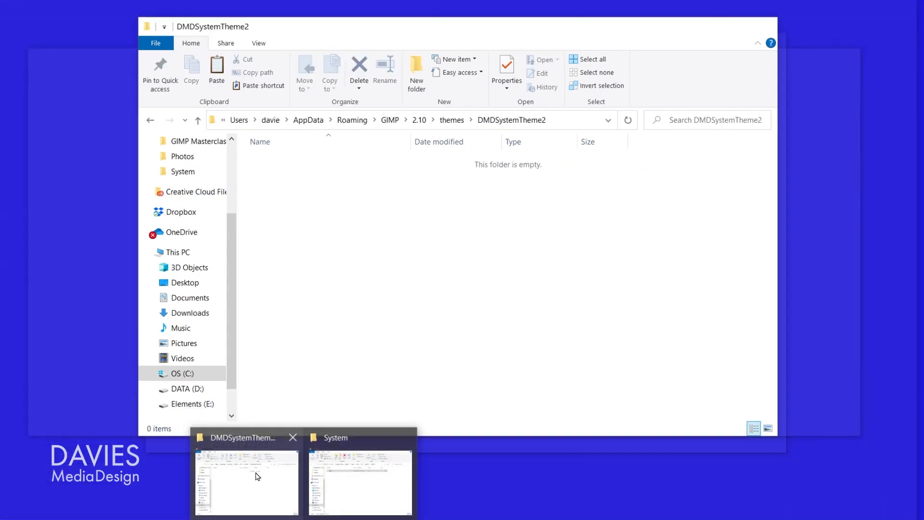
click(246, 480)
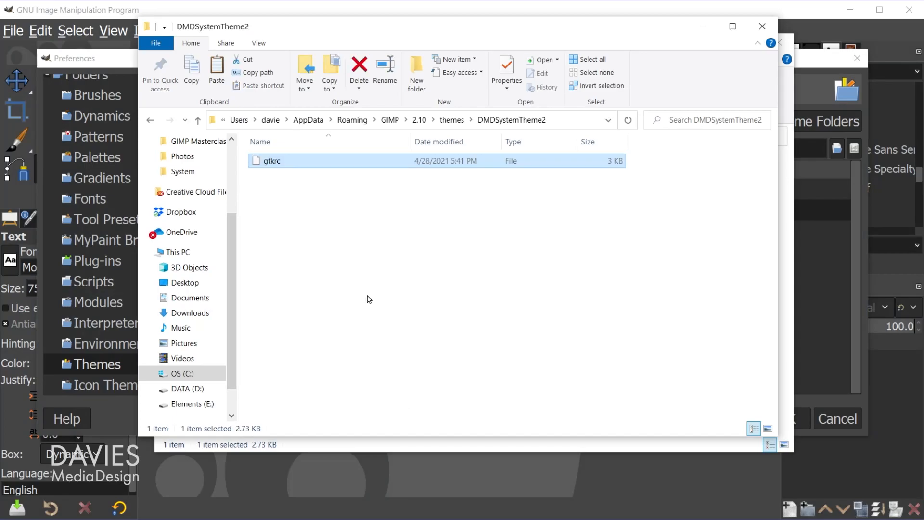
mouse_move(280, 188)
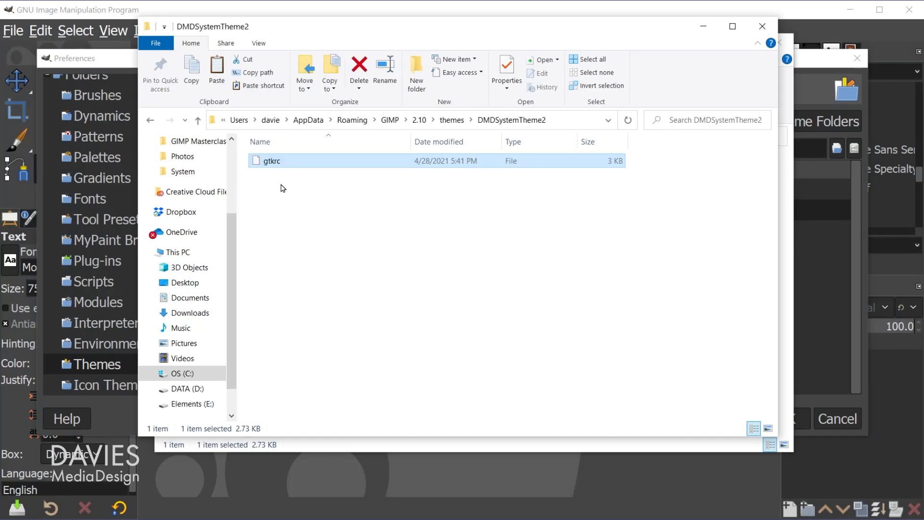
- Open the copied gtkrc file in Notepad via Open with
right_click(270, 160)
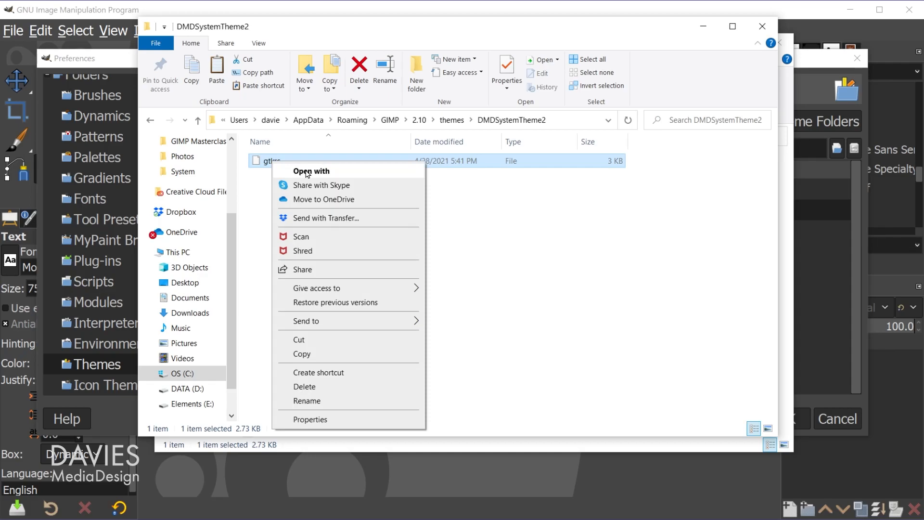
click(311, 170)
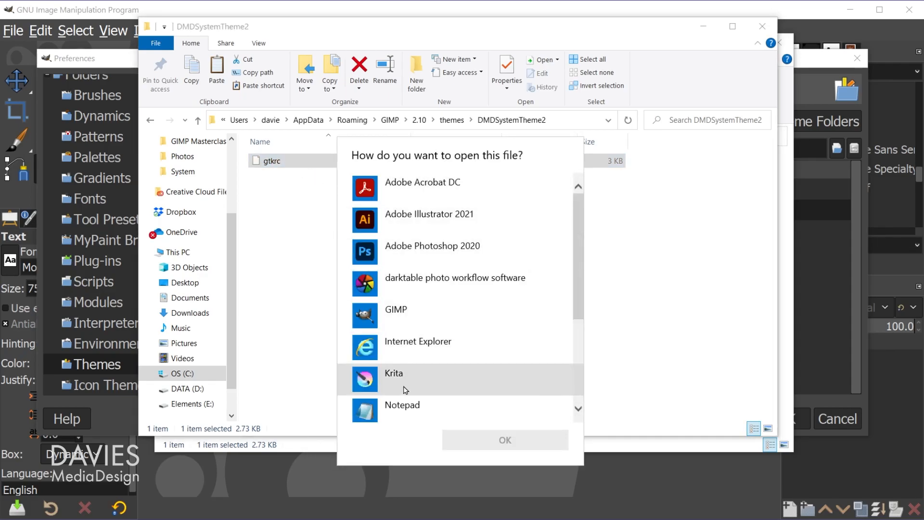
click(402, 405)
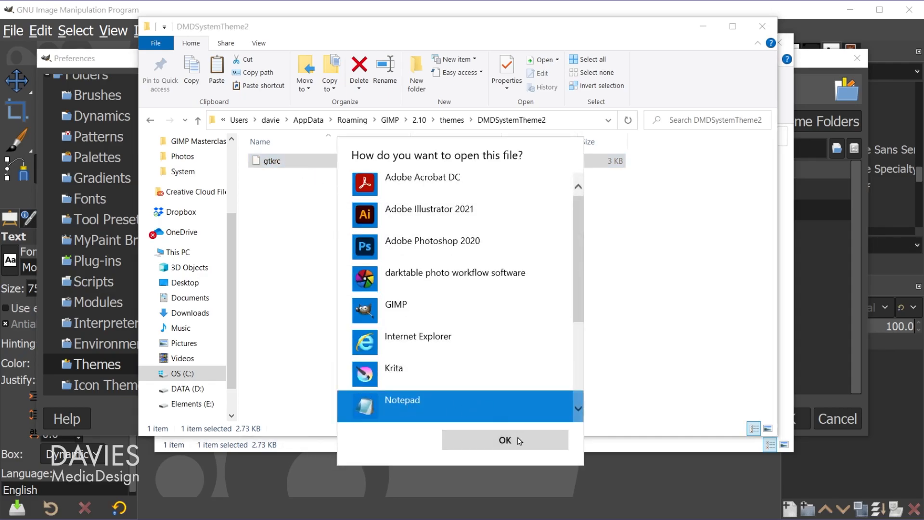
click(504, 440)
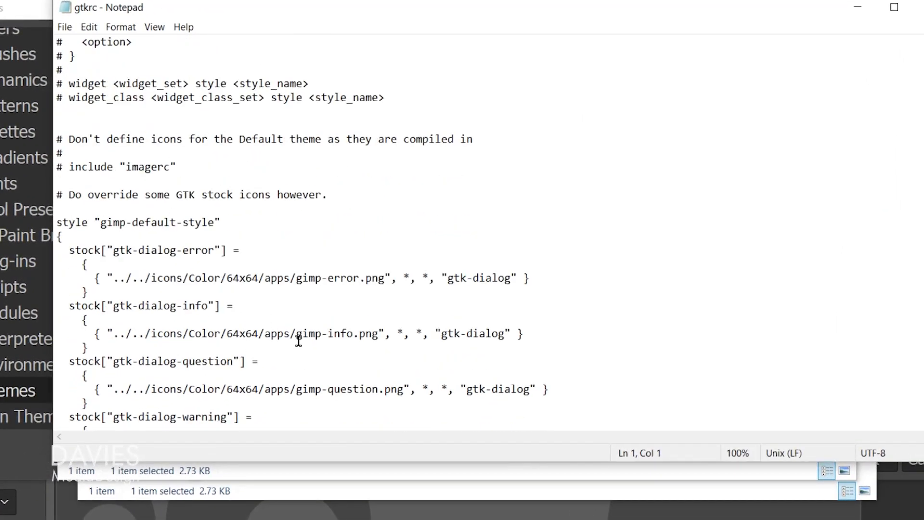
- Uncomment font_name as "sans 16", delete the comment lines above it, and save
scroll(down, 3)
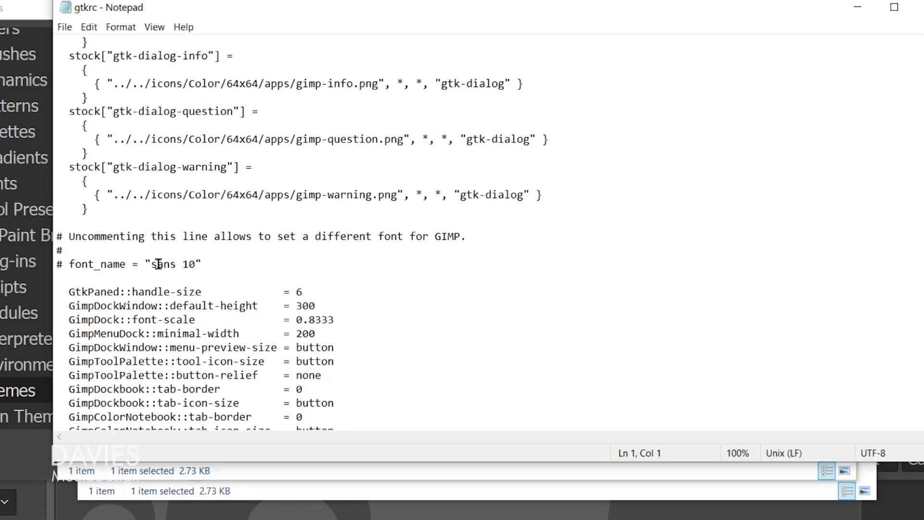
mouse_move(222, 262)
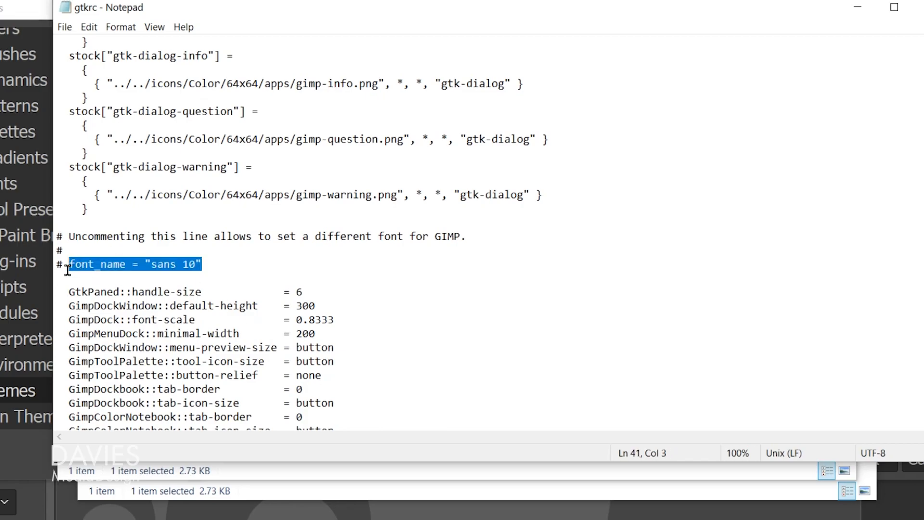
mouse_move(206, 266)
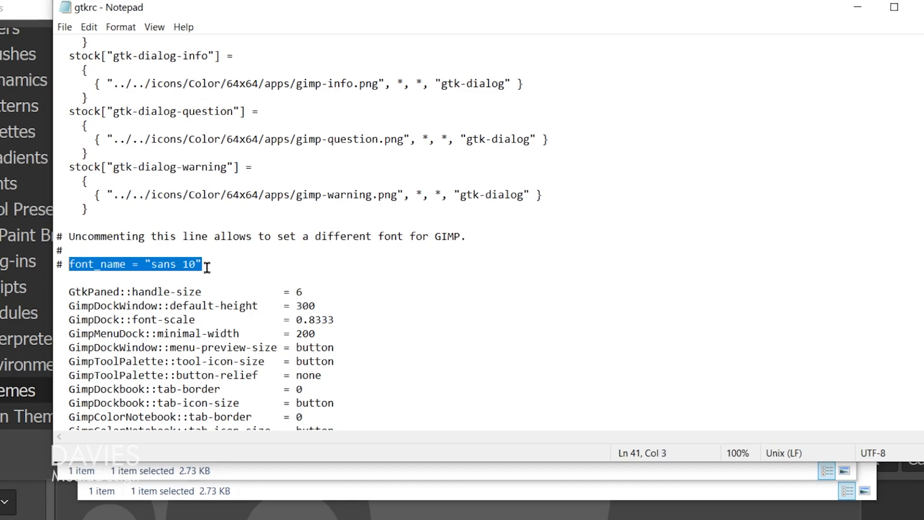
click(94, 263)
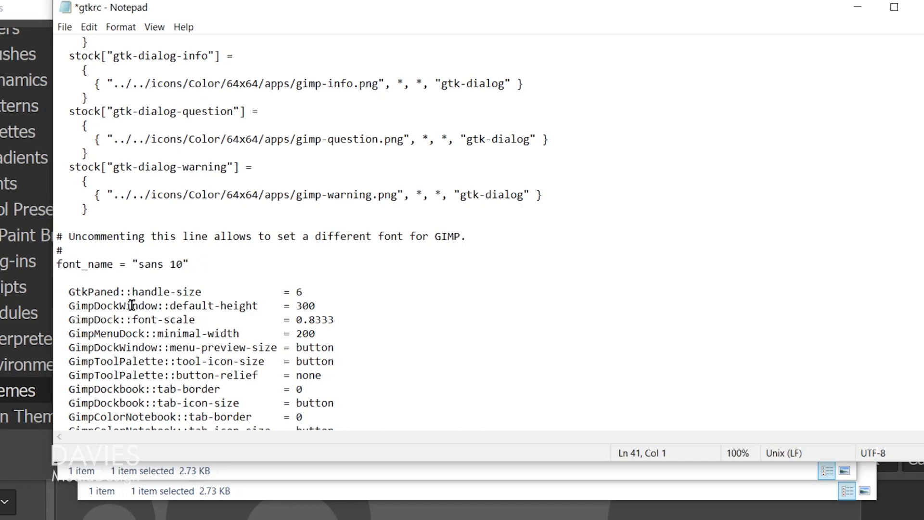
click(64, 250)
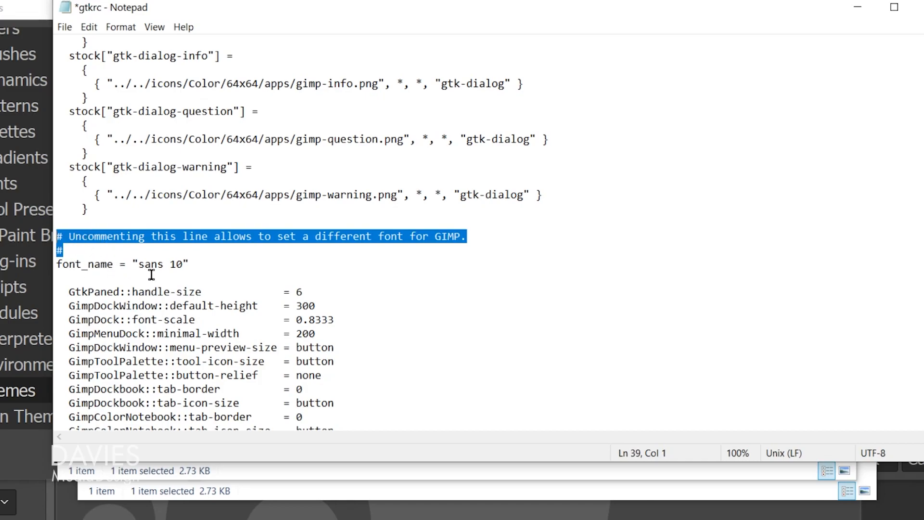
mouse_move(103, 245)
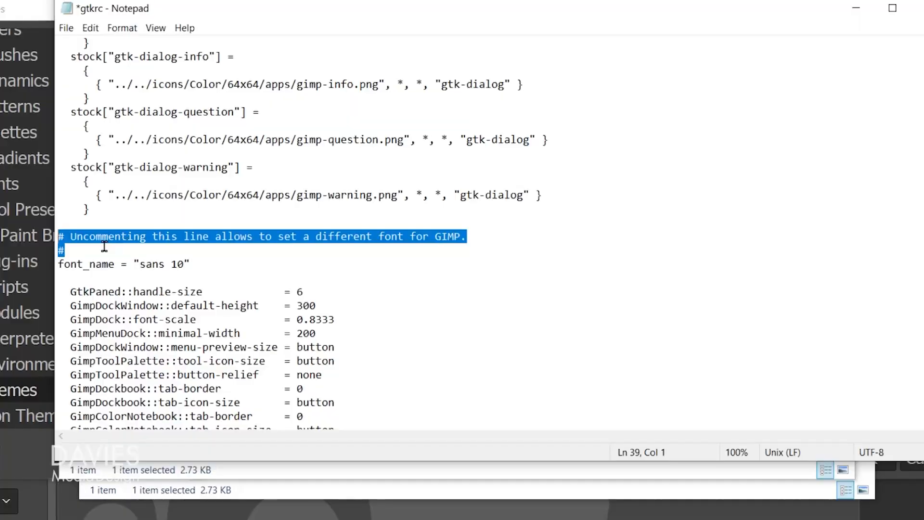
key(Delete)
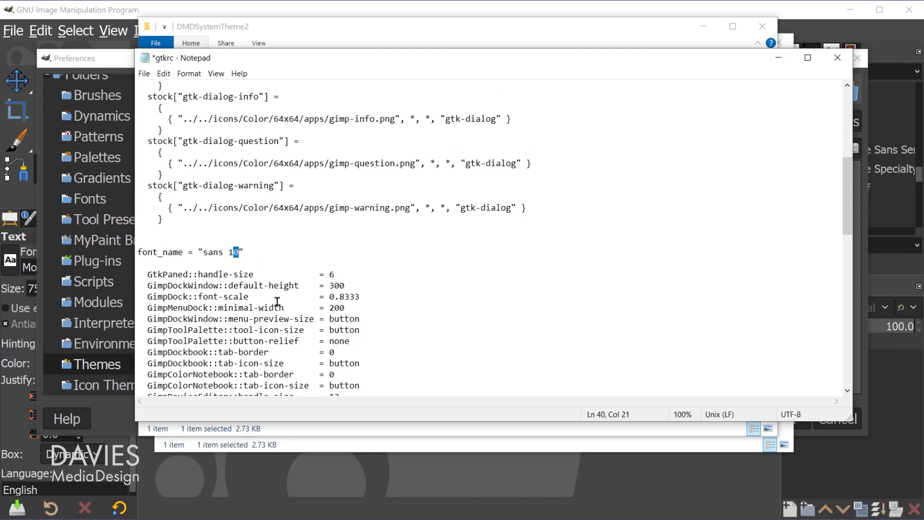
text(6)
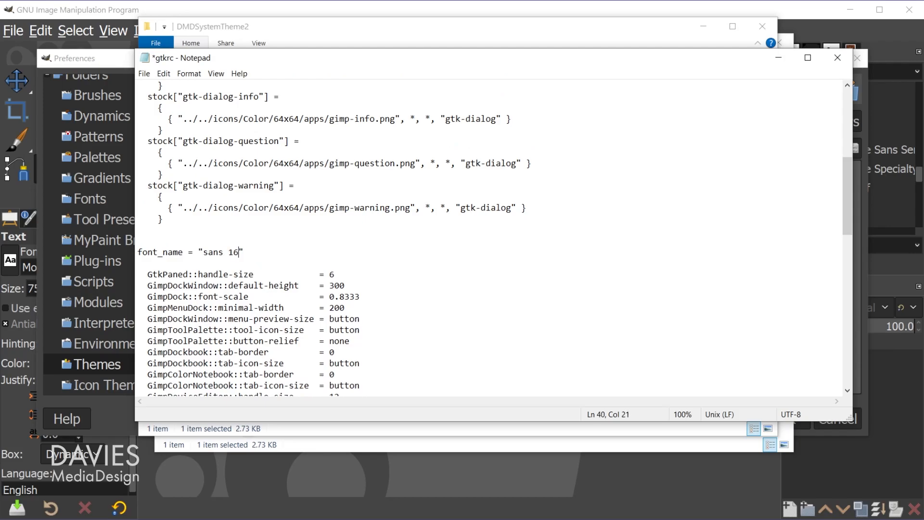
mouse_move(158, 81)
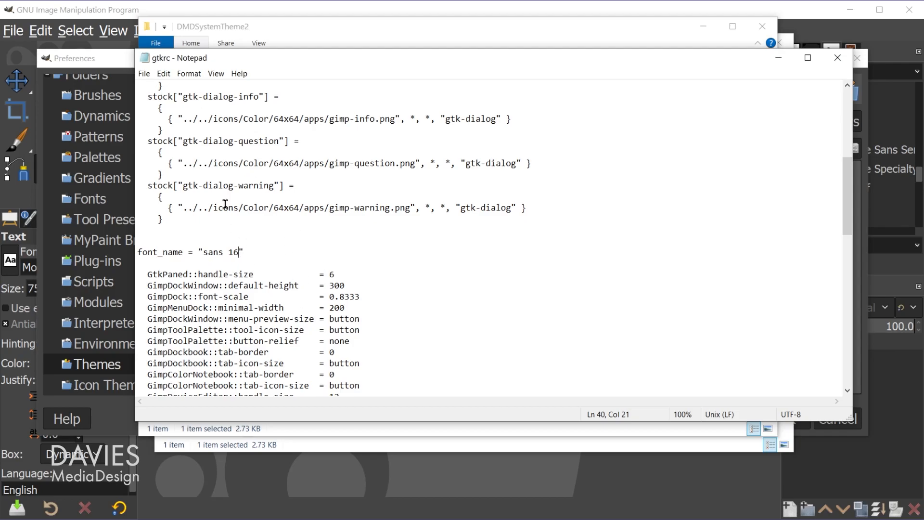
click(144, 73)
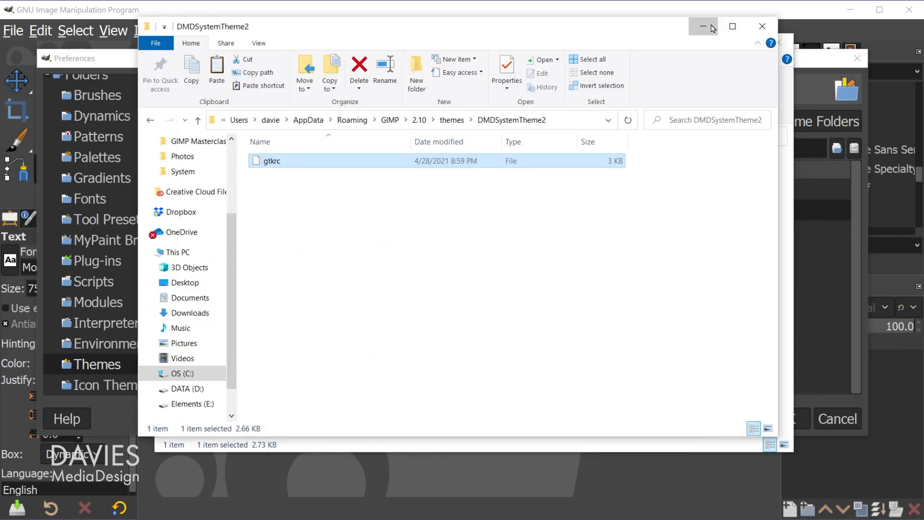
- Close Preferences, restart GIMP, and reopen Edit > Preferences
click(762, 27)
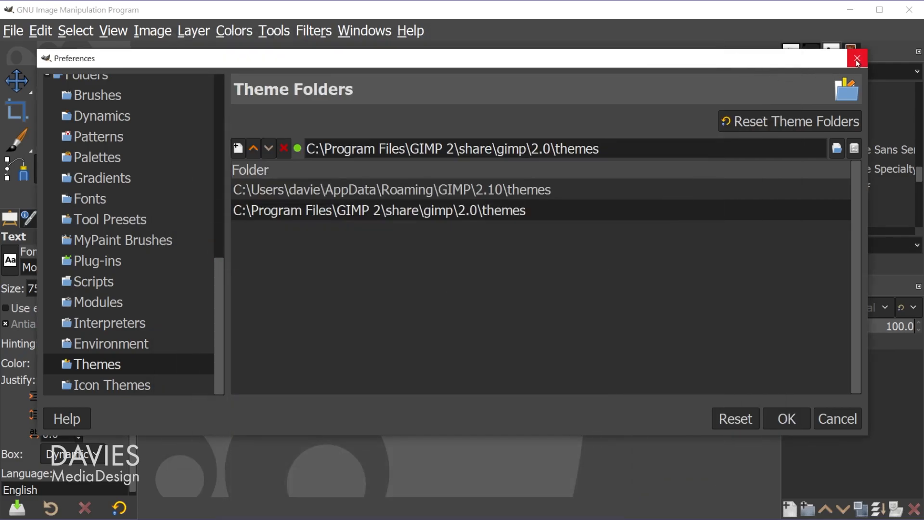
click(857, 58)
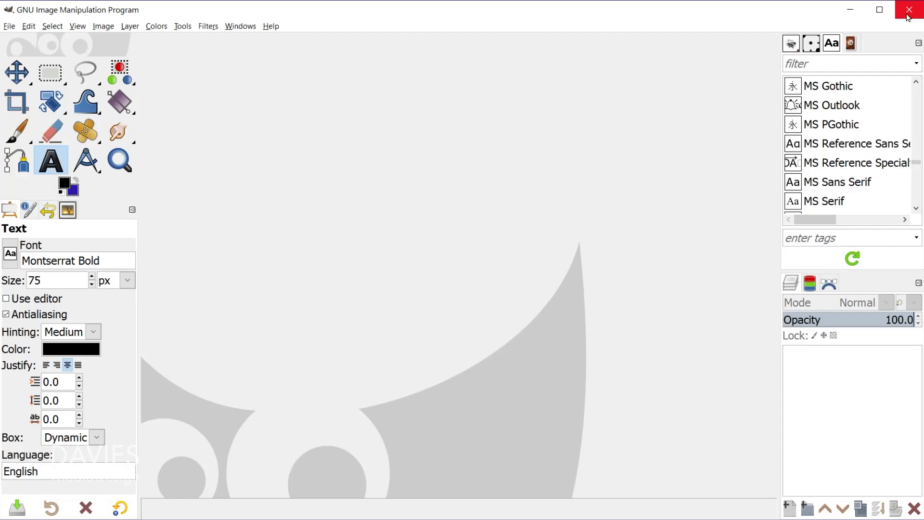
click(909, 10)
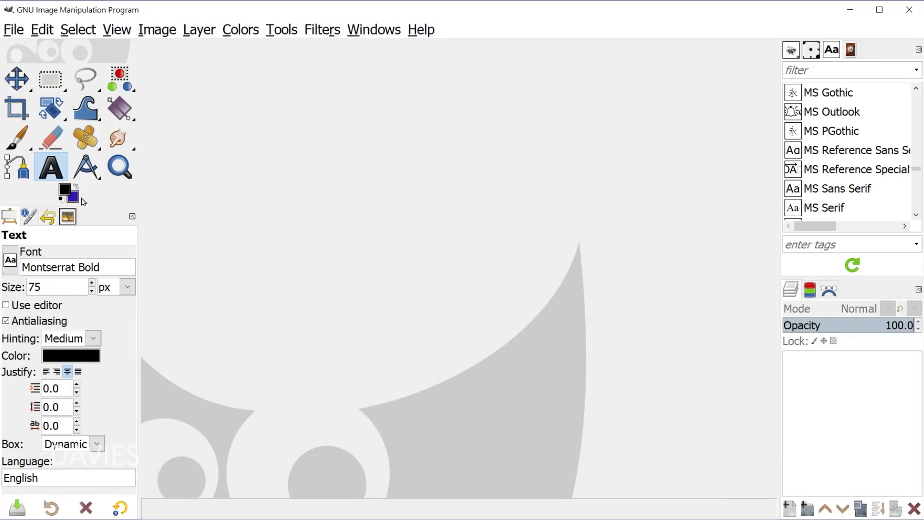
mouse_move(97, 43)
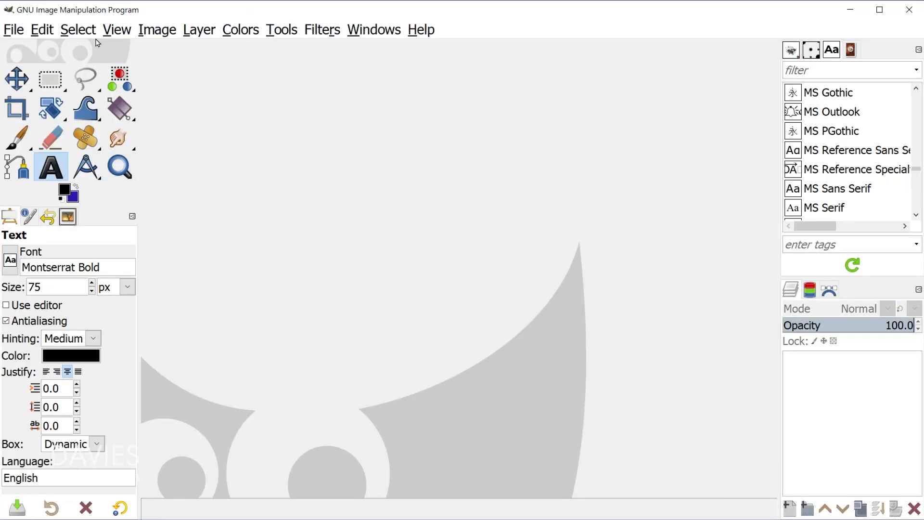
mouse_move(454, 40)
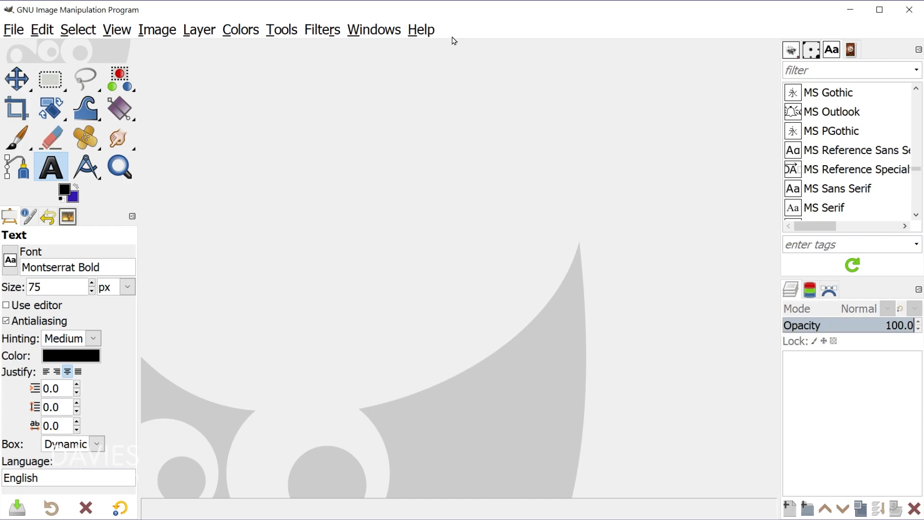
mouse_move(43, 35)
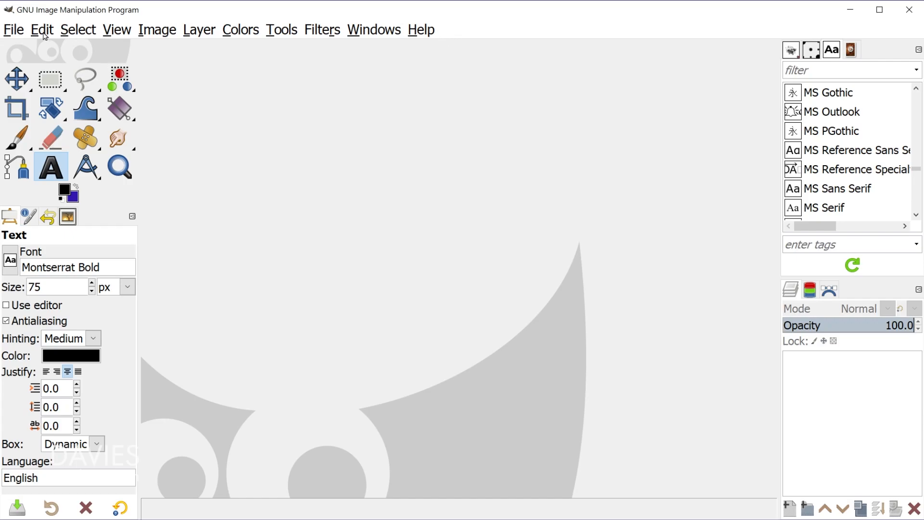
click(42, 30)
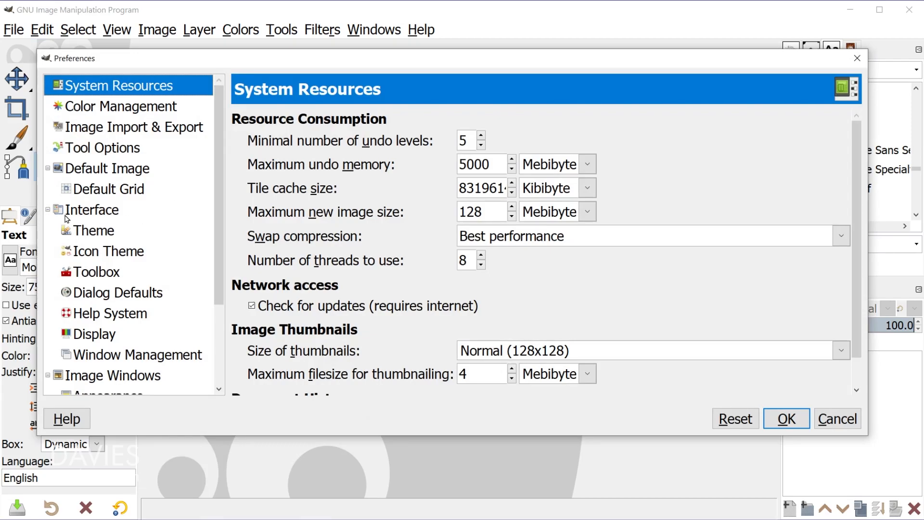
- Select DMDSystemTheme2 on the Interface Theme page
click(94, 230)
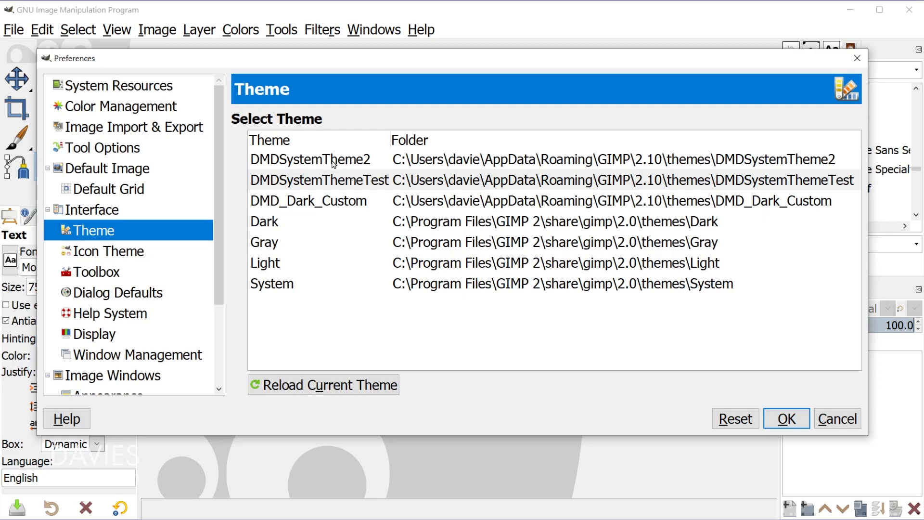
click(311, 159)
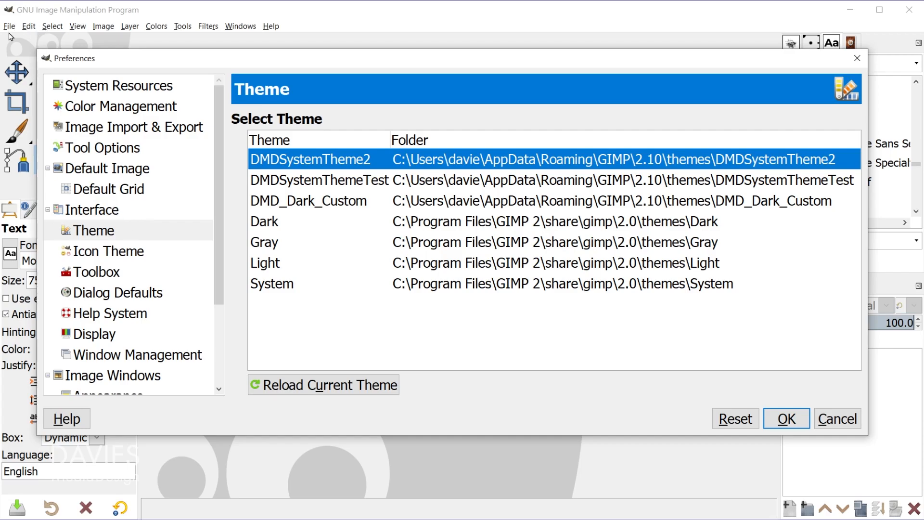
mouse_move(65, 33)
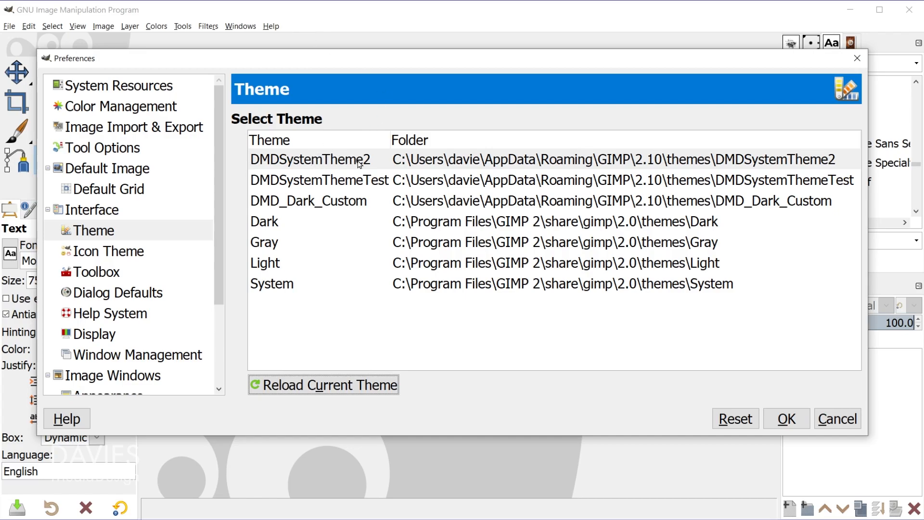
mouse_move(326, 203)
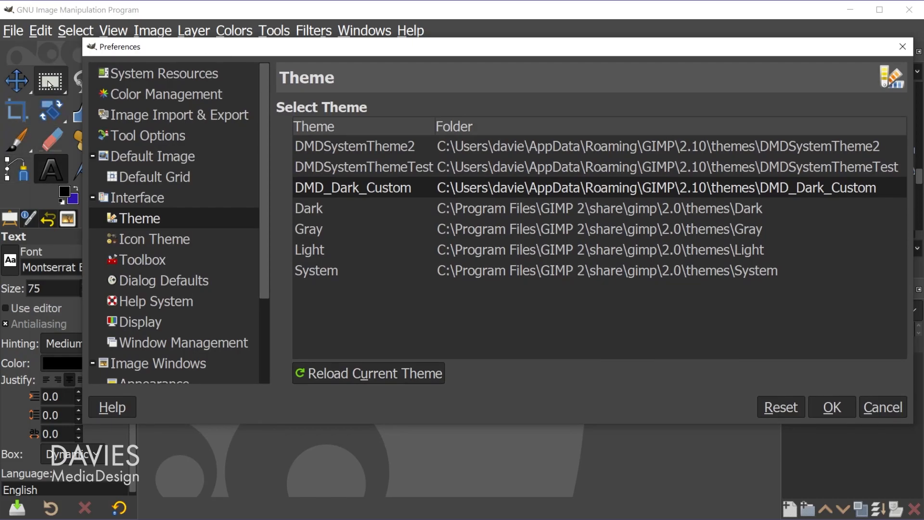
mouse_move(131, 222)
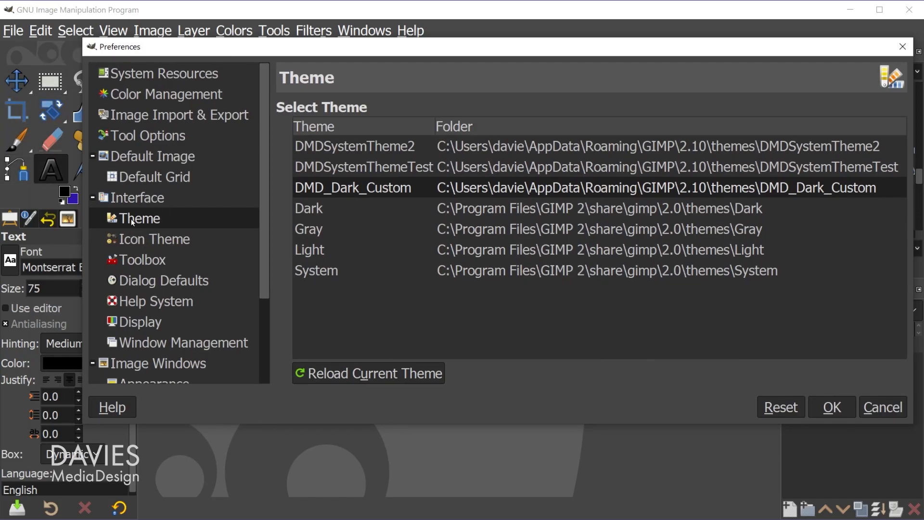
- Keep the Color icon theme, set a custom large icon size, and confirm with OK
click(155, 239)
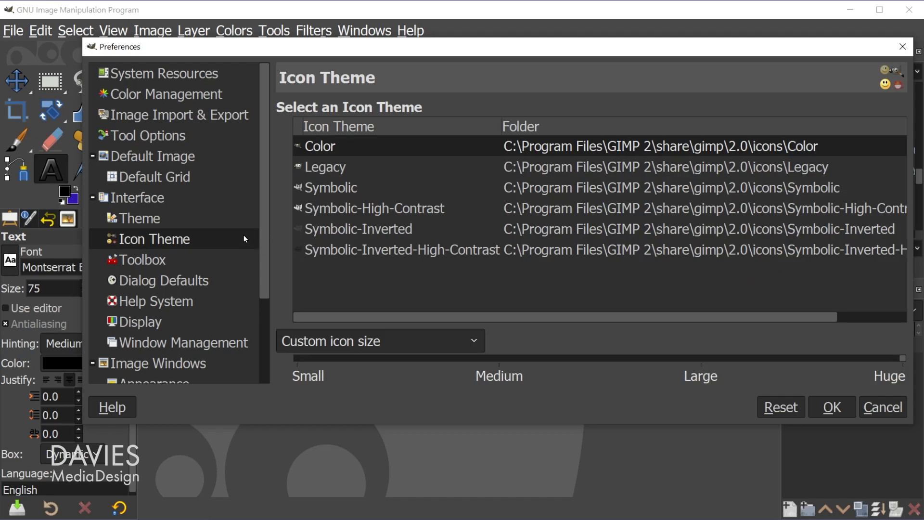
mouse_move(331, 264)
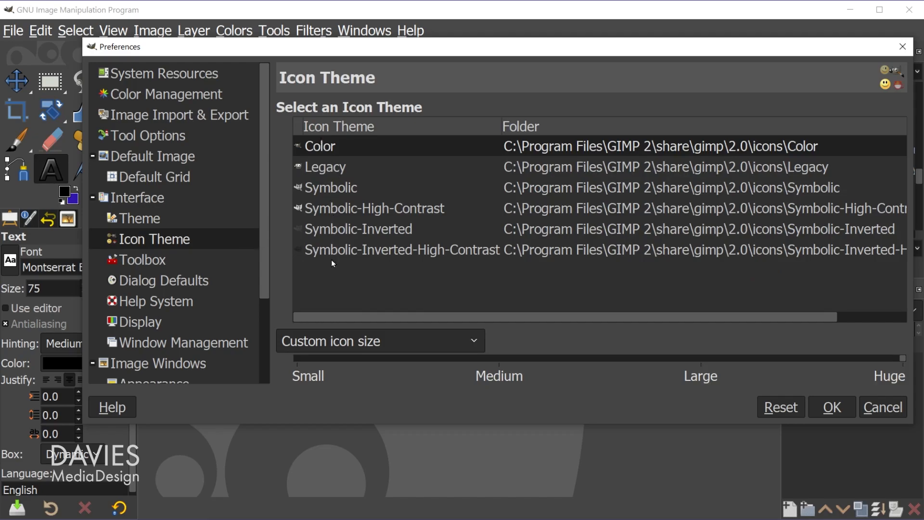
mouse_move(311, 152)
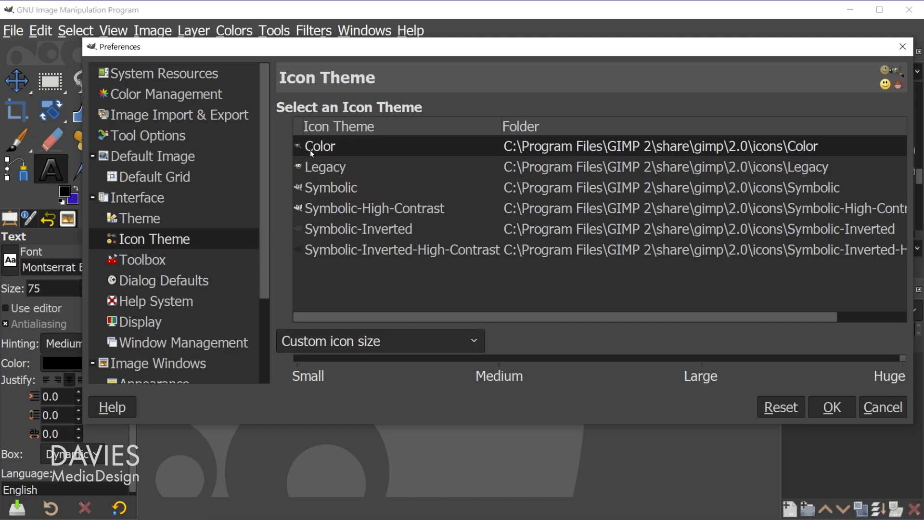
click(379, 340)
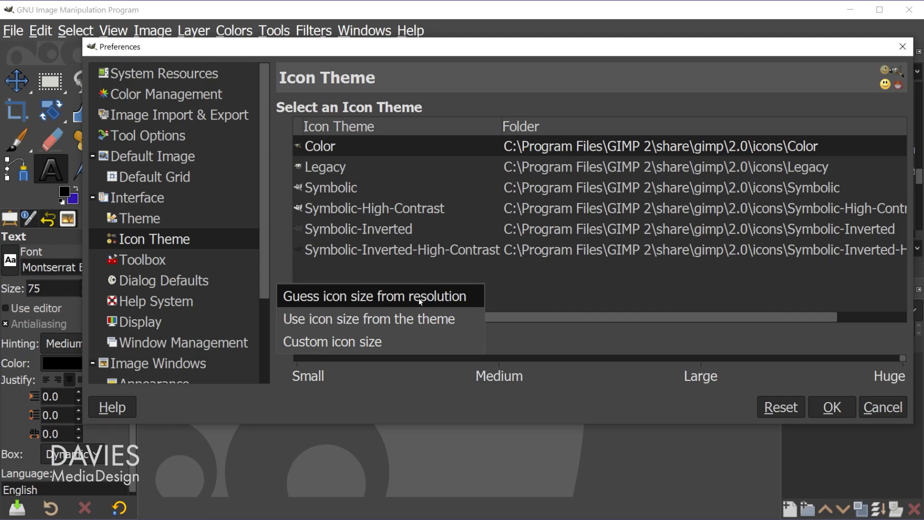
click(375, 295)
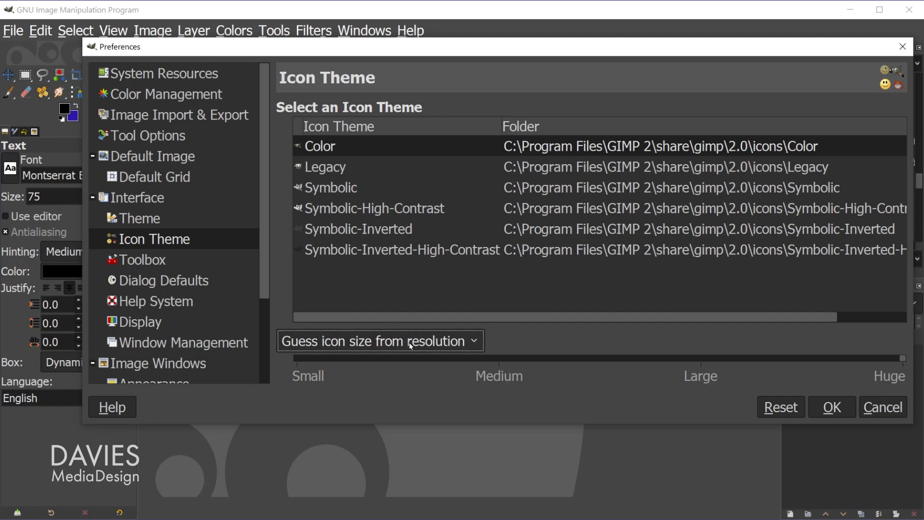
click(380, 341)
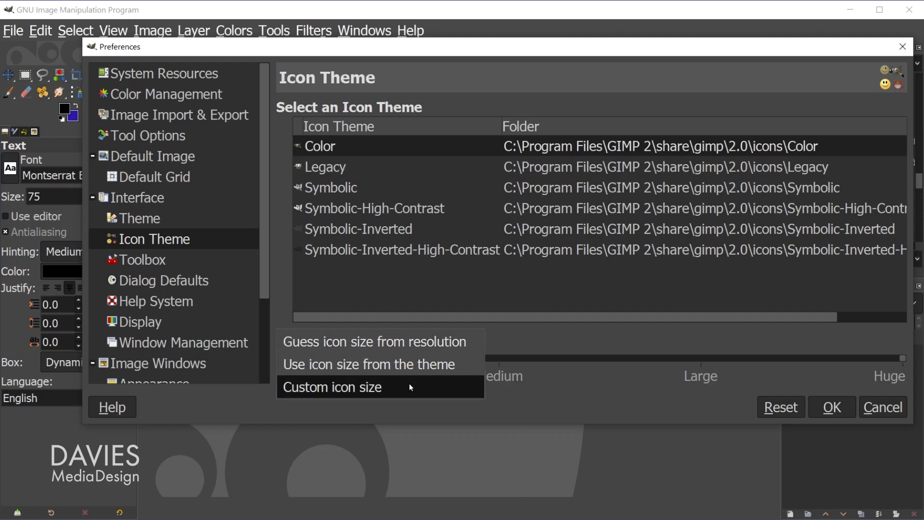
click(332, 387)
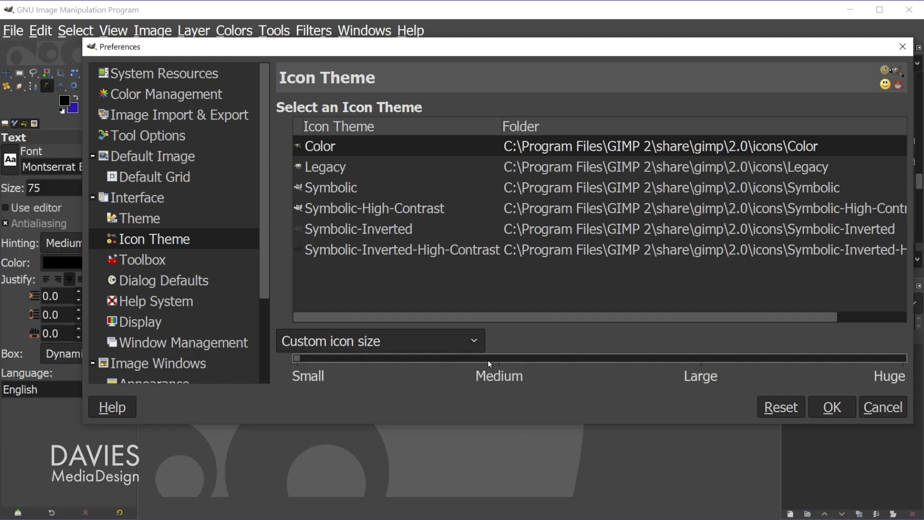
mouse_move(496, 362)
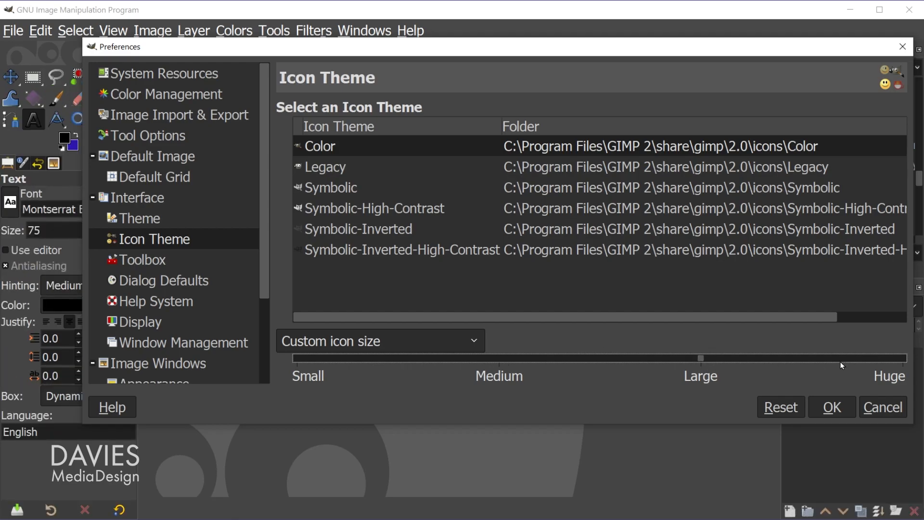
mouse_move(792, 357)
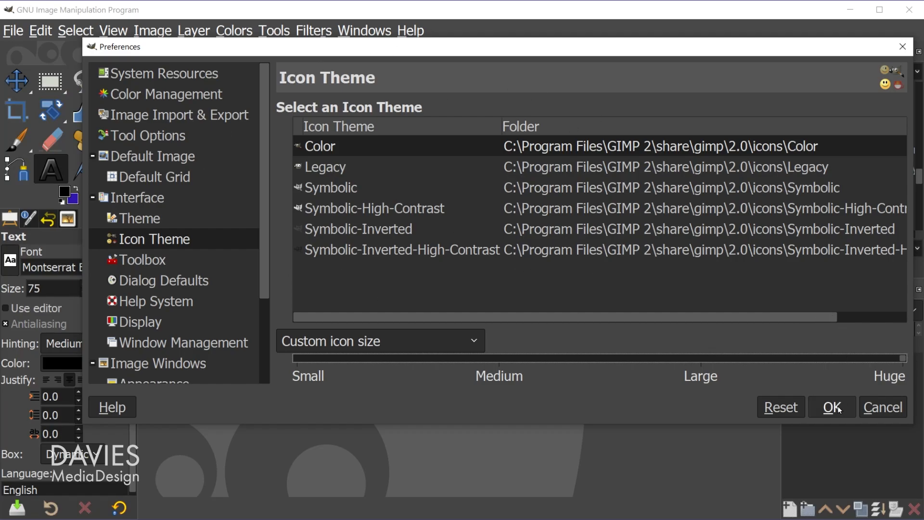
click(832, 407)
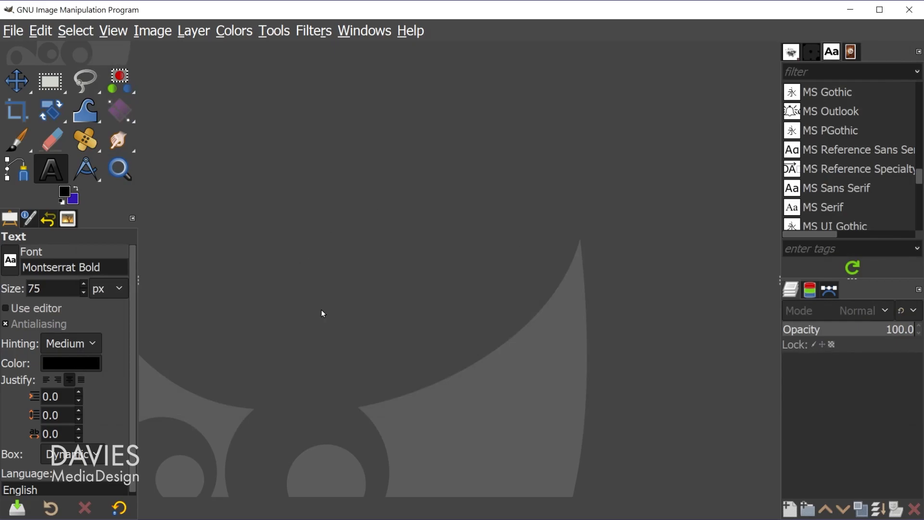
mouse_move(355, 284)
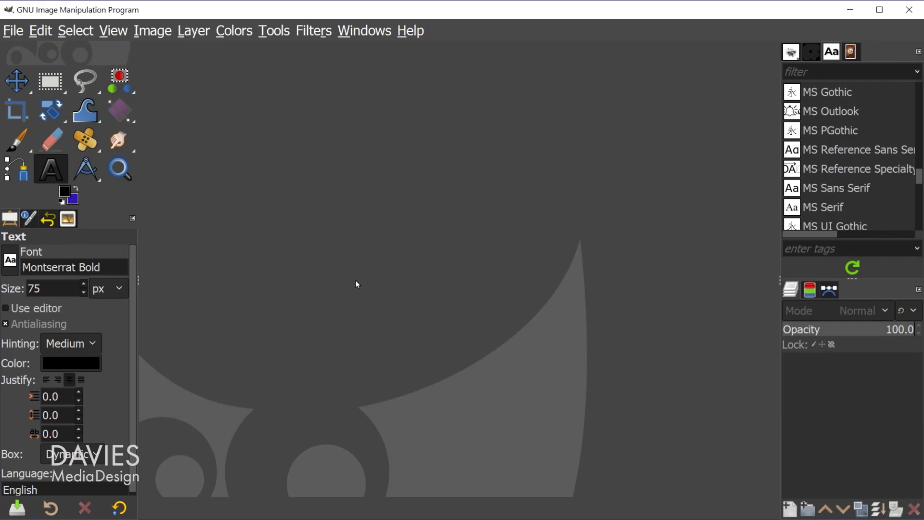